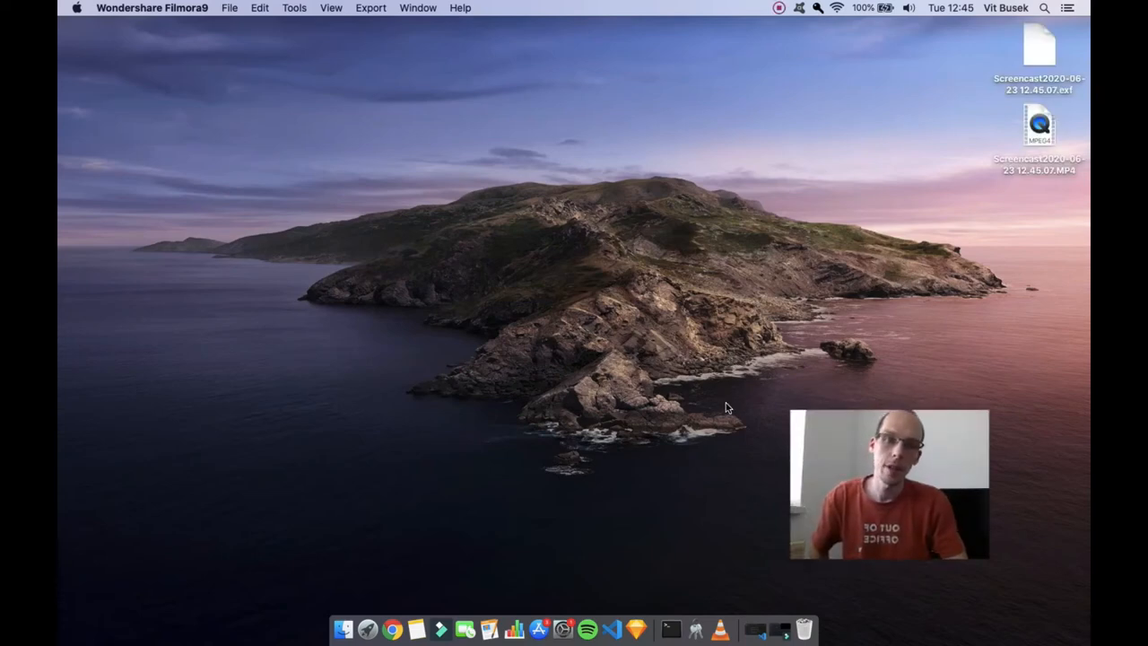
mouse_move(717, 413)
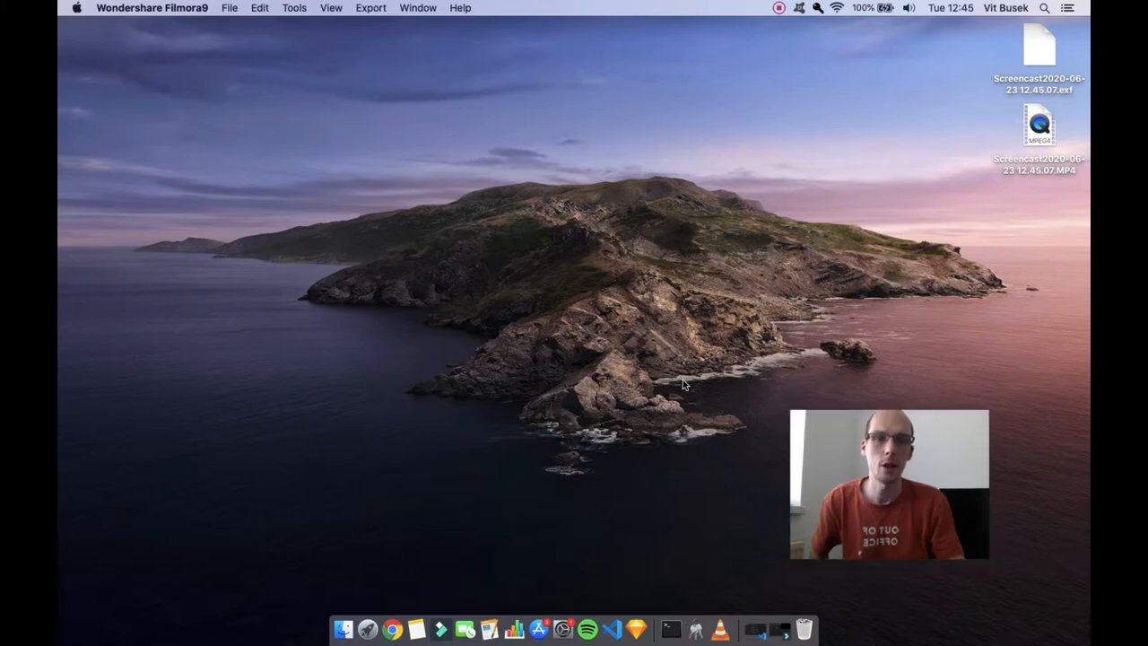
mouse_move(653, 373)
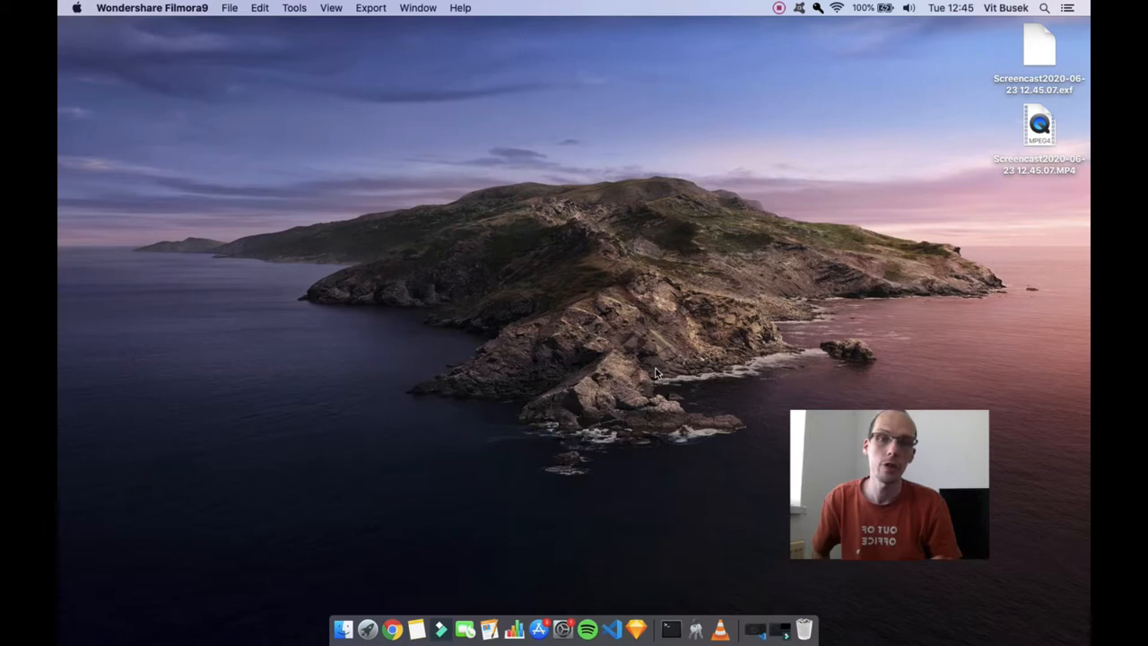
mouse_move(639, 350)
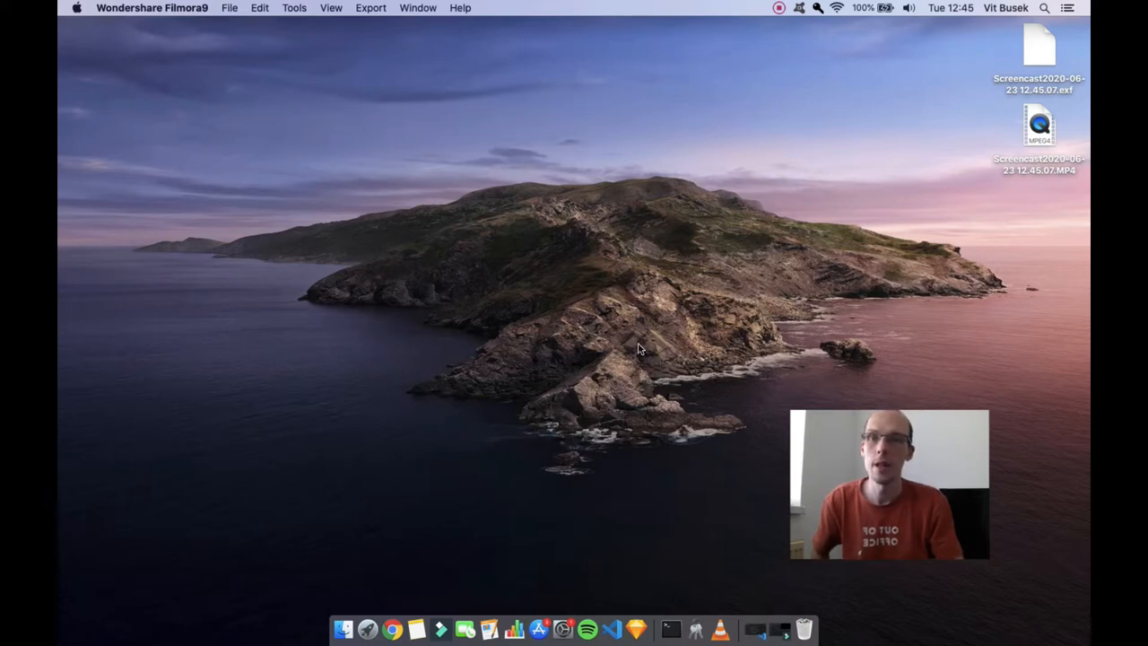
mouse_move(676, 372)
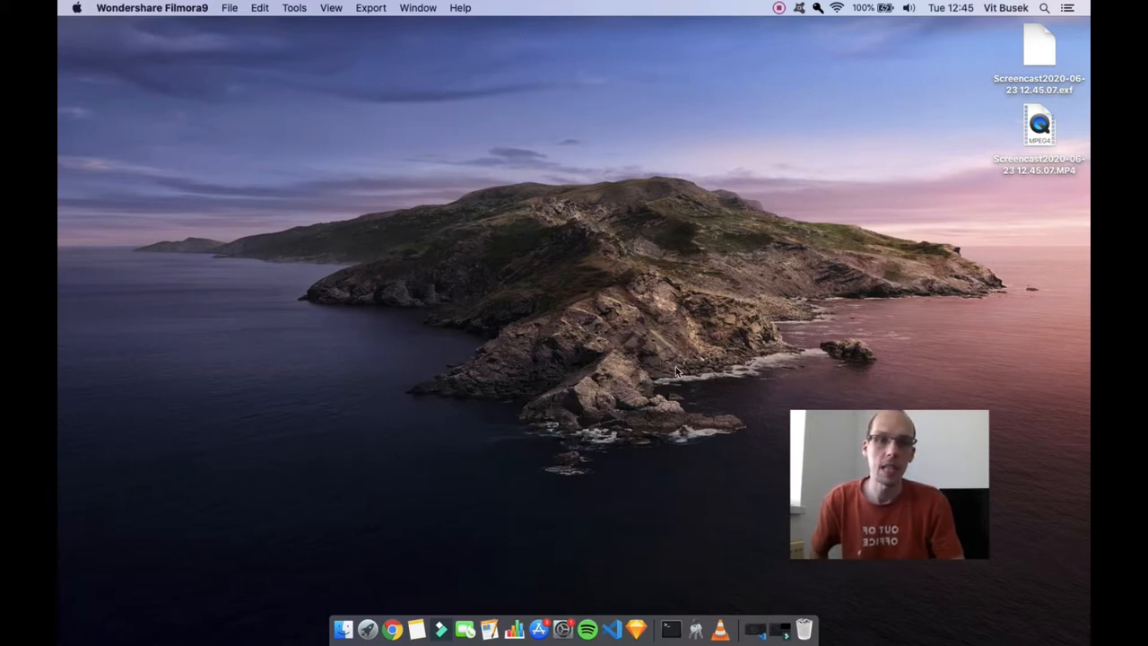
mouse_move(712, 401)
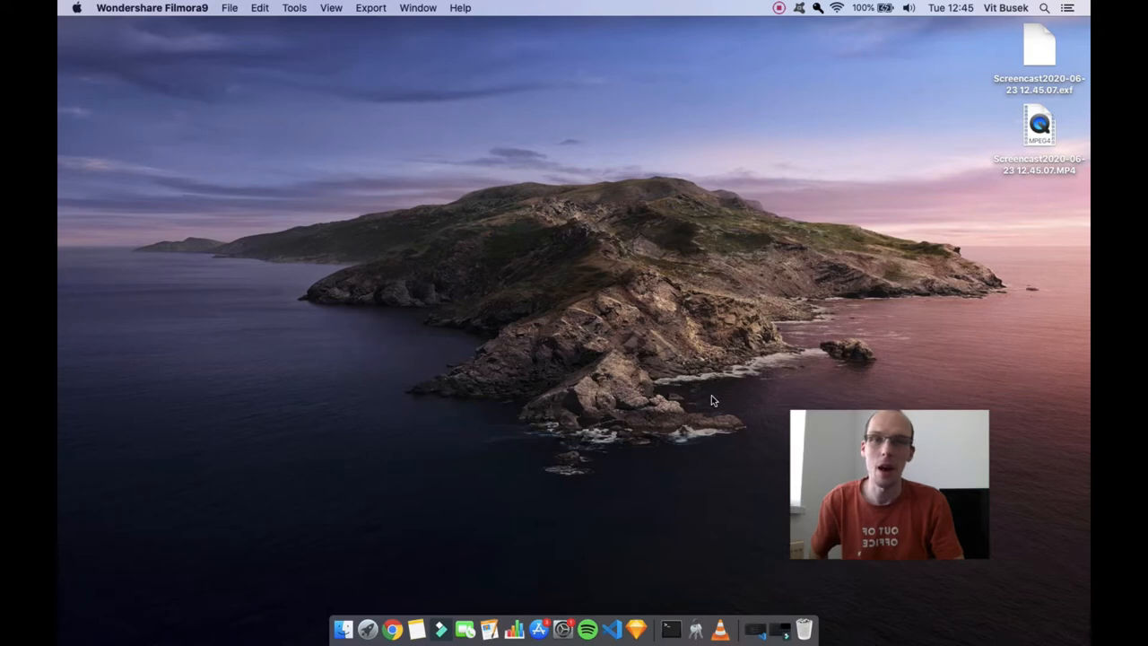
mouse_move(723, 323)
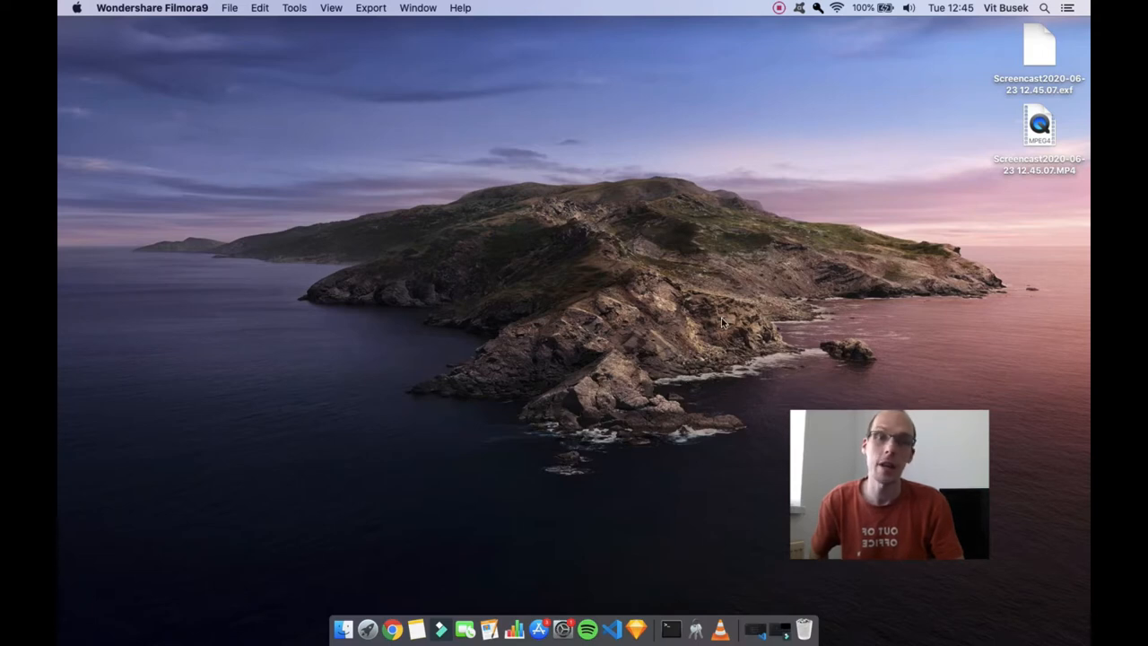
mouse_move(793, 52)
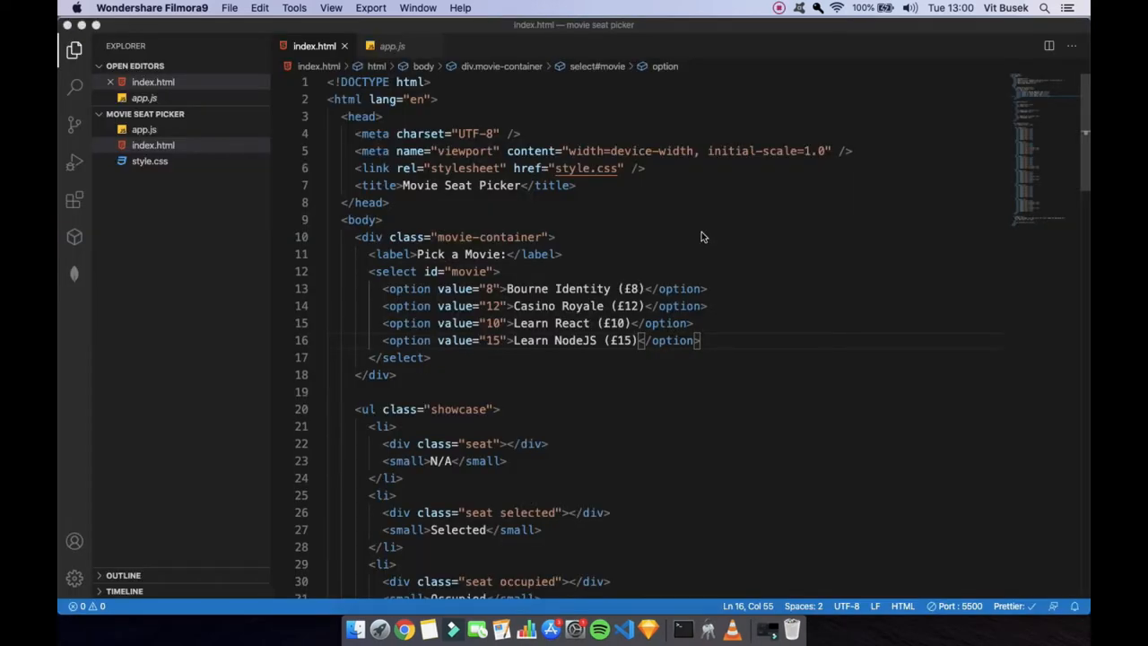
mouse_move(725, 260)
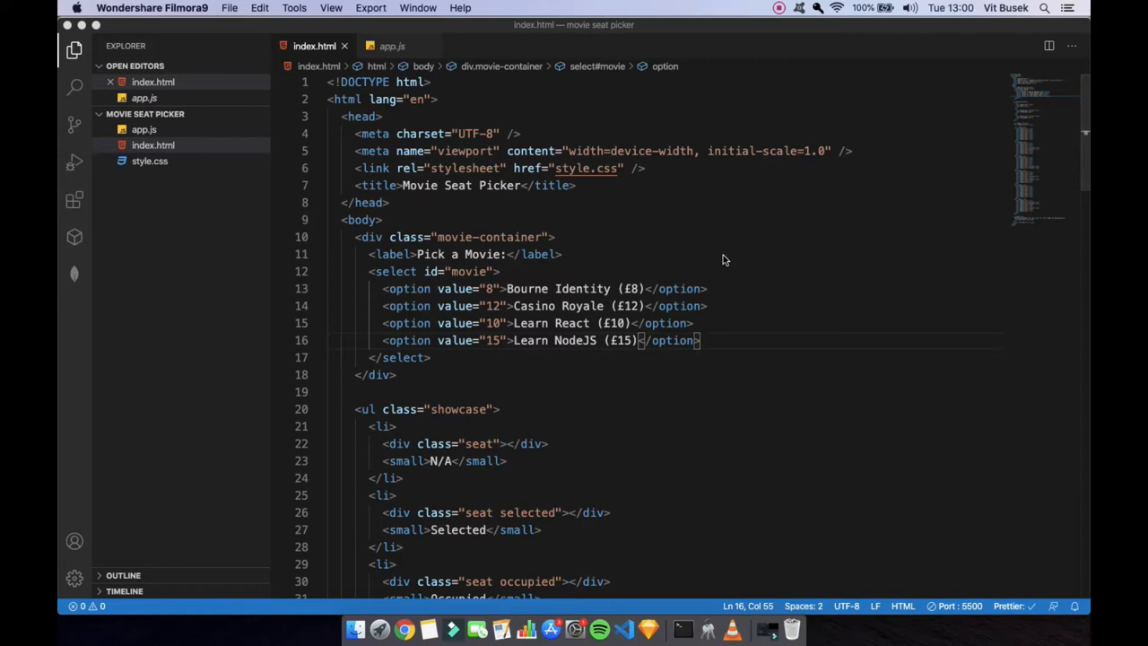
mouse_move(753, 139)
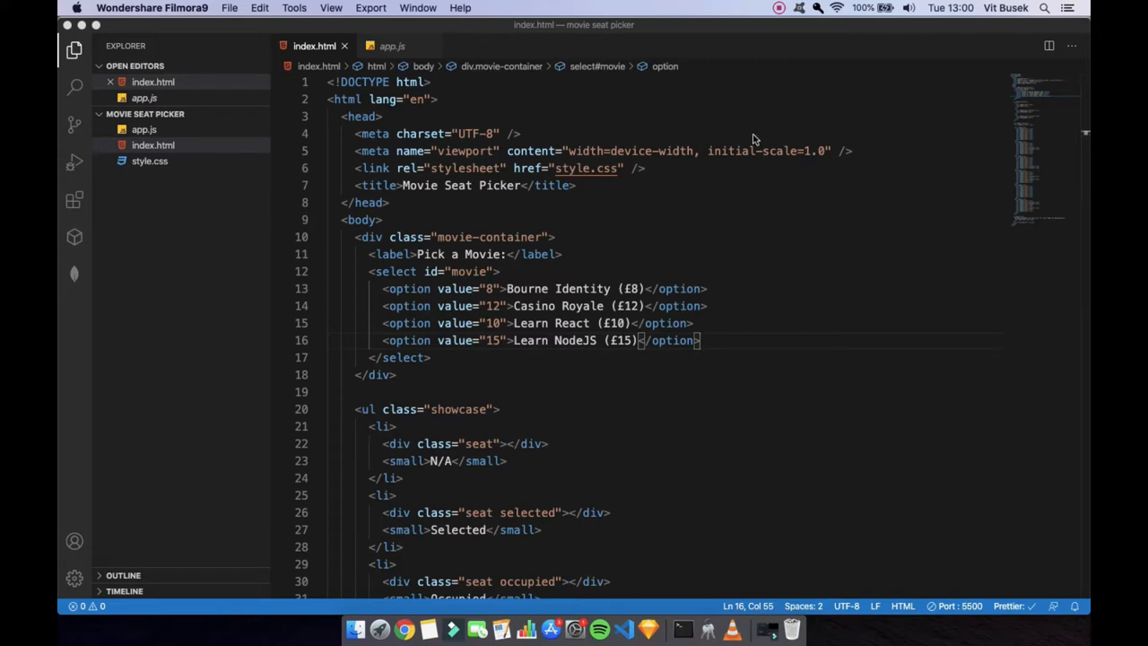
mouse_move(590, 355)
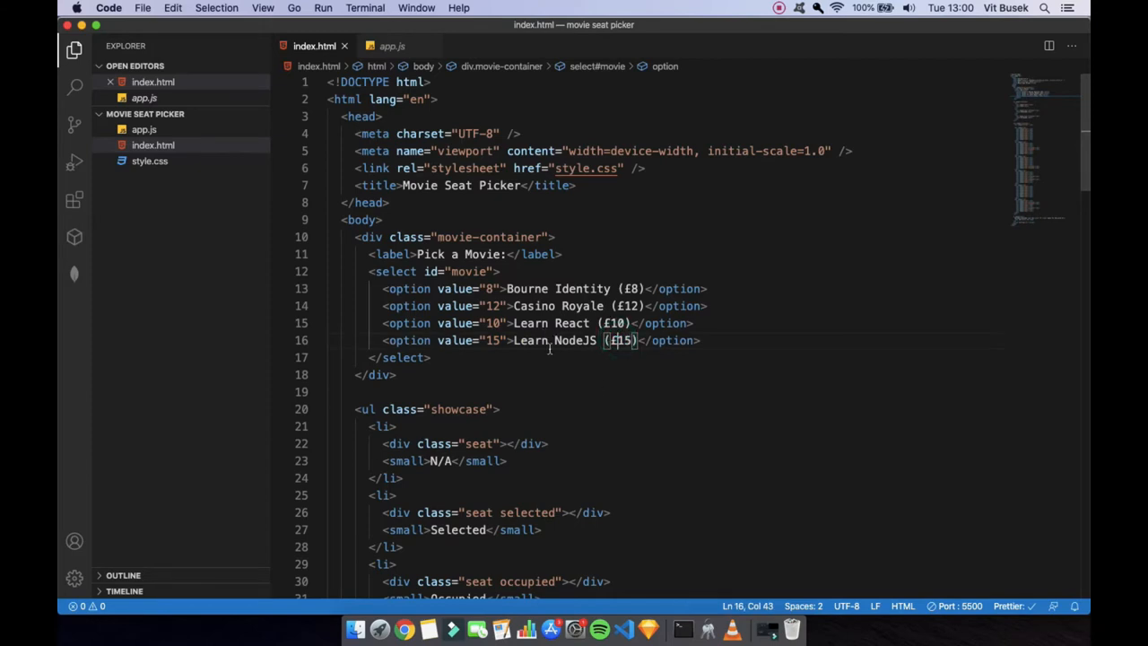
mouse_move(601, 356)
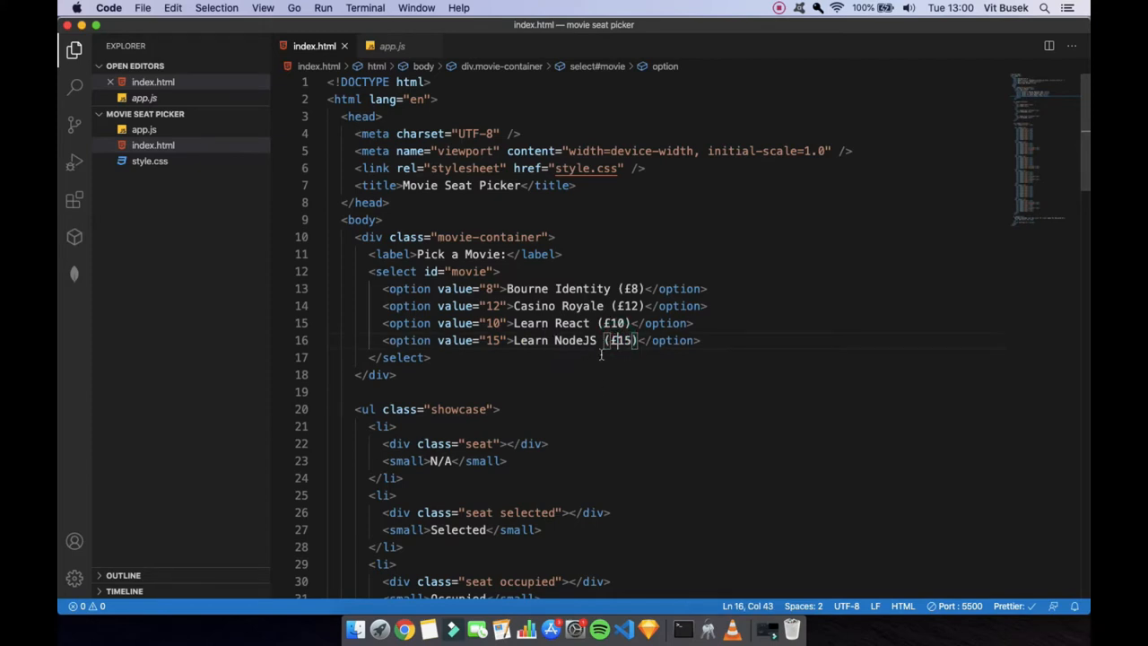
mouse_move(513, 359)
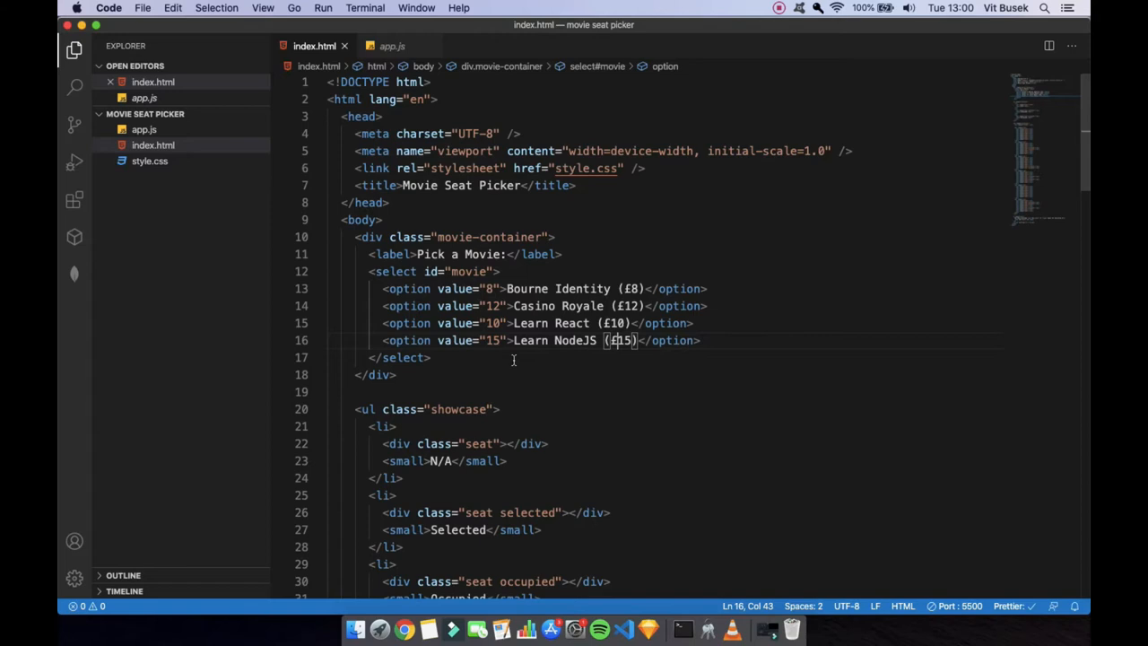
mouse_move(613, 349)
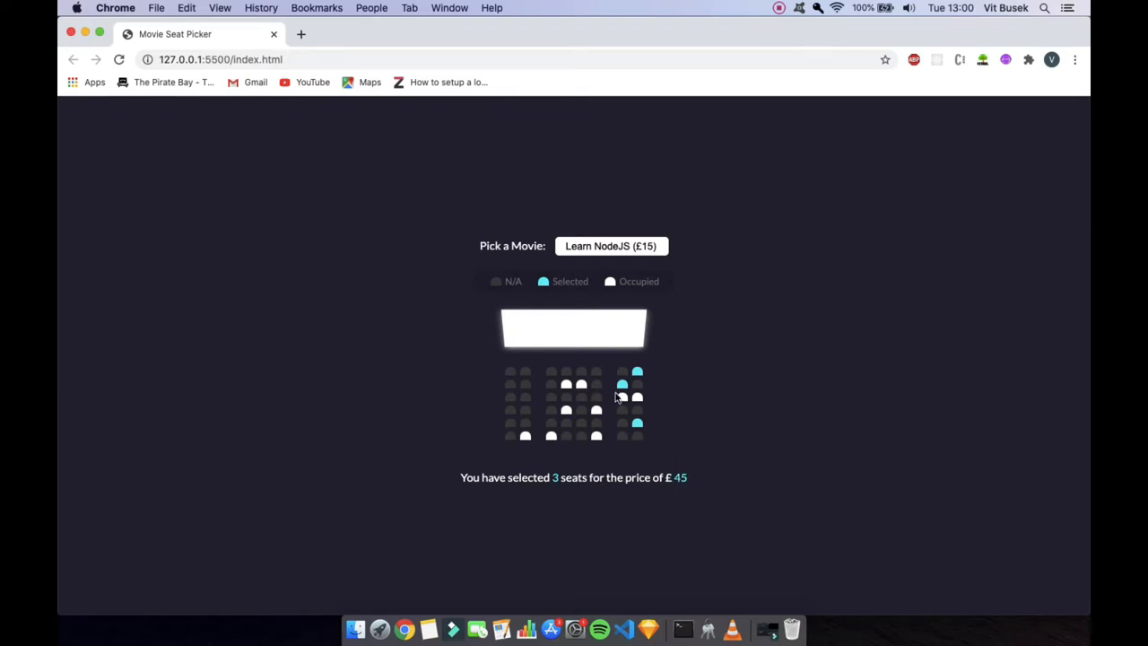
Step: Switch the movie from Learn NodeJS to Casino Royale, then Bourne Identity, making three seats £24
click(610, 246)
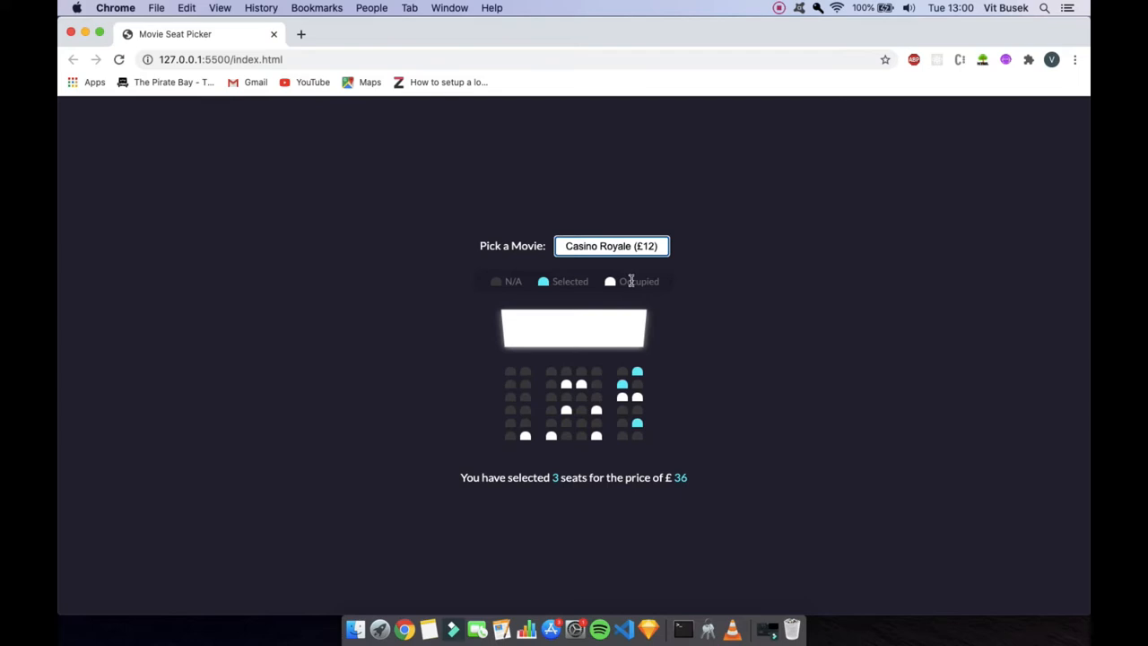
click(611, 246)
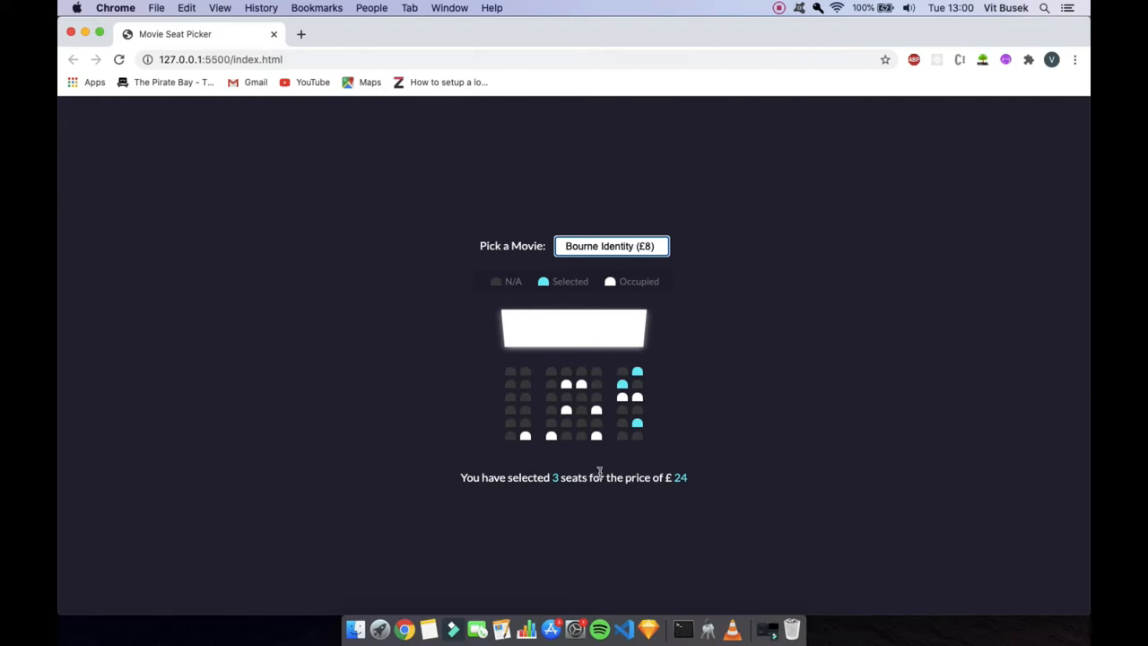
mouse_move(581, 494)
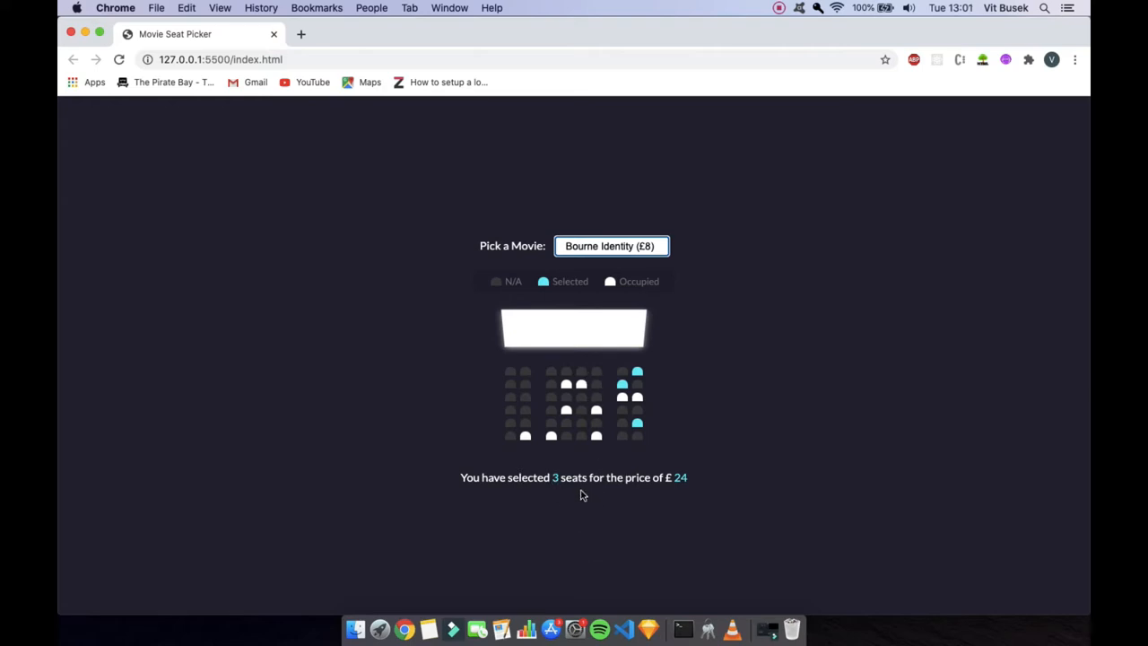
mouse_move(577, 509)
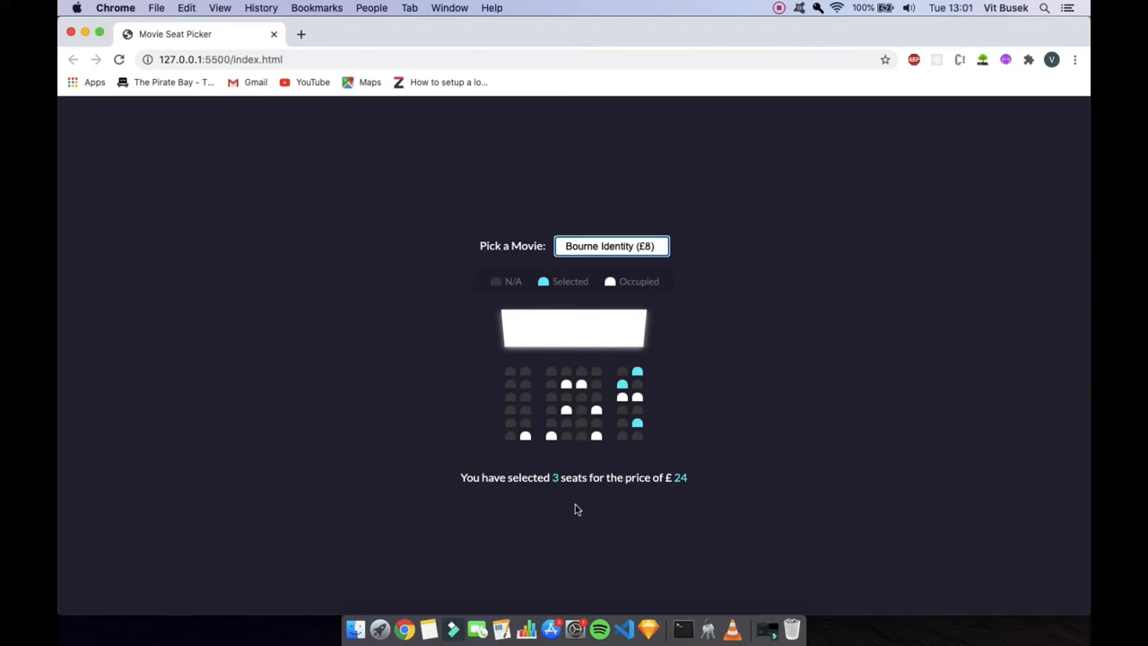
mouse_move(527, 466)
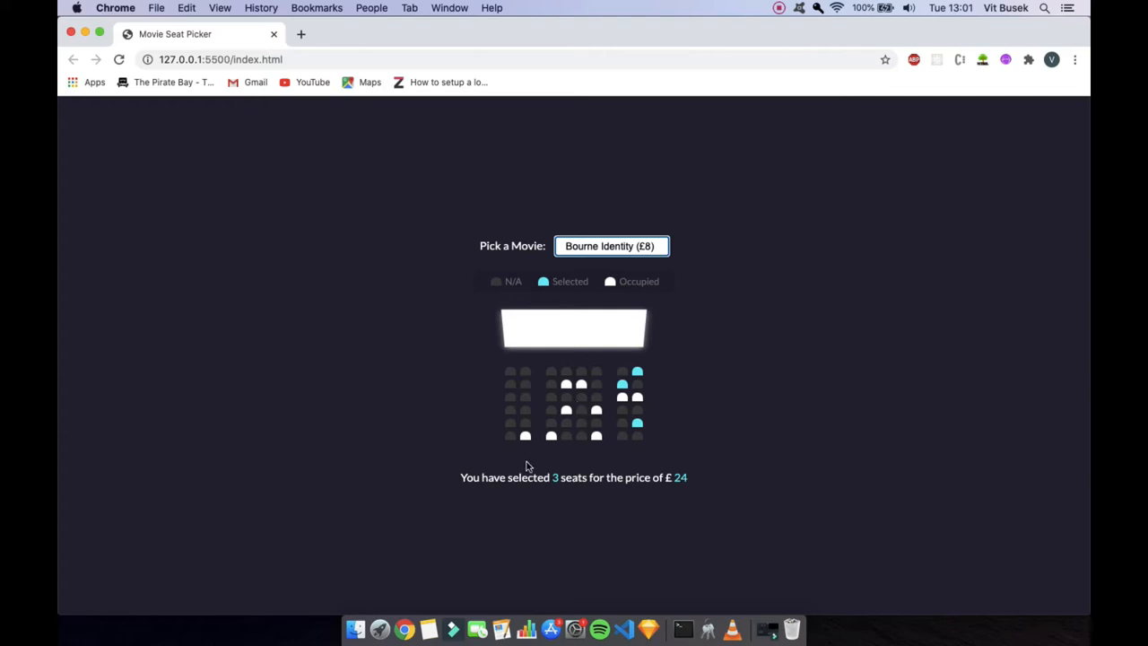
mouse_move(581, 479)
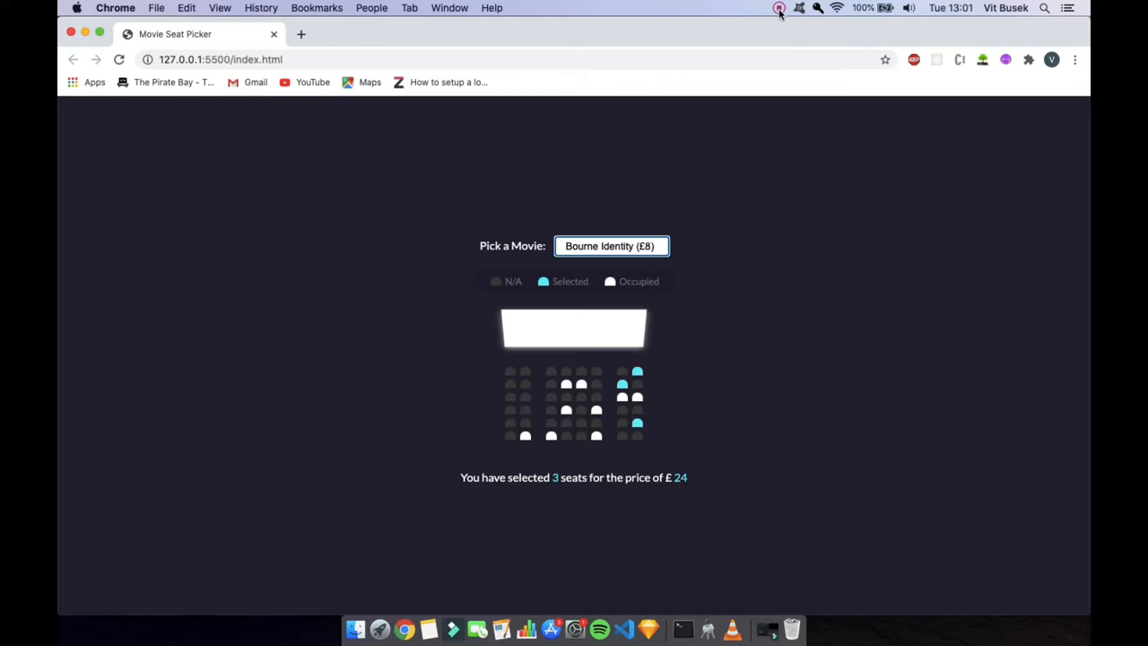
click(778, 8)
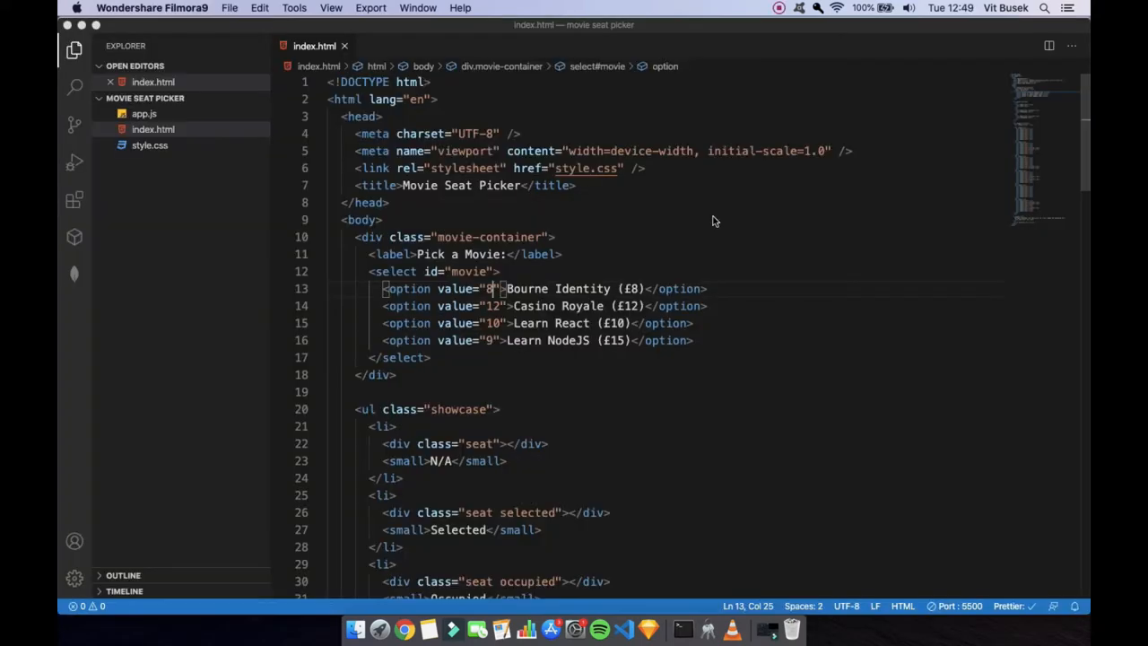
mouse_move(502, 323)
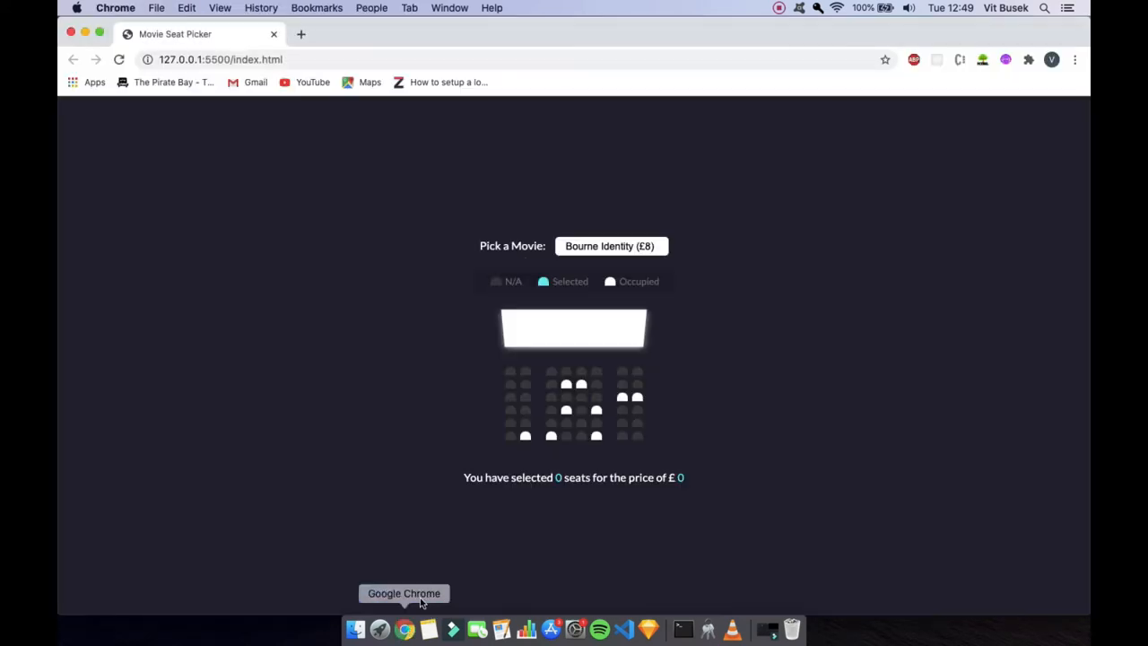
mouse_move(686, 289)
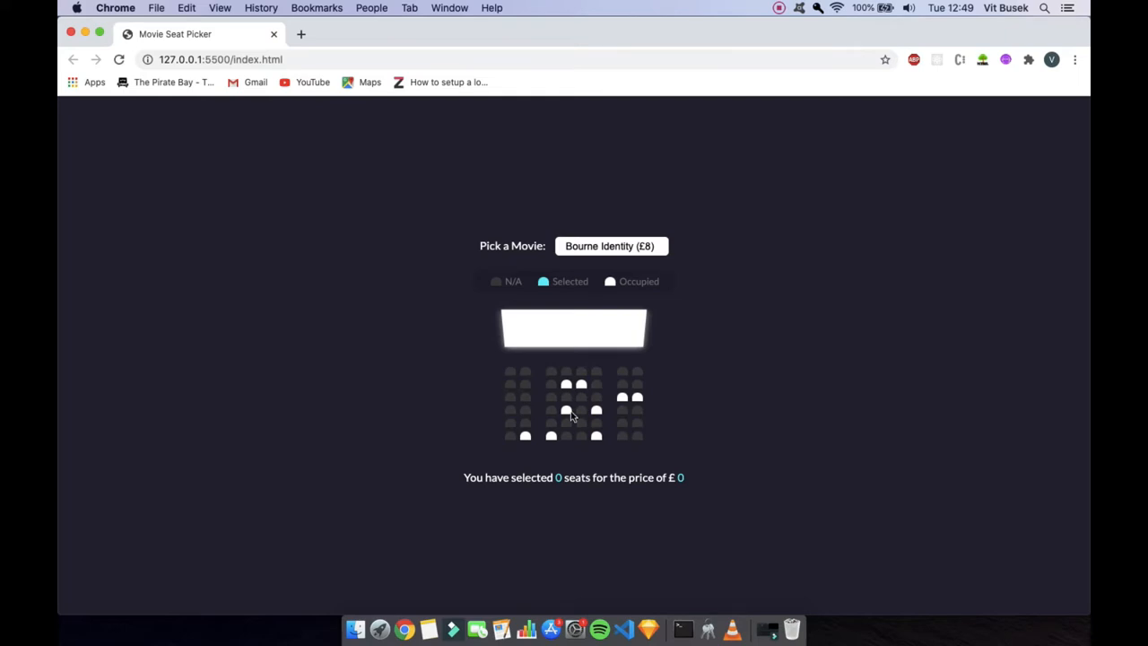
mouse_move(475, 359)
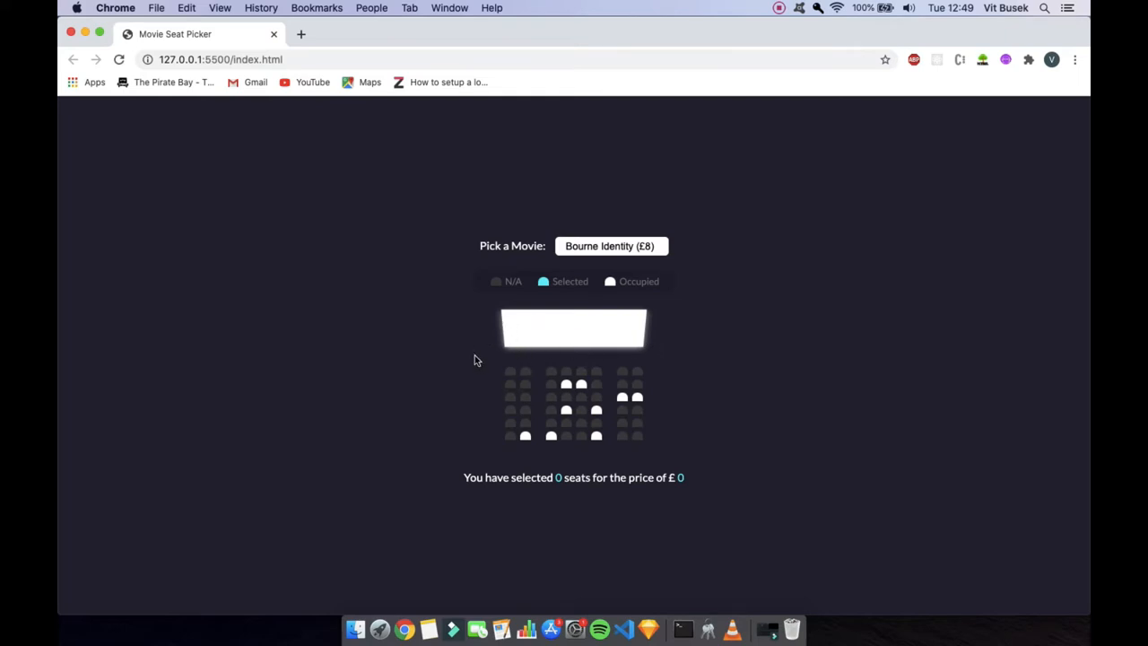
mouse_move(549, 402)
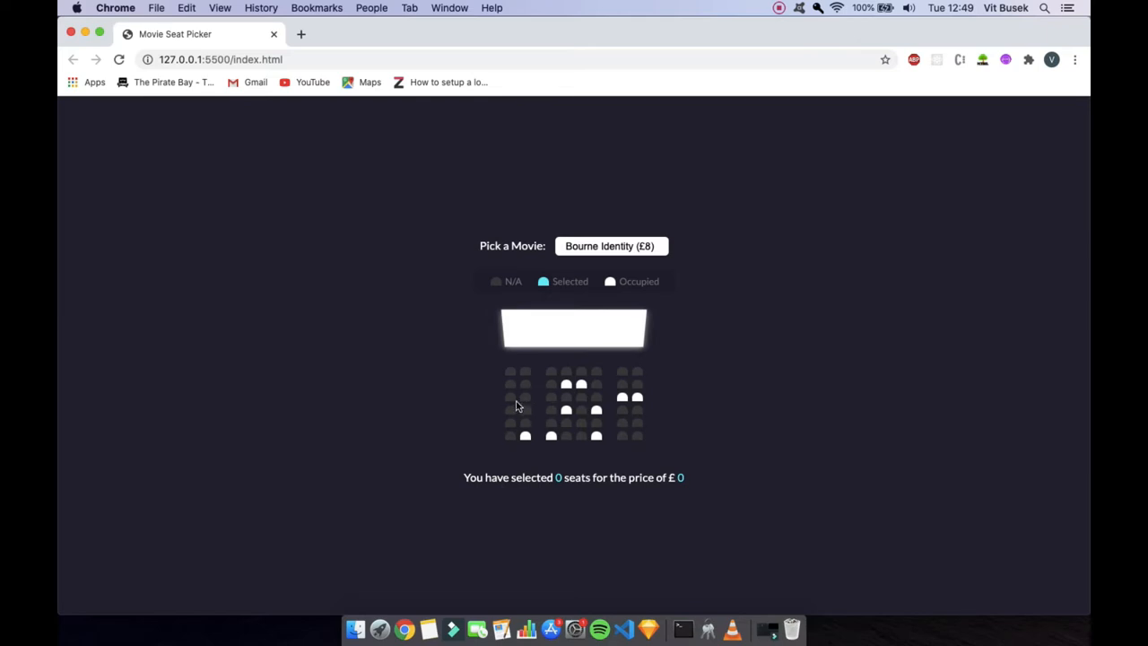
mouse_move(514, 402)
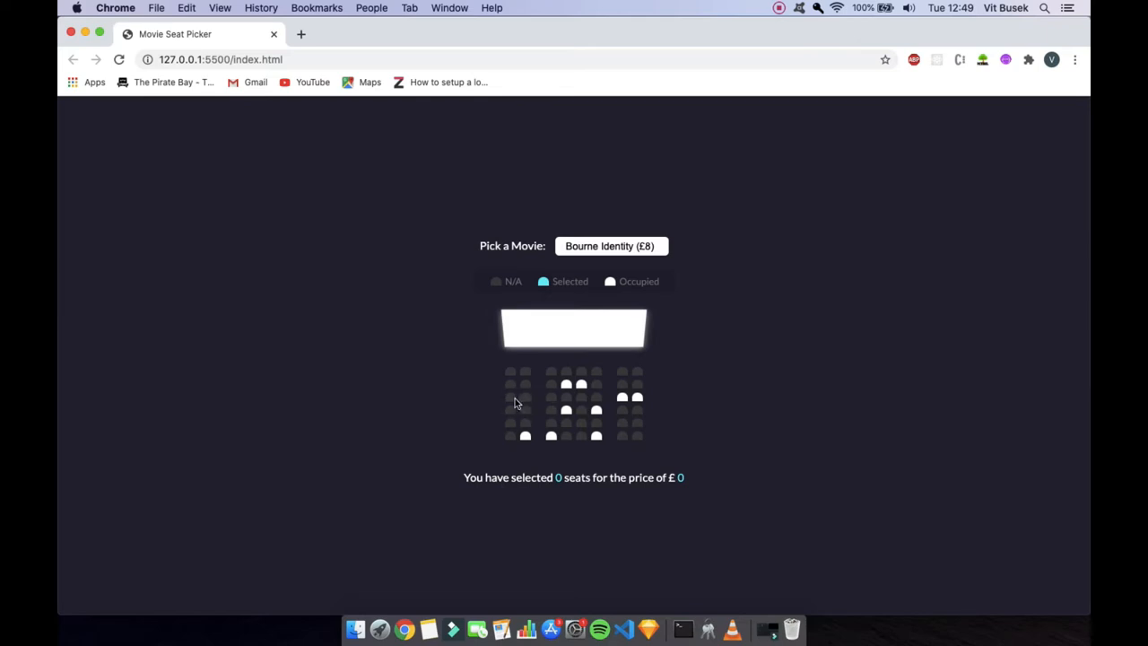
mouse_move(575, 411)
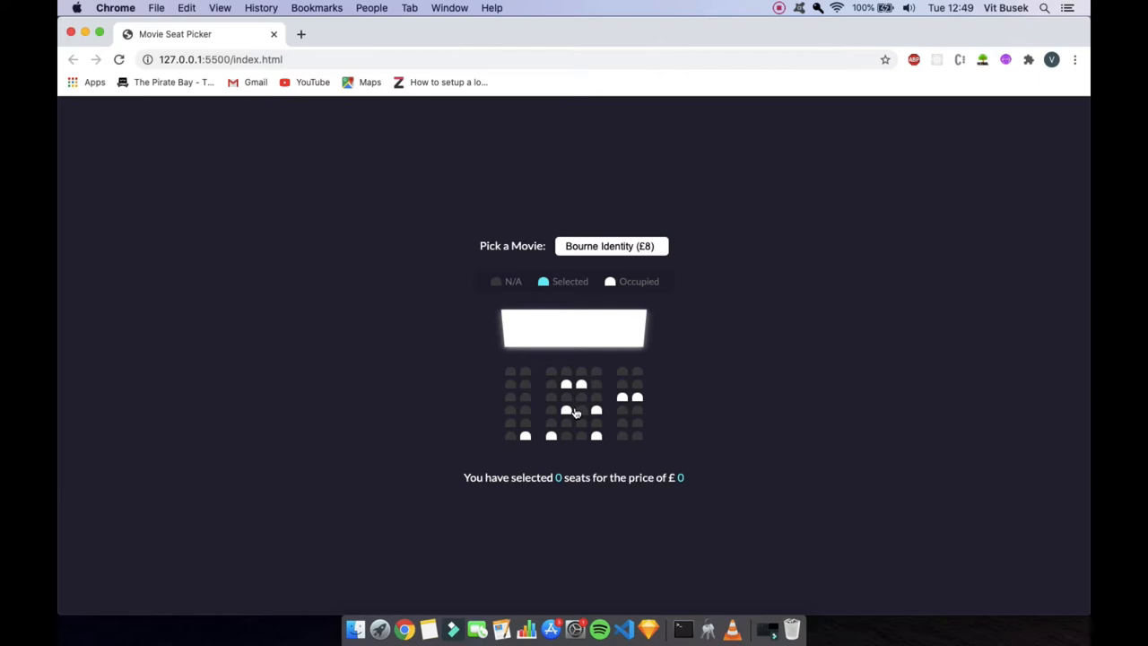
mouse_move(491, 390)
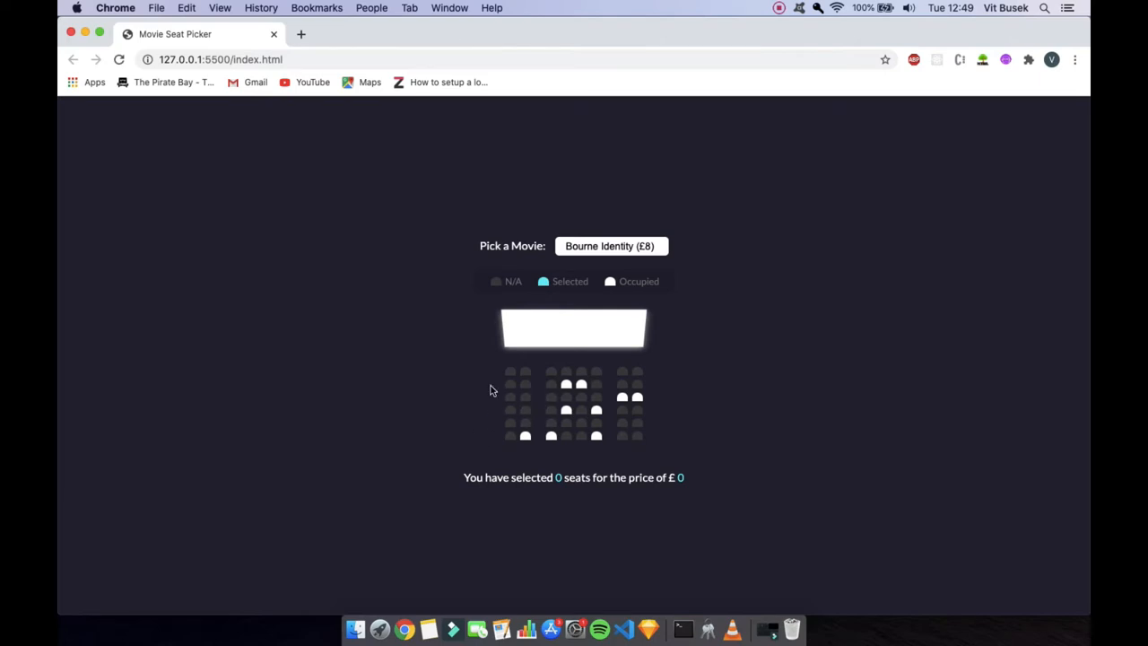
mouse_move(529, 414)
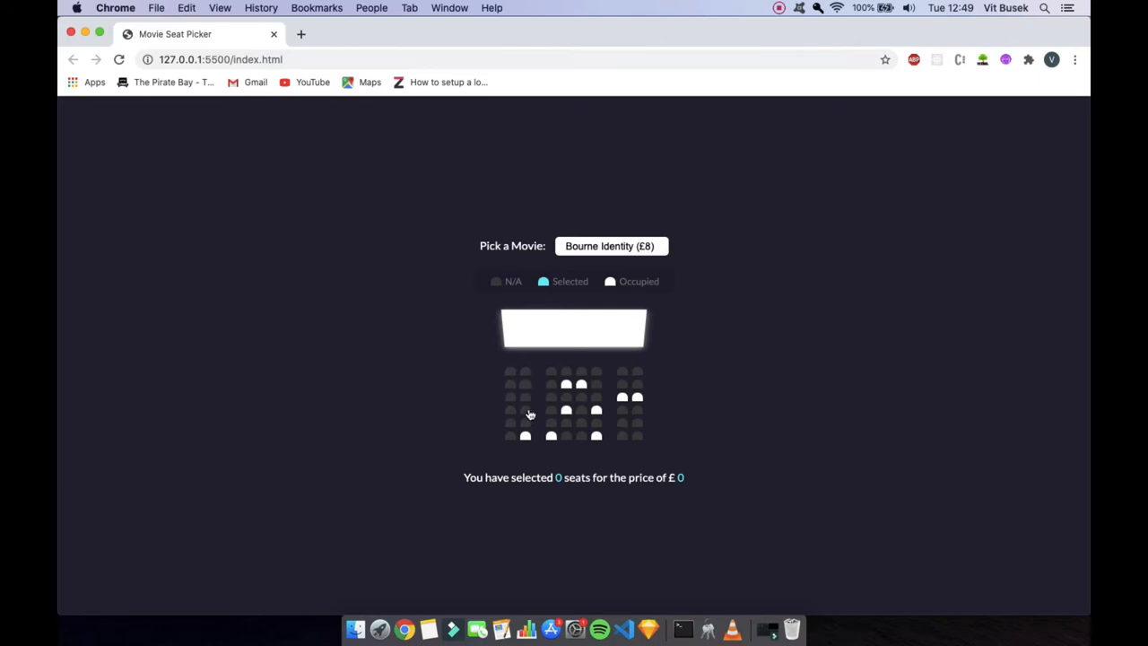
mouse_move(515, 402)
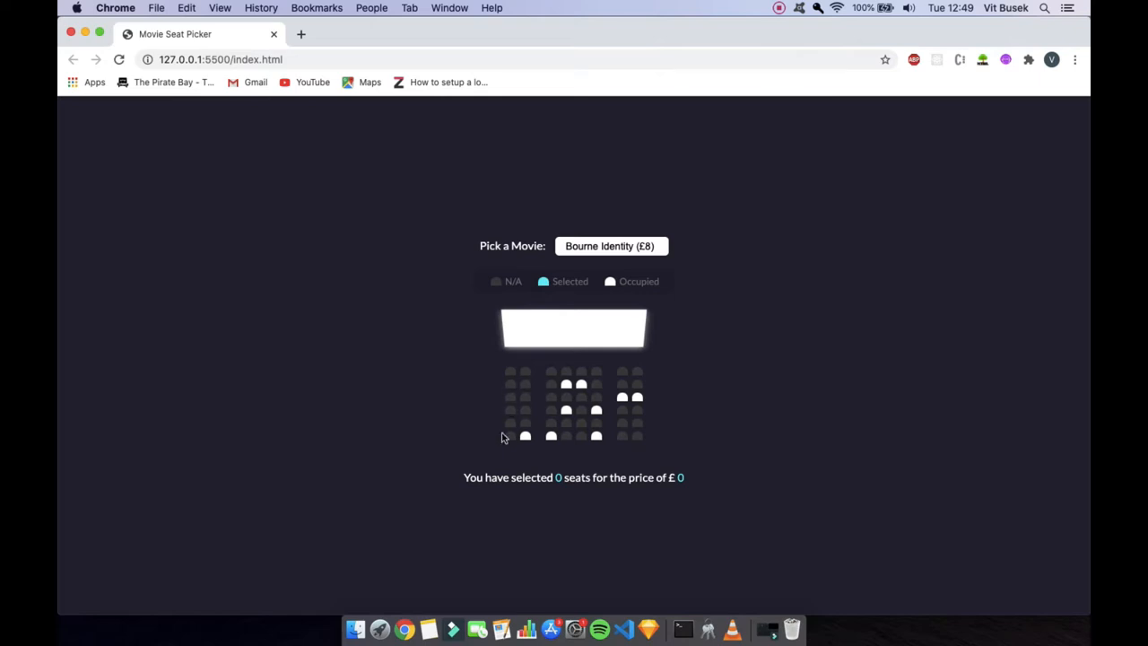
Step: Try each film in Pick a Movie, ending on Bourne Identity with five seats for £40
click(609, 245)
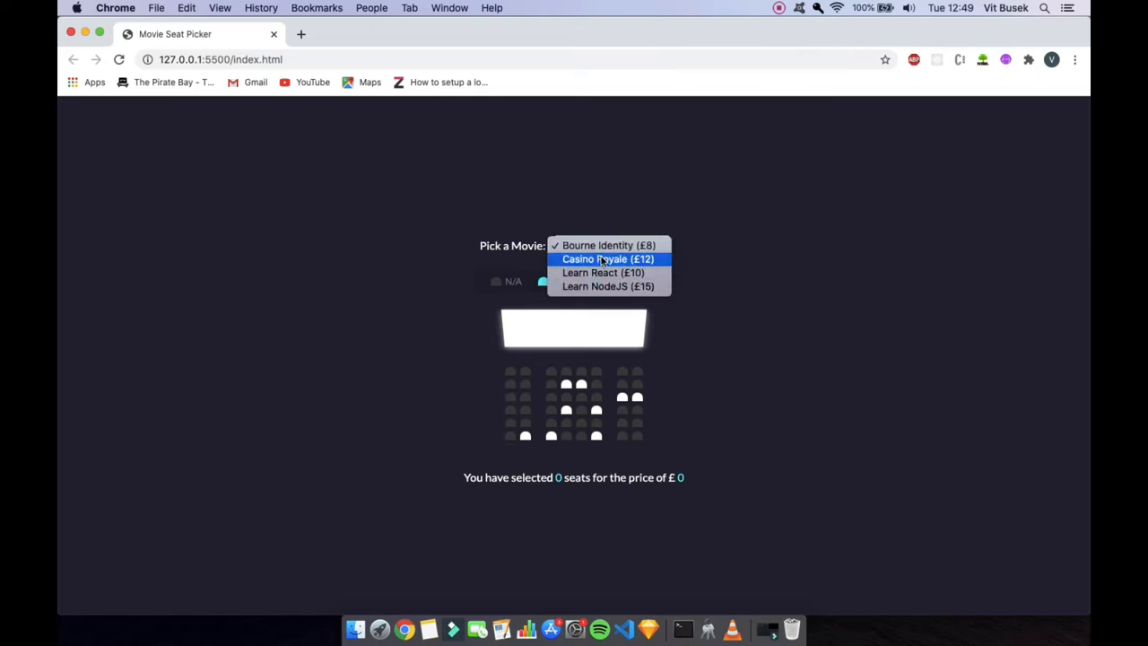
click(511, 384)
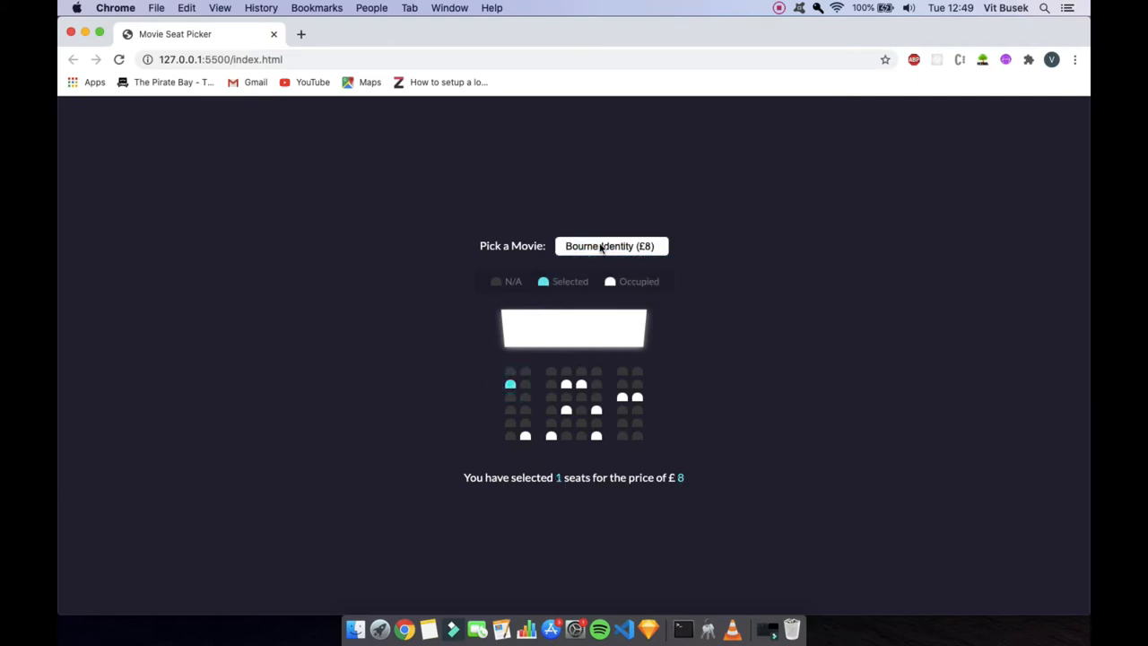
click(610, 245)
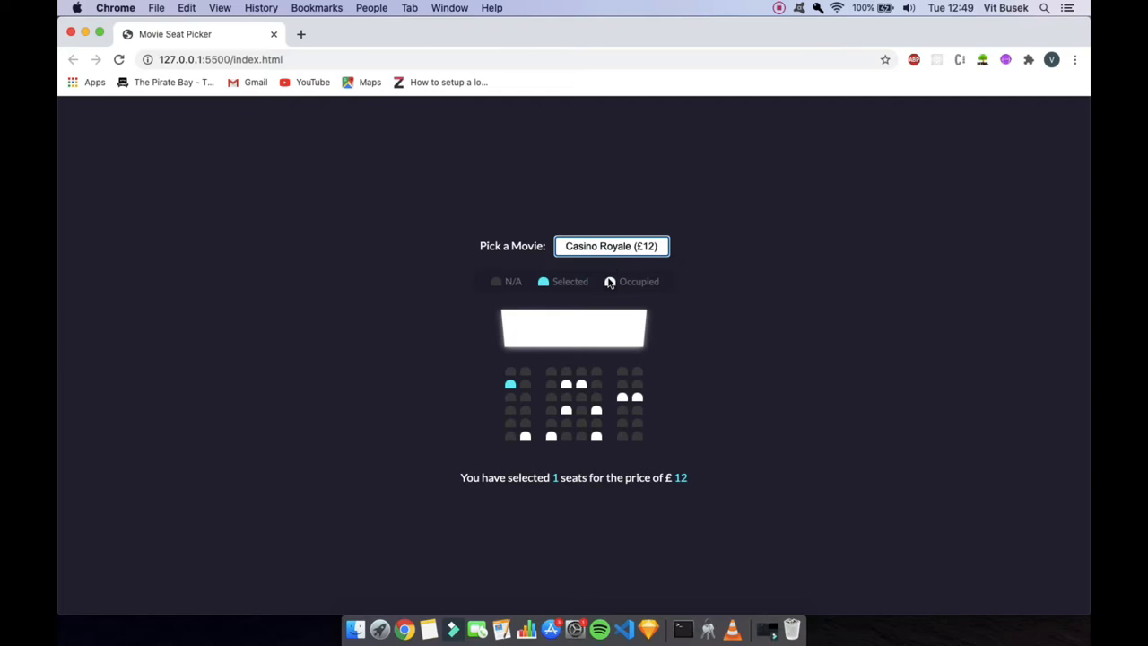
click(611, 245)
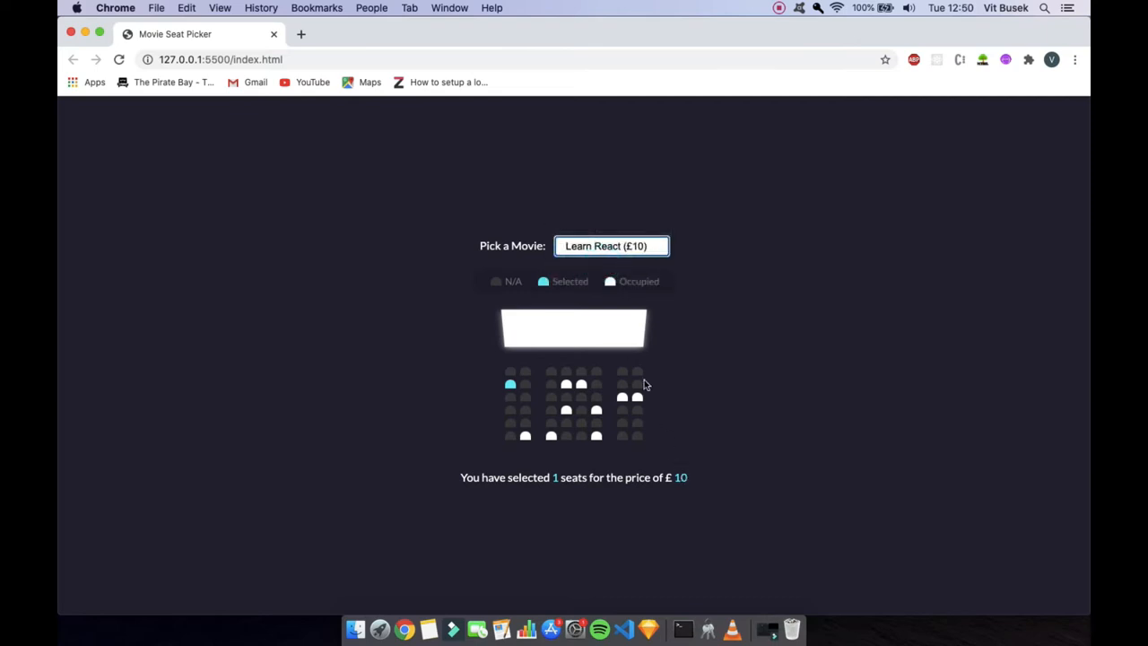
click(611, 246)
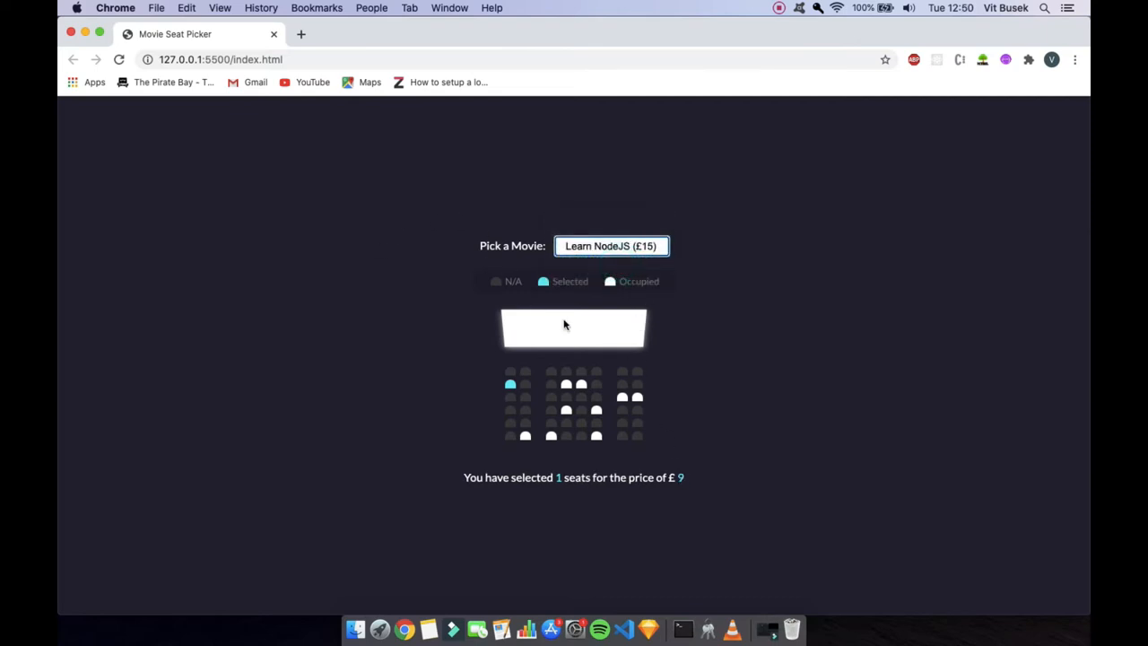
click(611, 246)
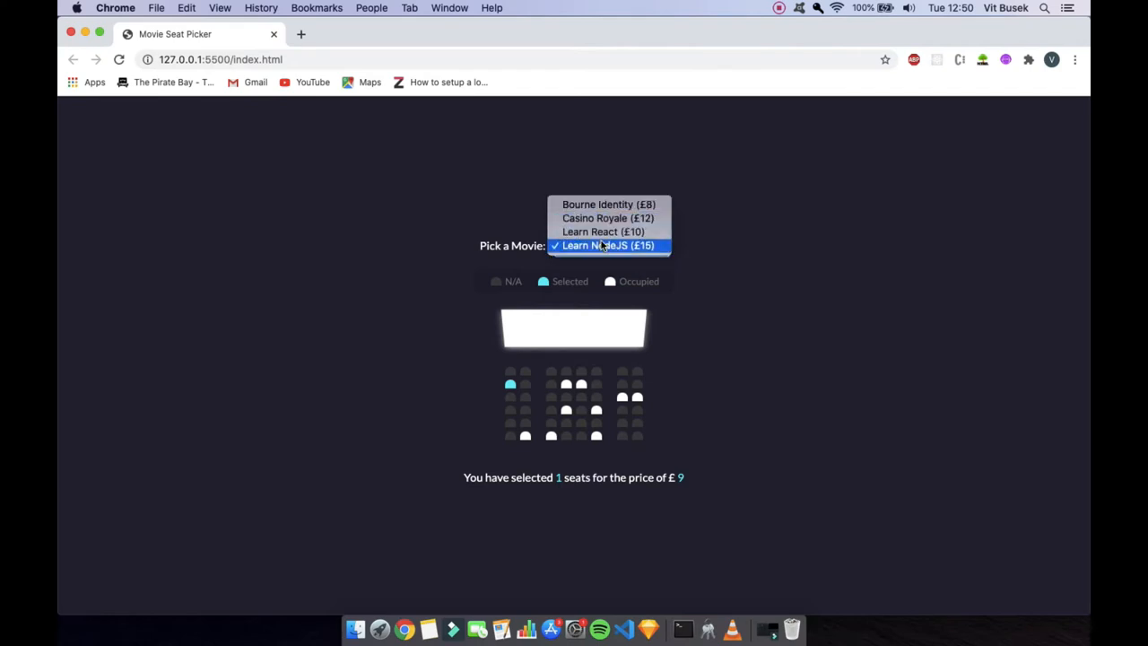
mouse_move(609, 204)
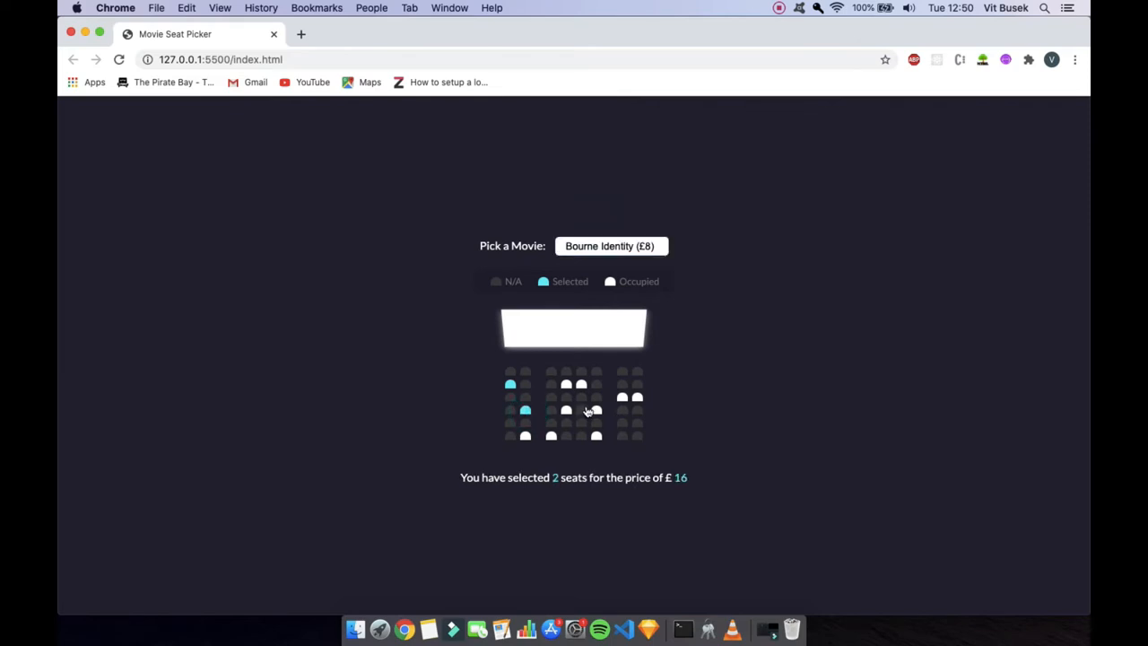
click(636, 371)
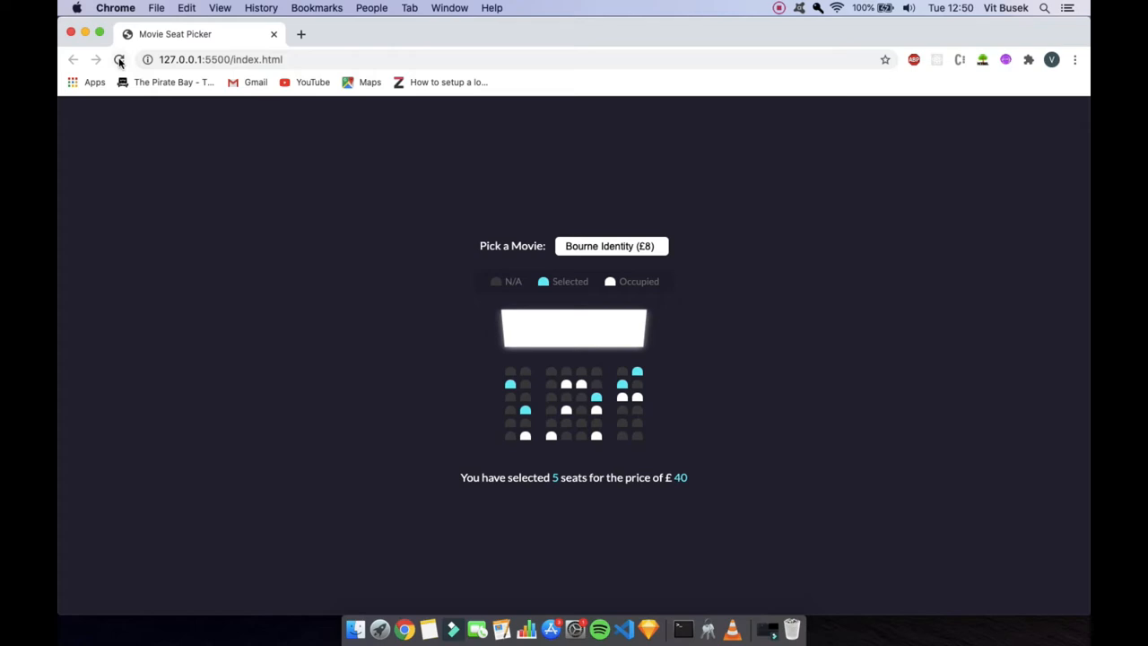
Step: Reload the page, then rearrange seats to six selected under Bourne Identity, totalling £48
click(118, 59)
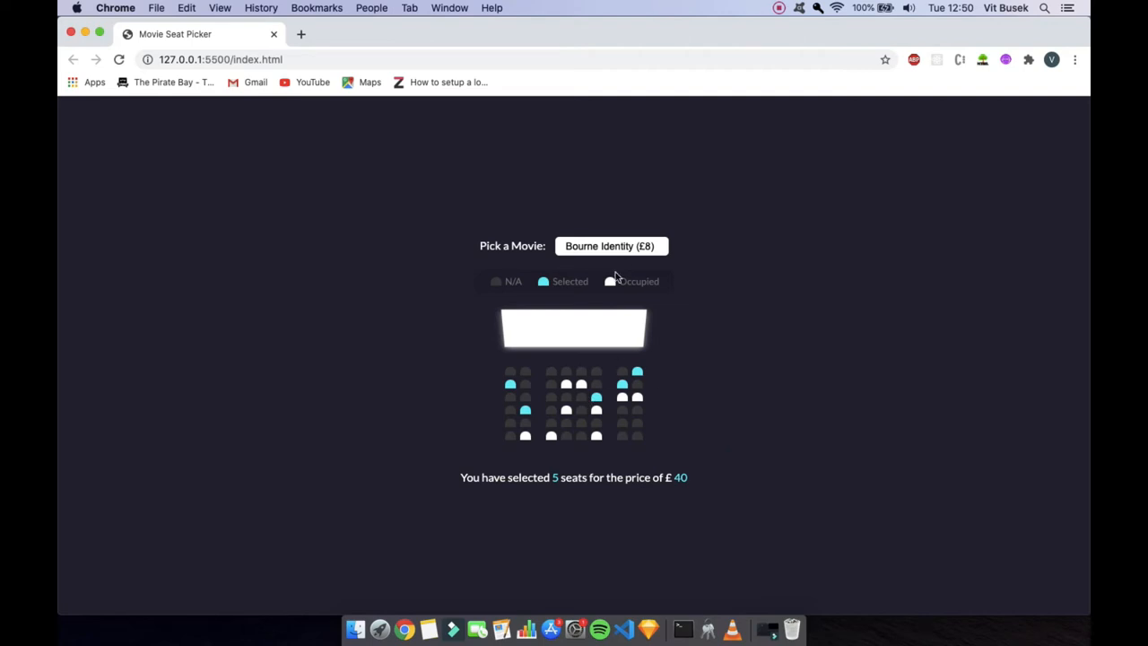
mouse_move(653, 449)
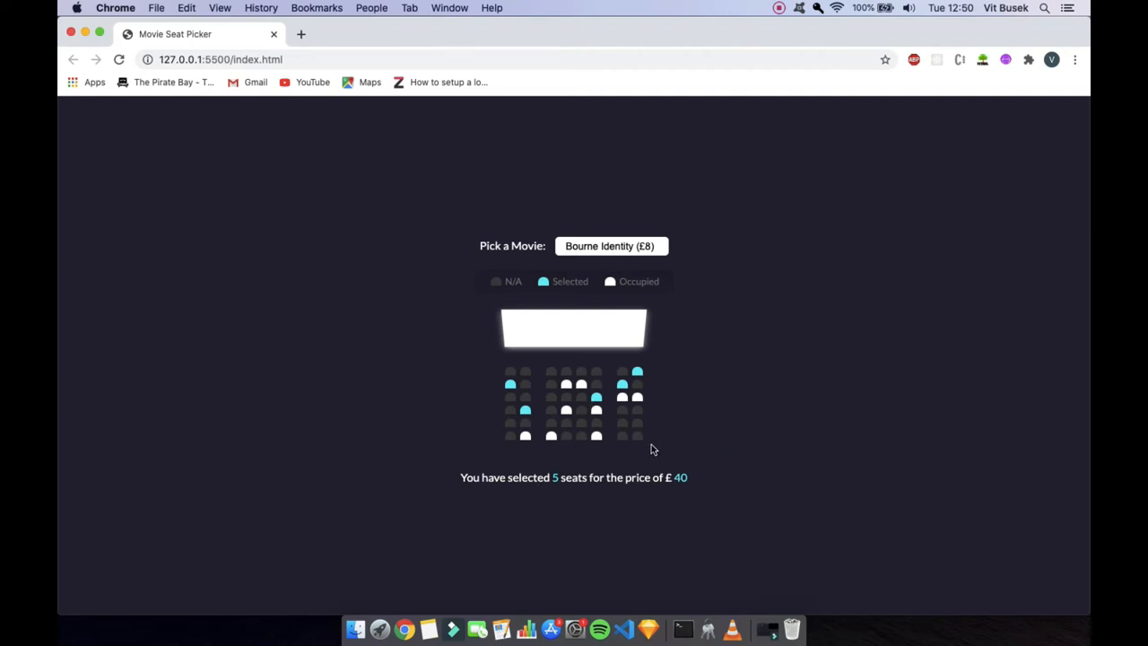
mouse_move(174, 112)
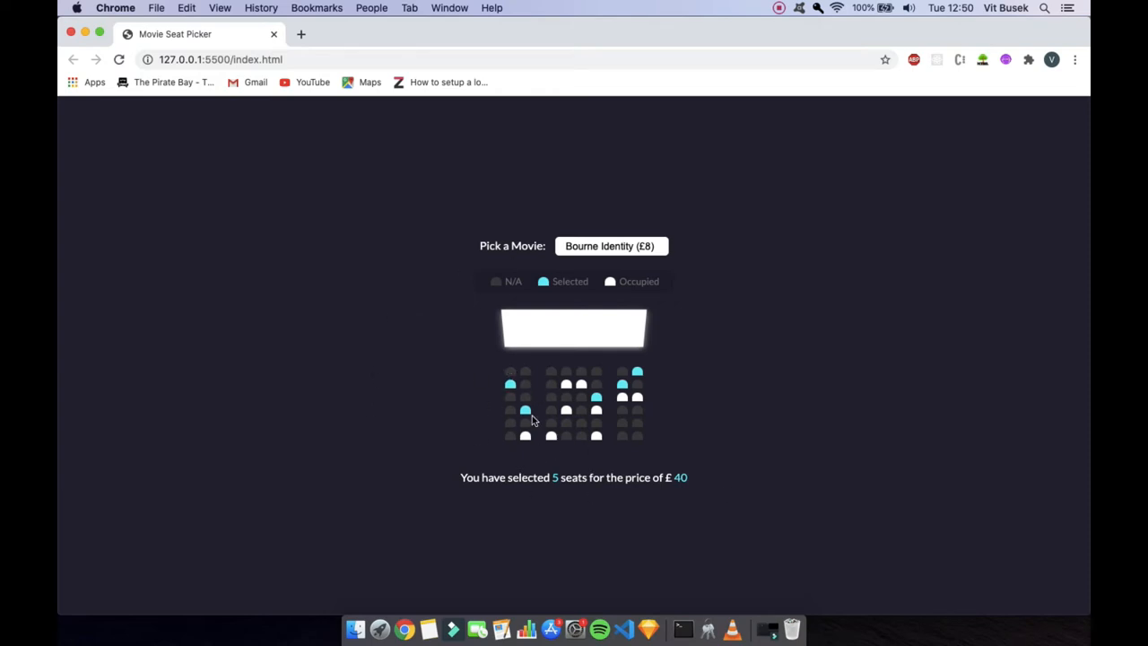
click(596, 397)
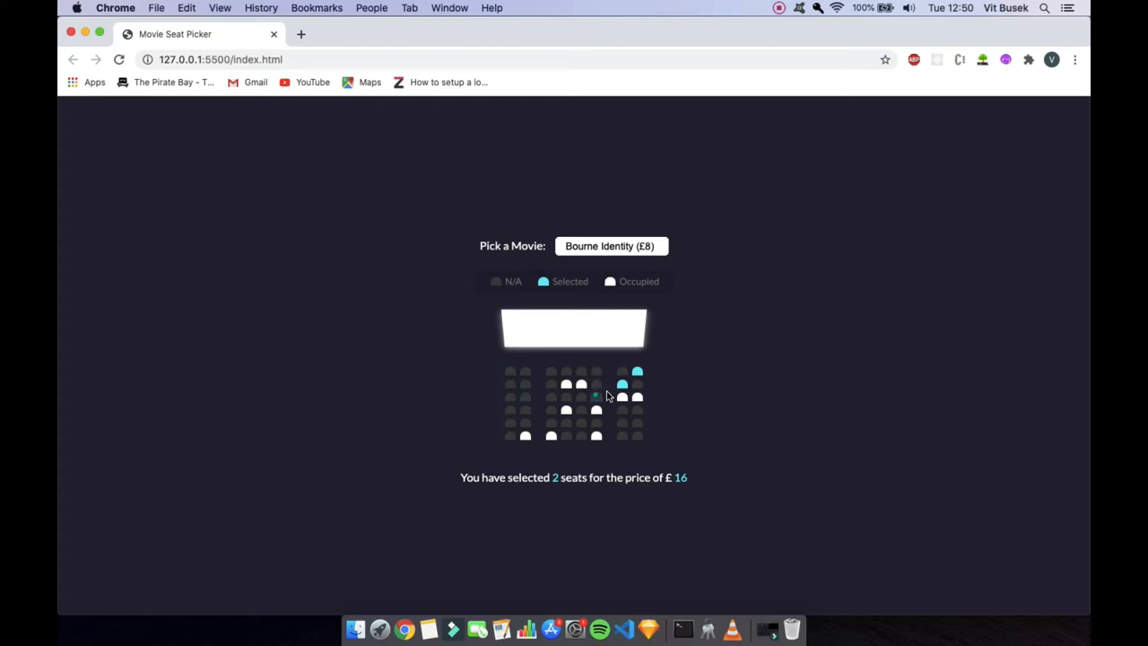
click(621, 396)
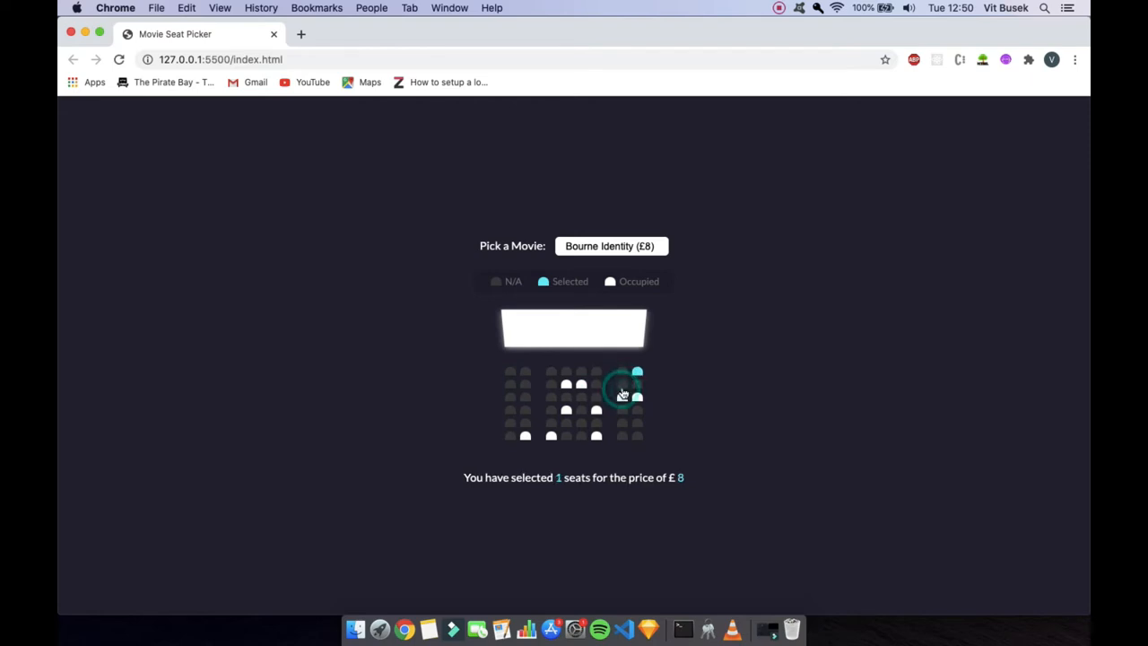
click(524, 396)
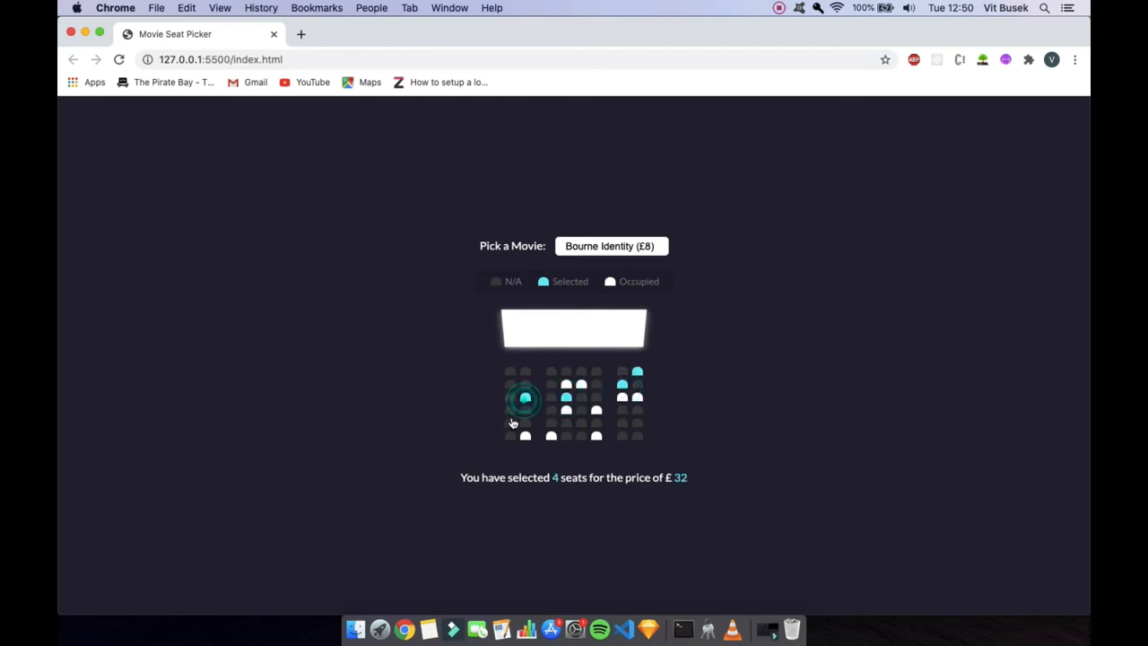
click(637, 422)
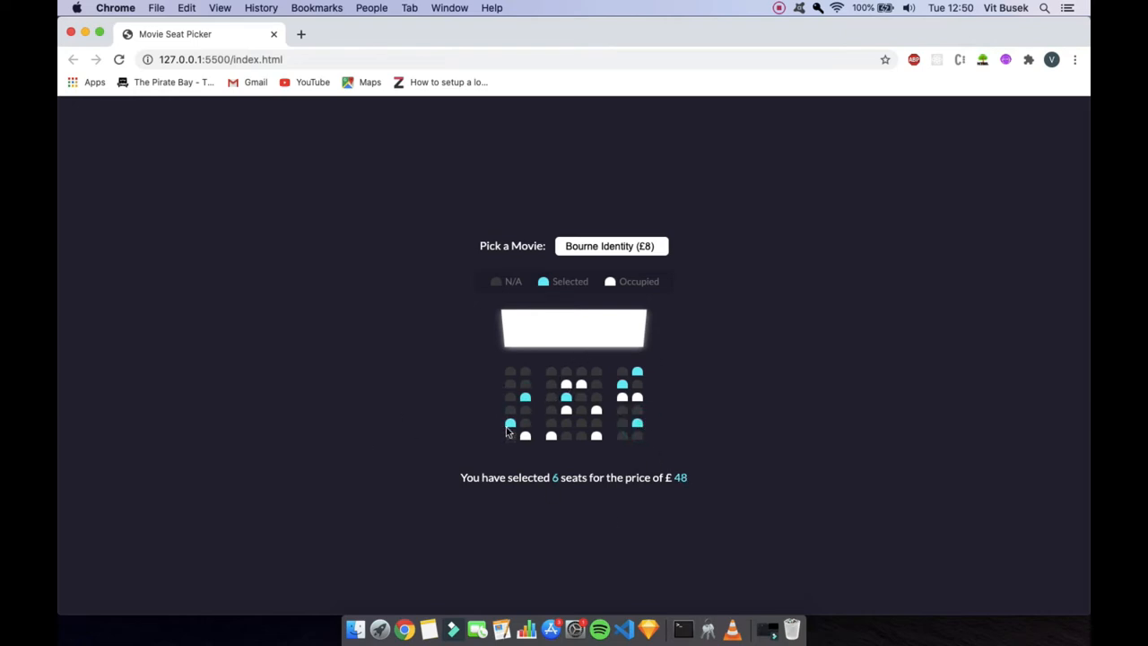
mouse_move(897, 220)
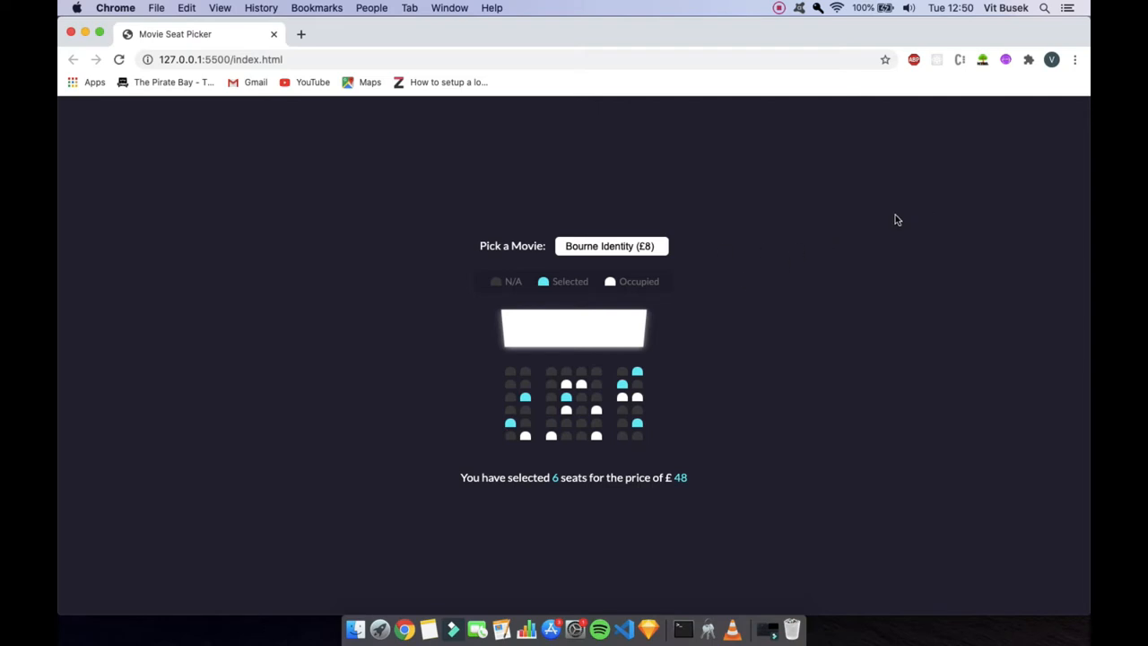
mouse_move(797, 327)
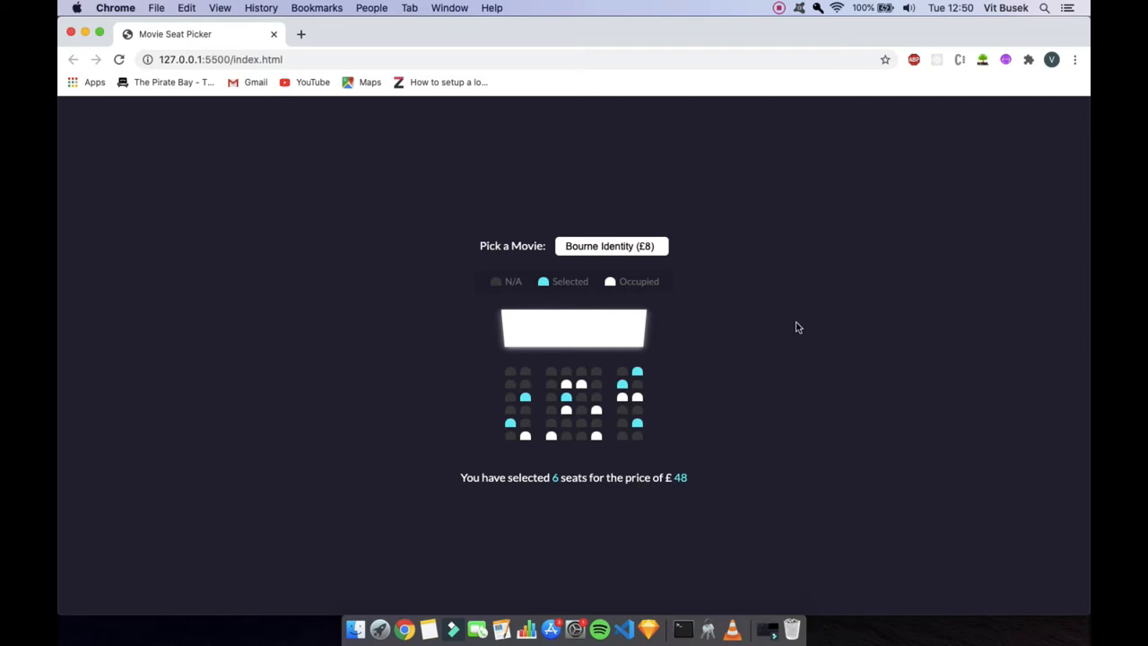
mouse_move(724, 426)
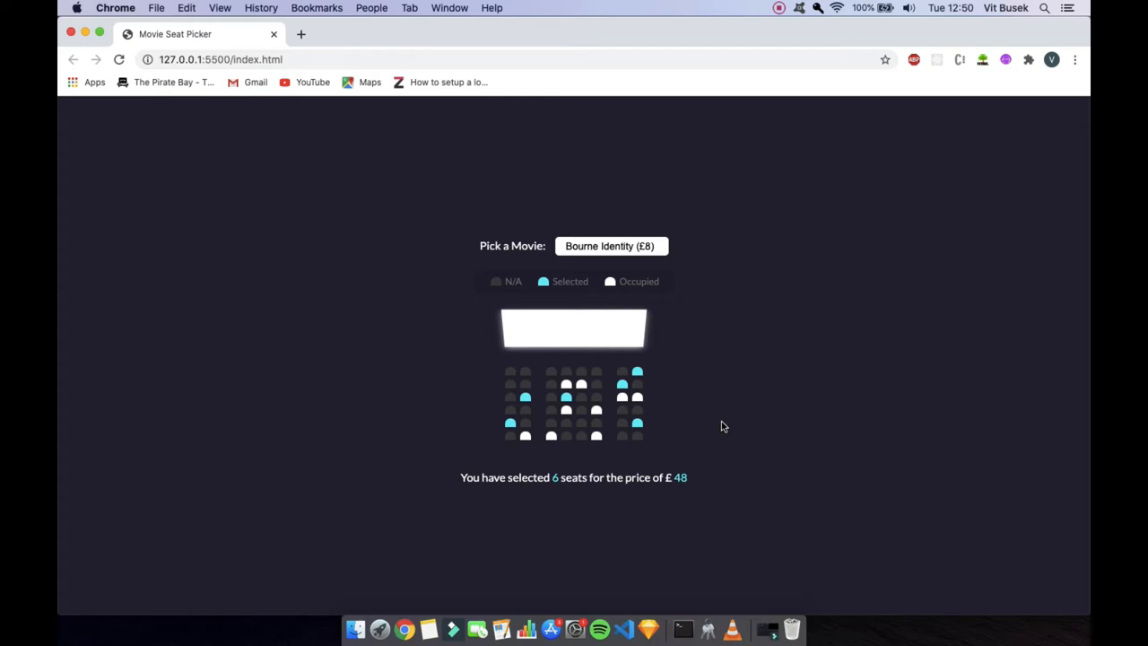
mouse_move(644, 395)
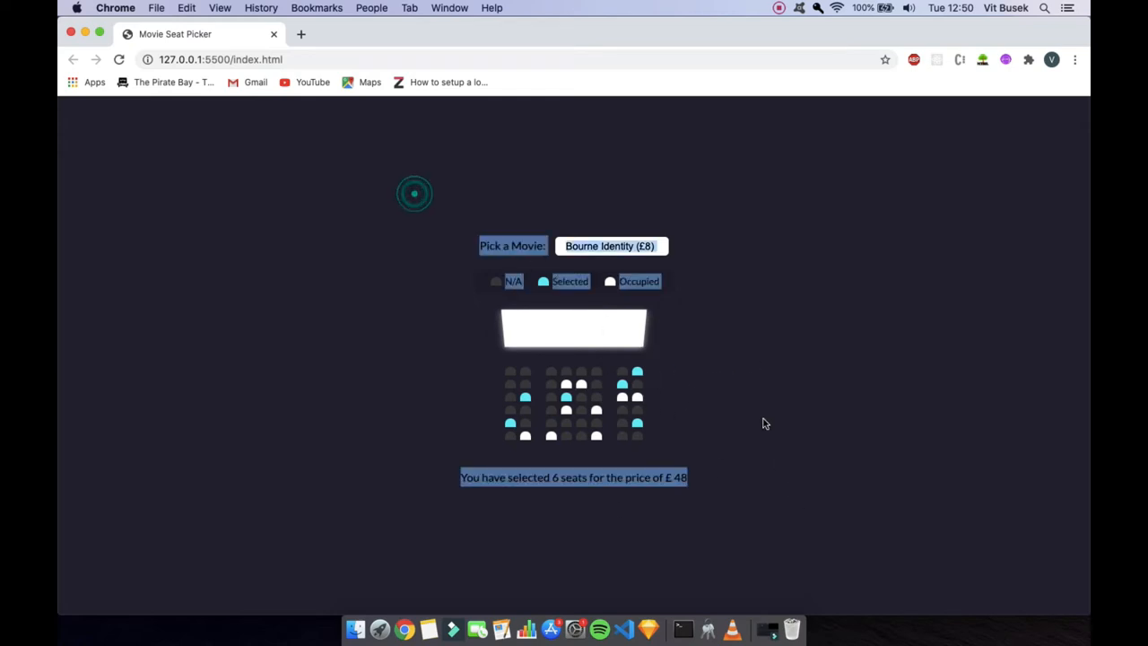
Step: Choose Learn NodeJS (£15) from Pick a Movie, repricing six seats to £54
click(609, 246)
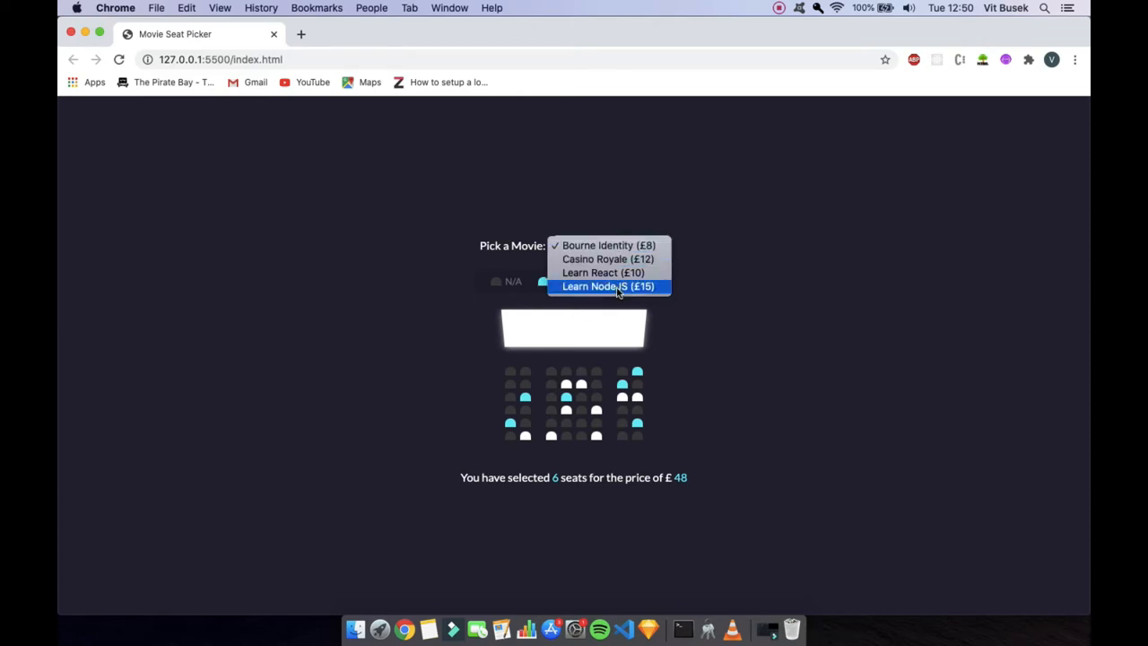
click(607, 285)
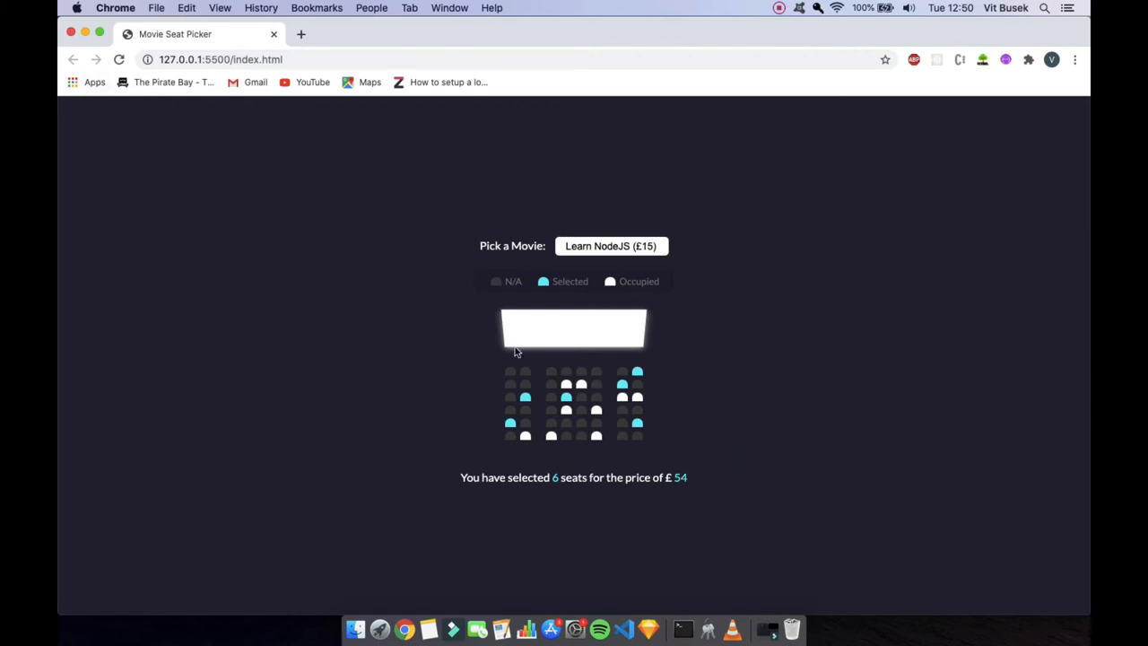
click(682, 628)
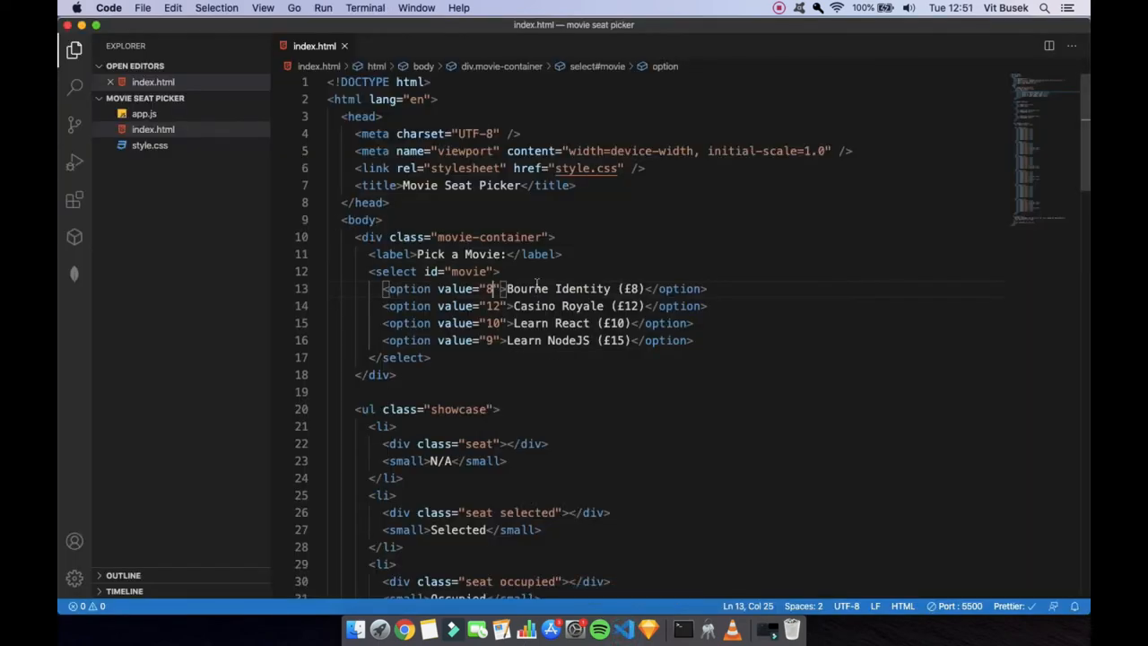
Step: Scroll index.html to the select#movie options, where Learn NodeJS has value 9
scroll(down, 3)
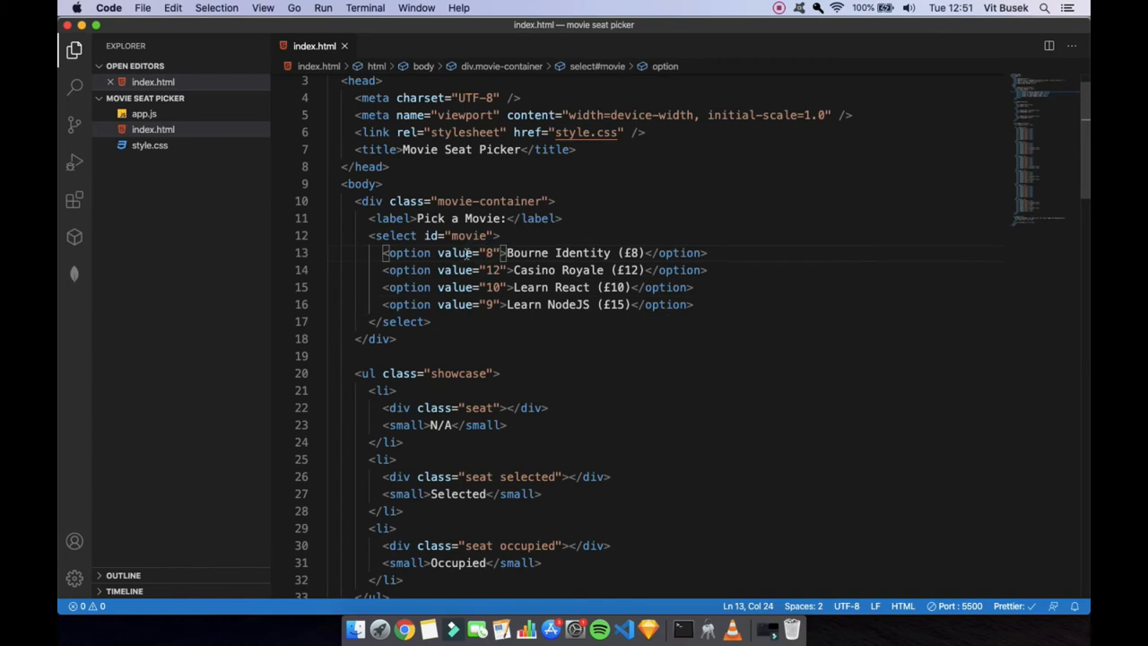
mouse_move(553, 309)
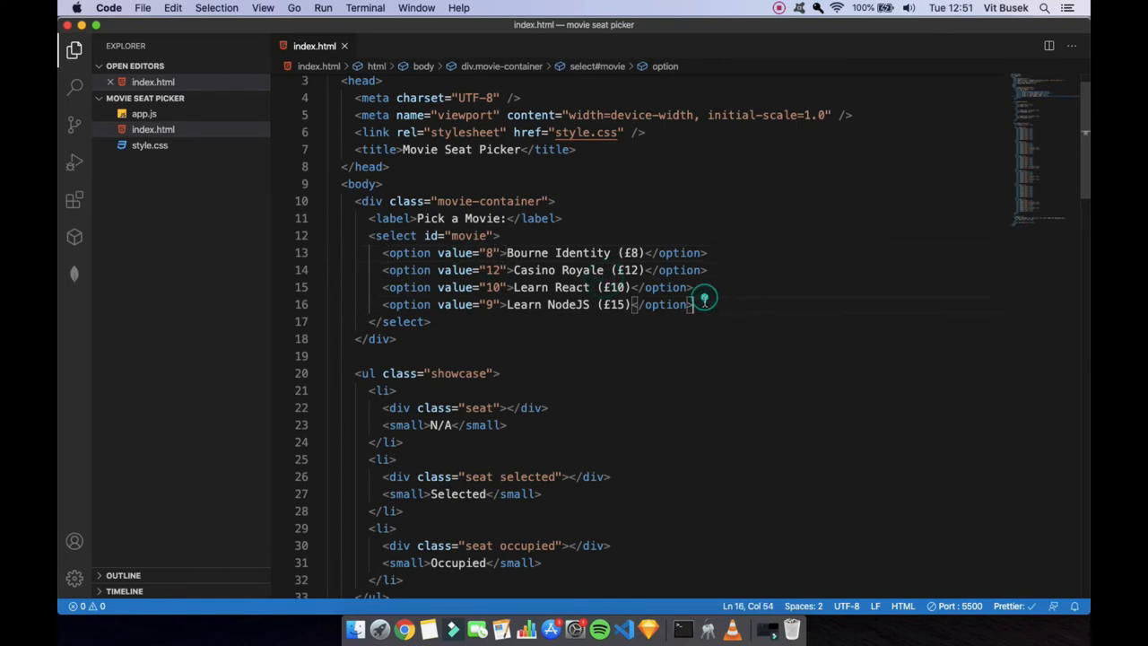
scroll(down, 3)
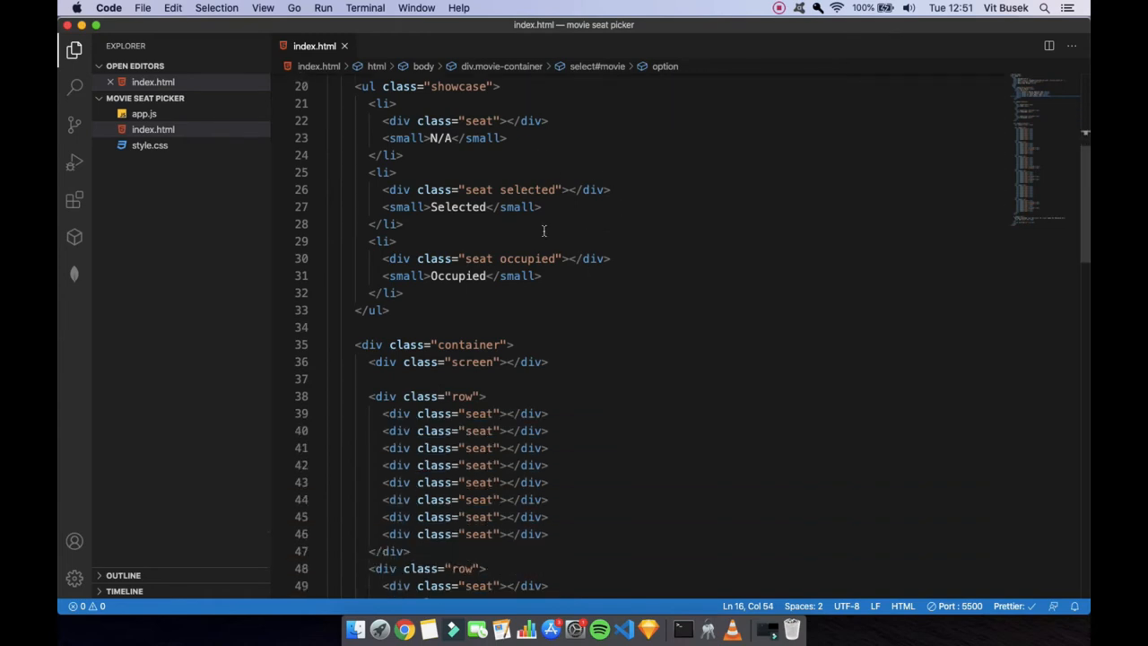
scroll(down, 3)
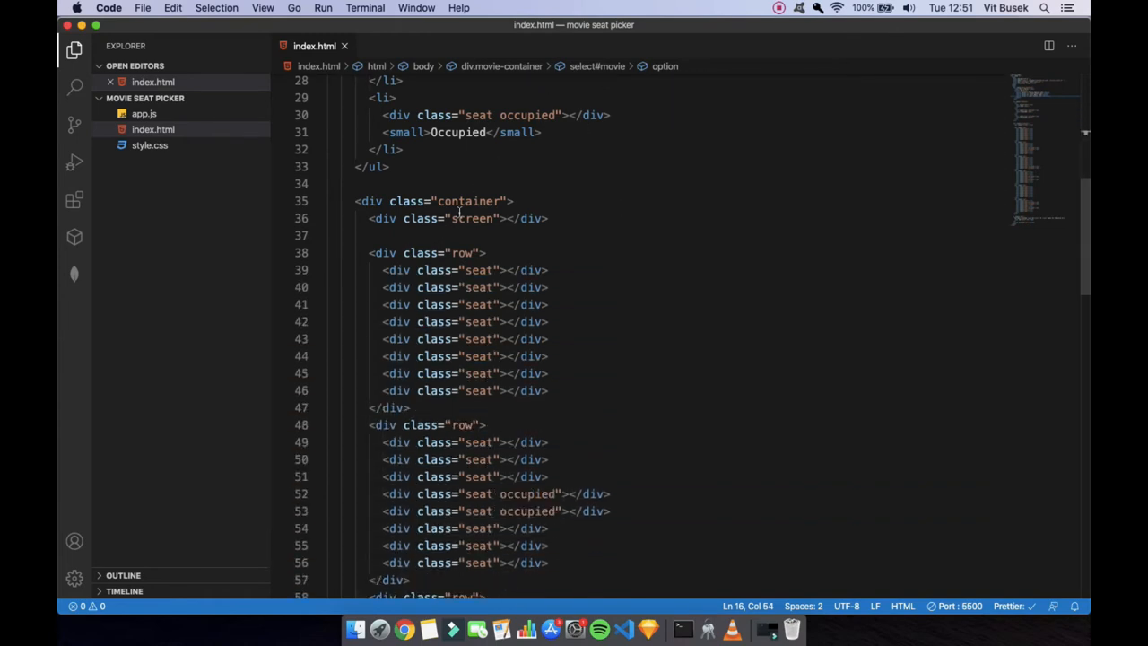
scroll(down, 3)
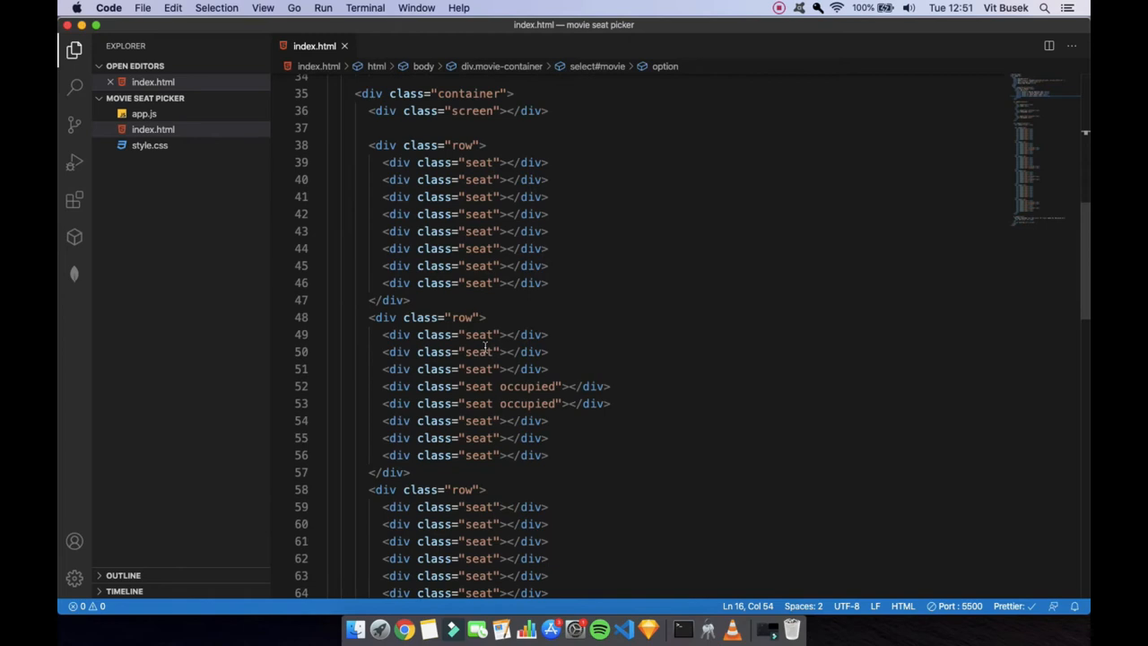
scroll(down, 3)
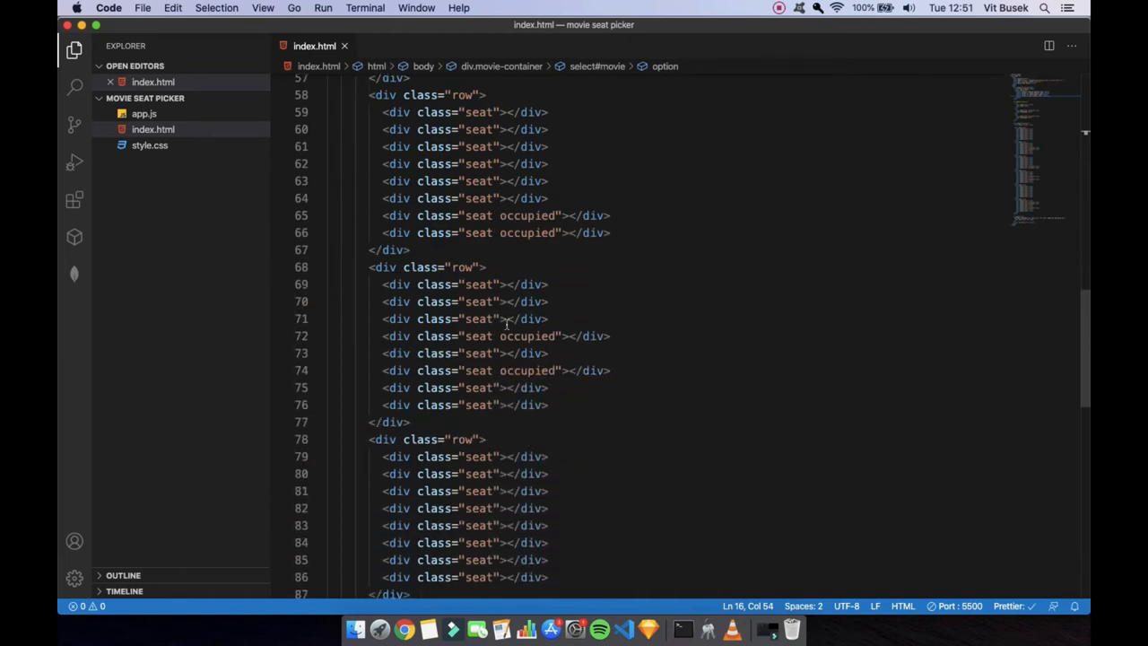
scroll(down, 3)
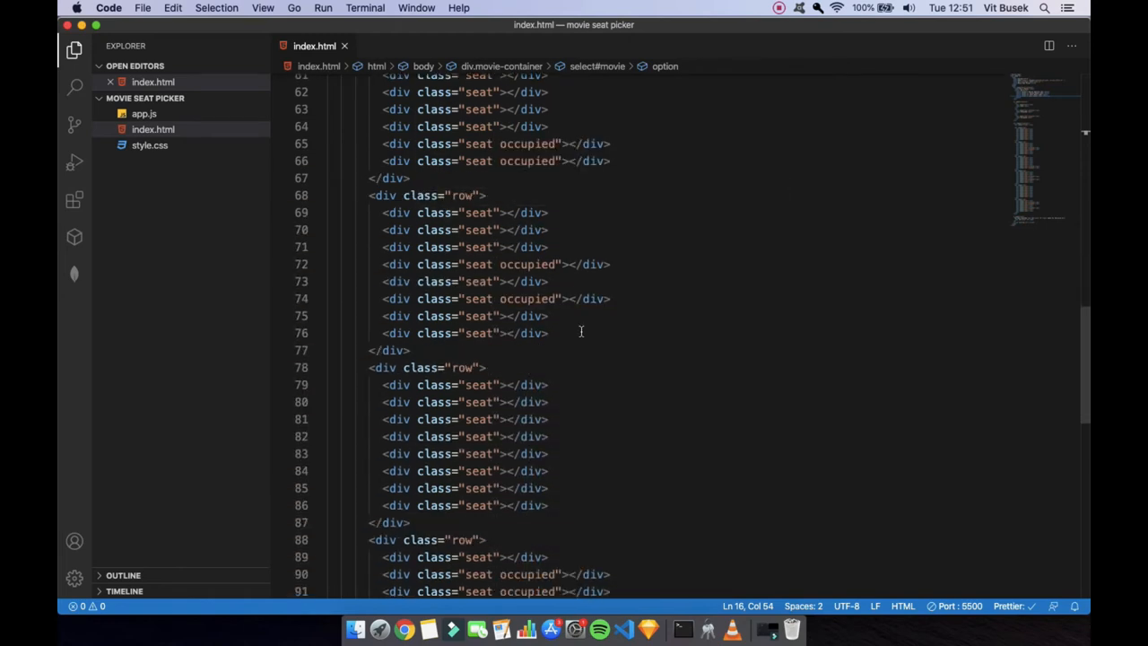
scroll(down, 3)
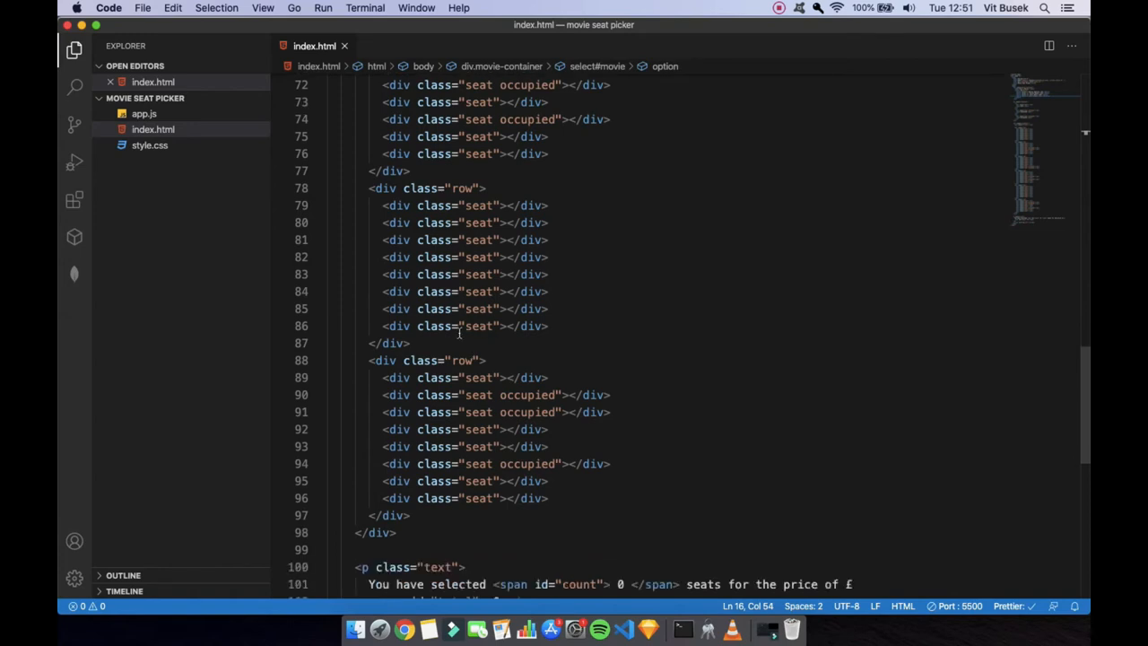
scroll(down, 3)
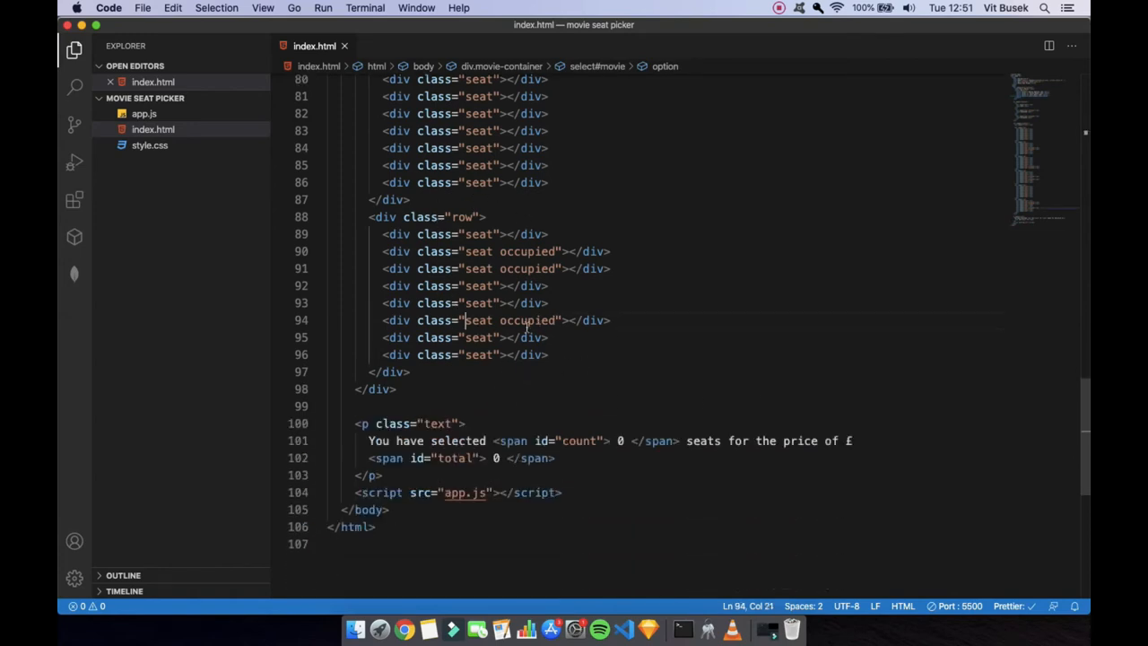
double_click(529, 320)
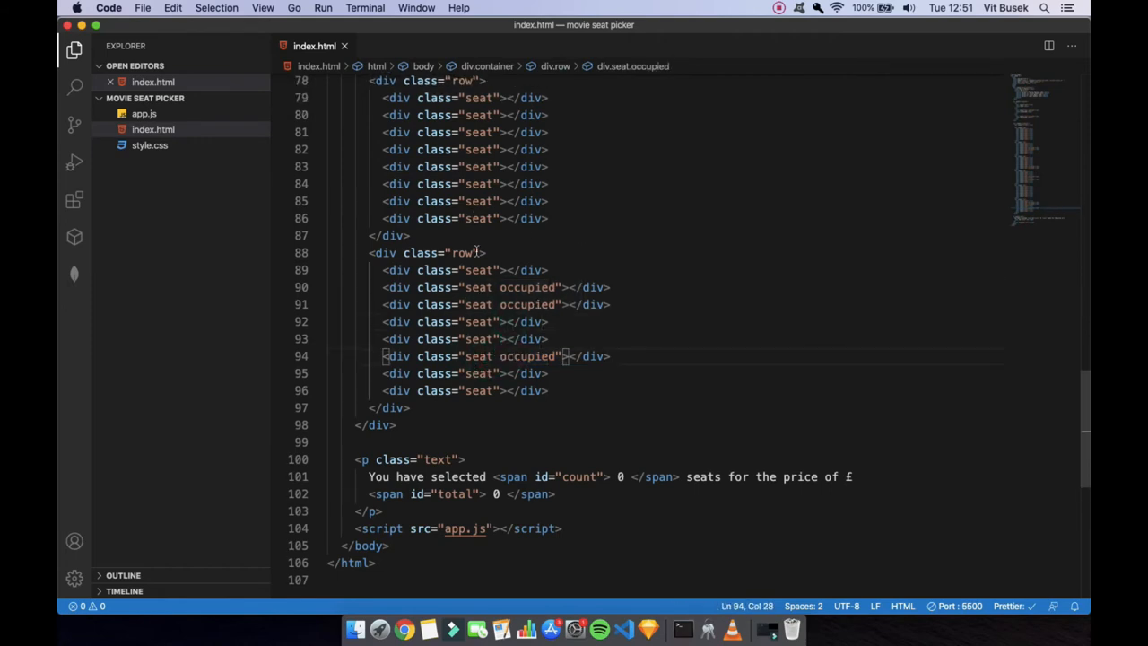
scroll(up, 3)
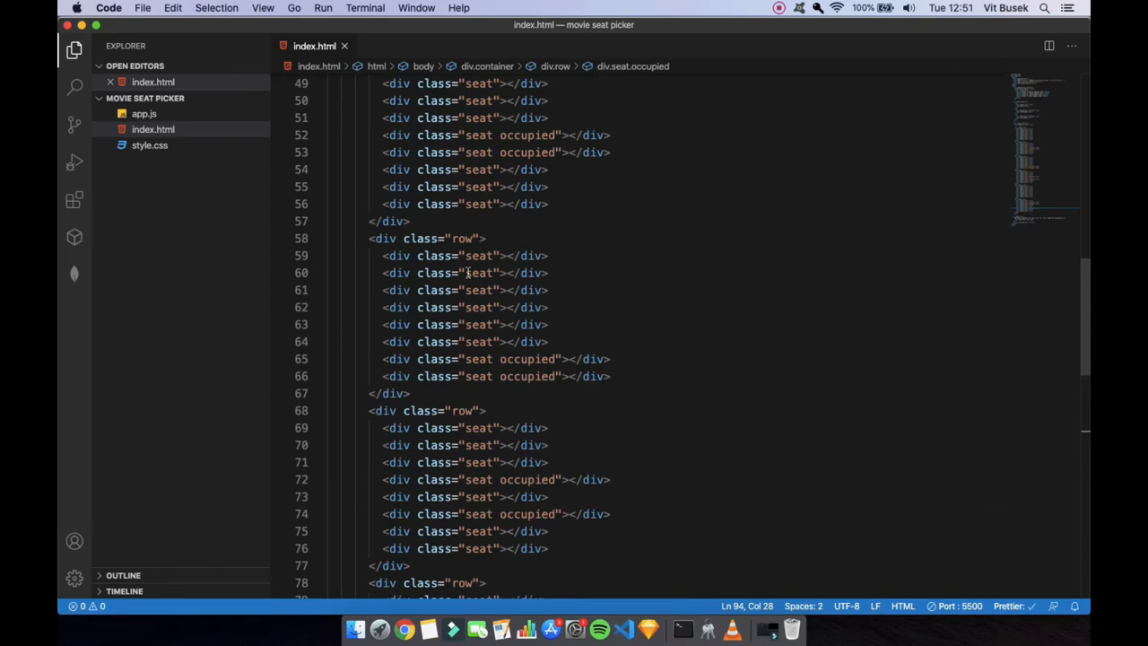
scroll(up, 3)
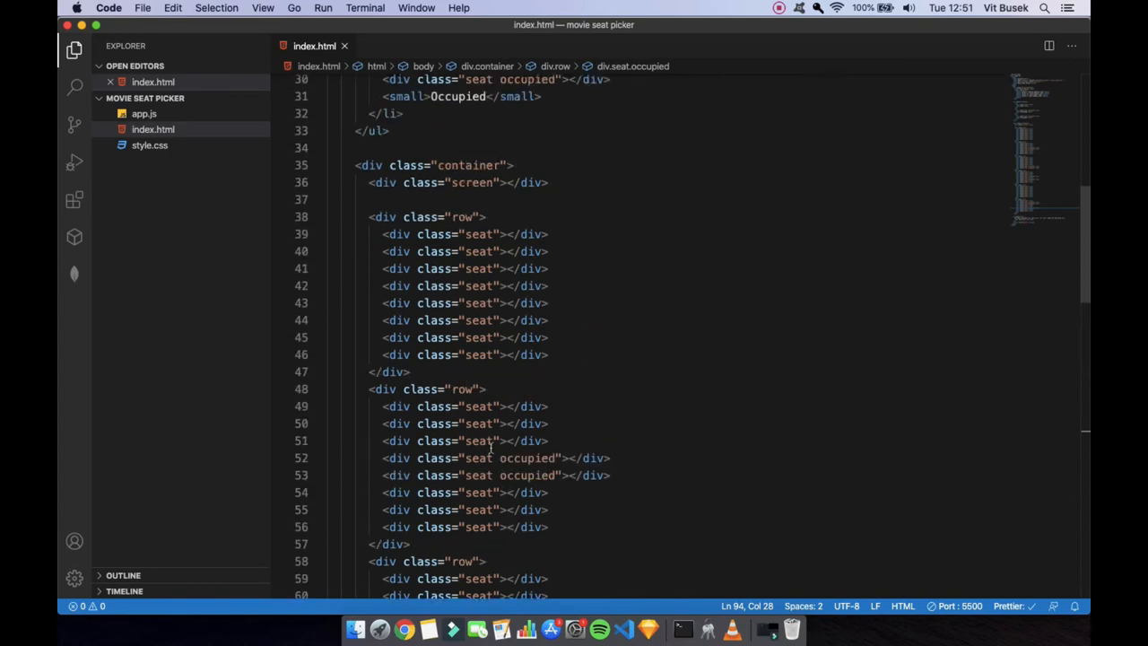
scroll(down, 3)
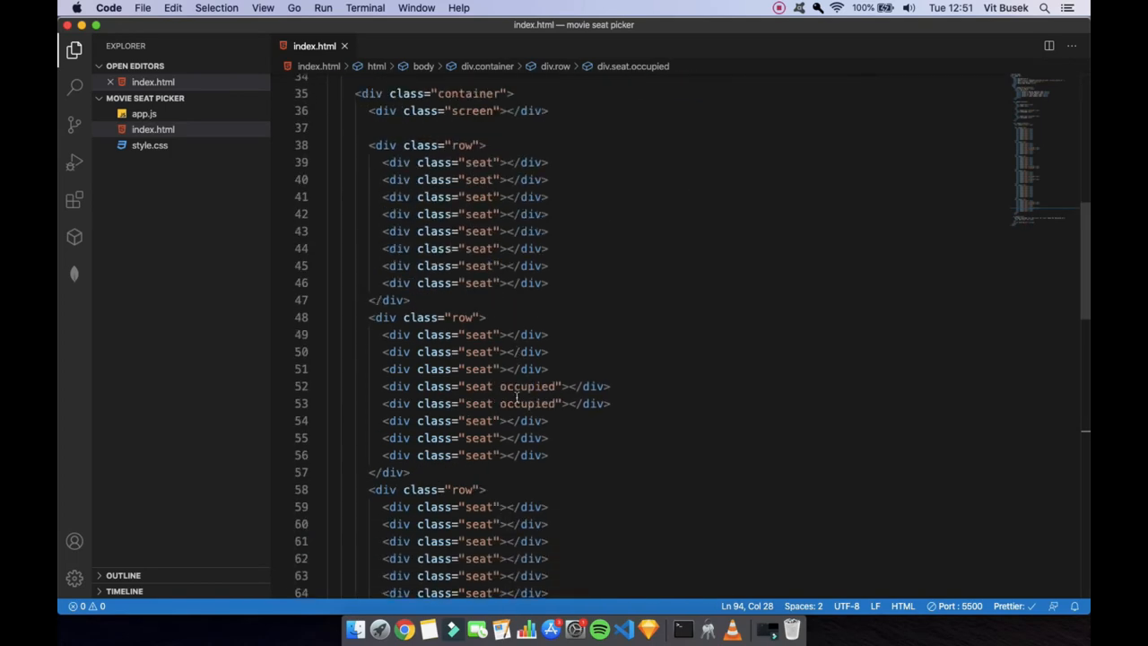
scroll(down, 3)
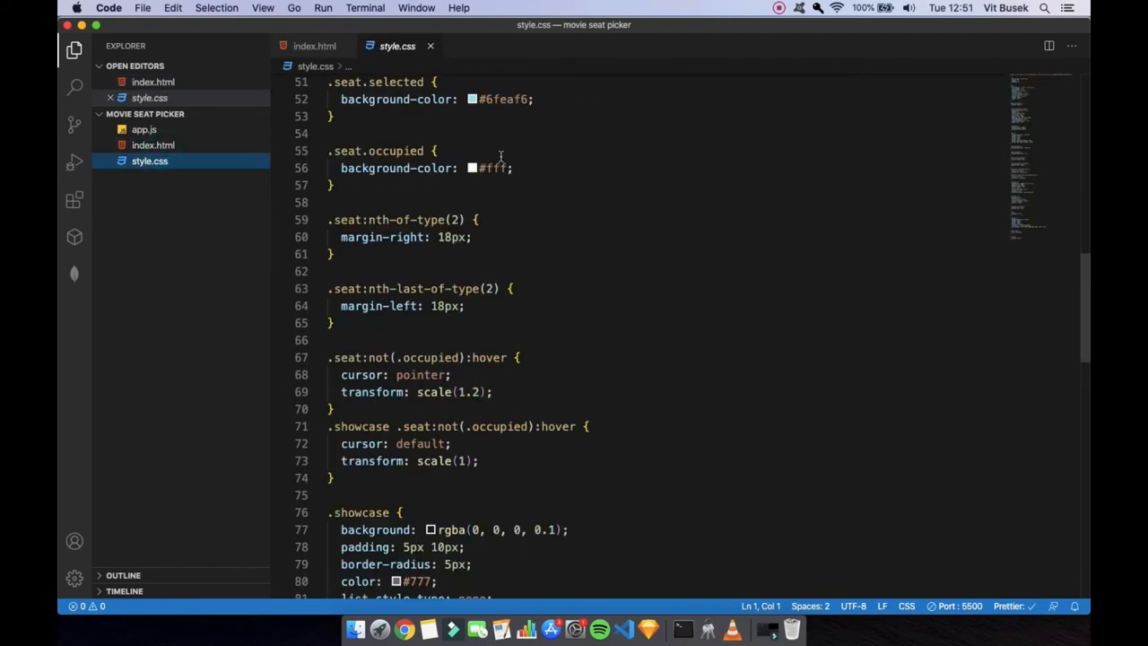
Step: Scroll through the style.css rules, then open app.js from the Explorer sidebar
scroll(up, 3)
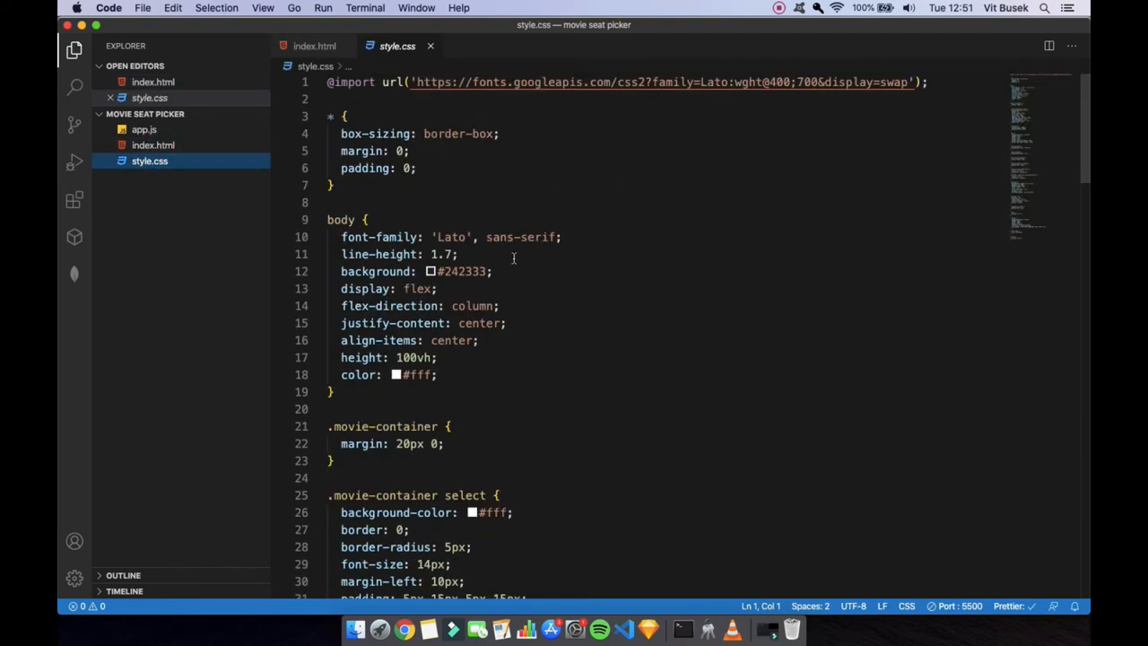
scroll(down, 3)
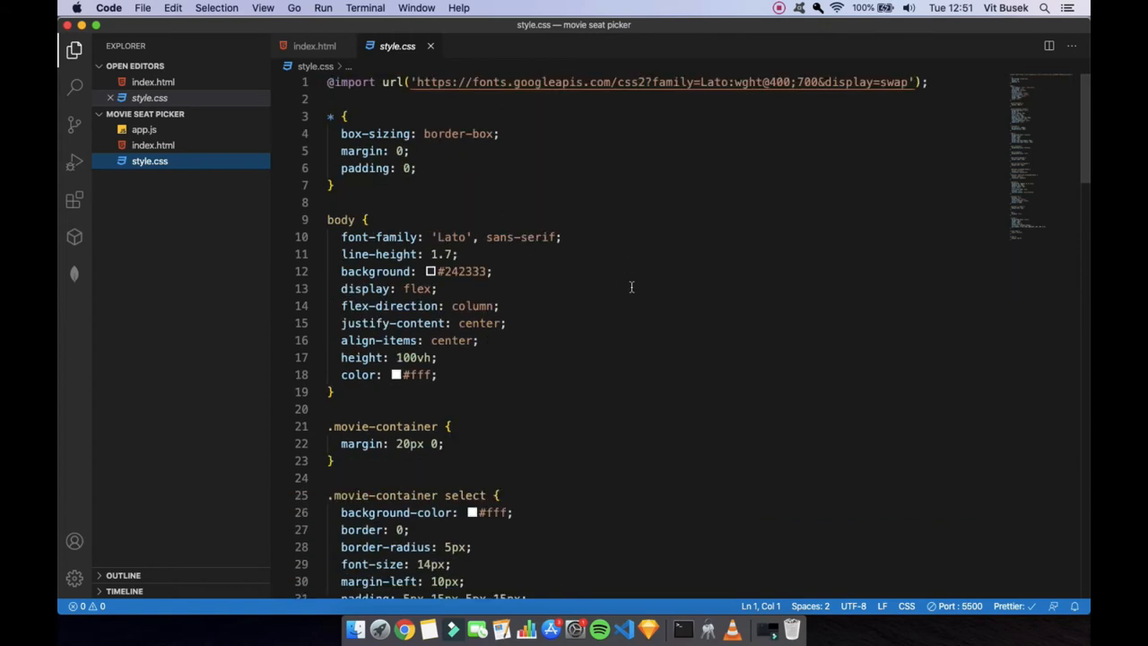
scroll(down, 3)
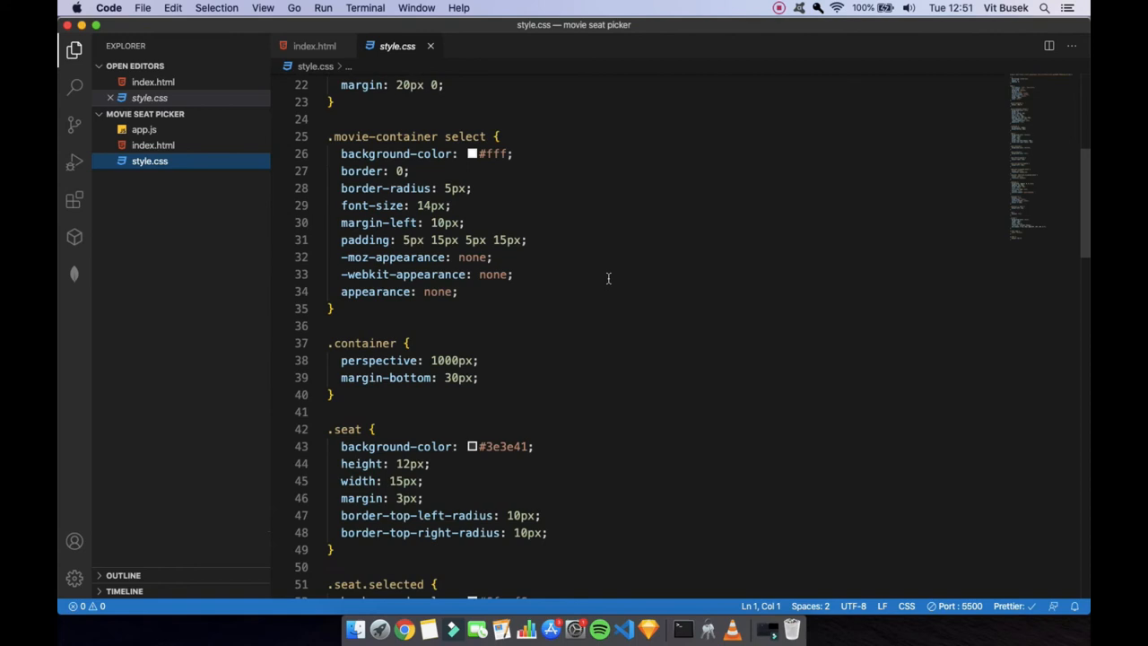
scroll(down, 3)
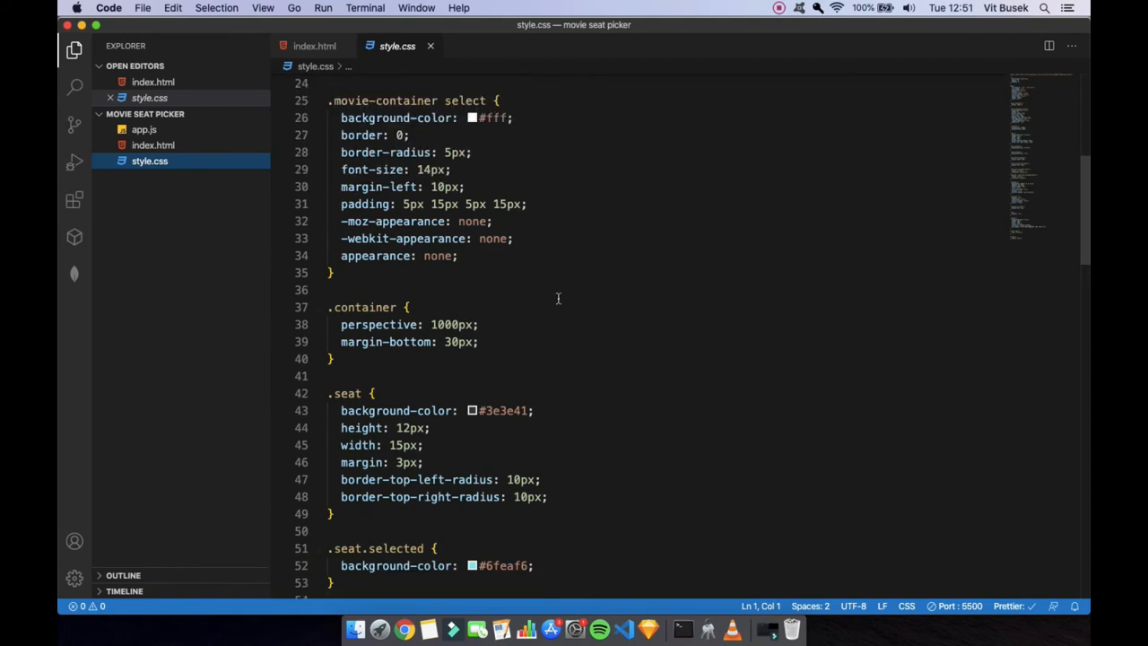
scroll(down, 3)
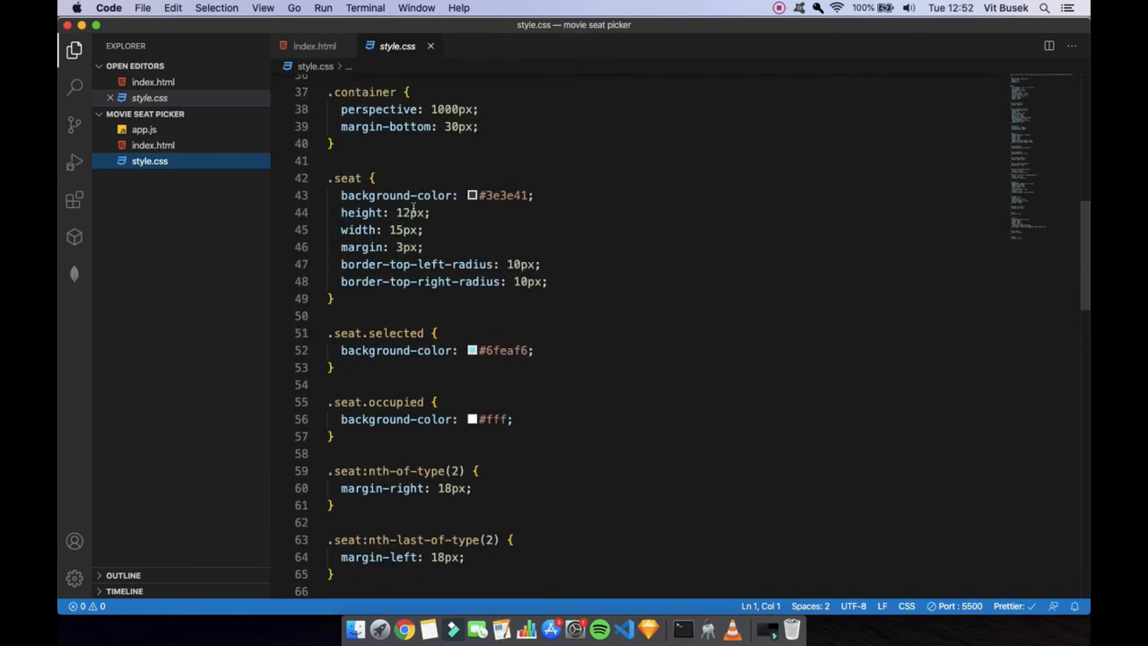
scroll(down, 3)
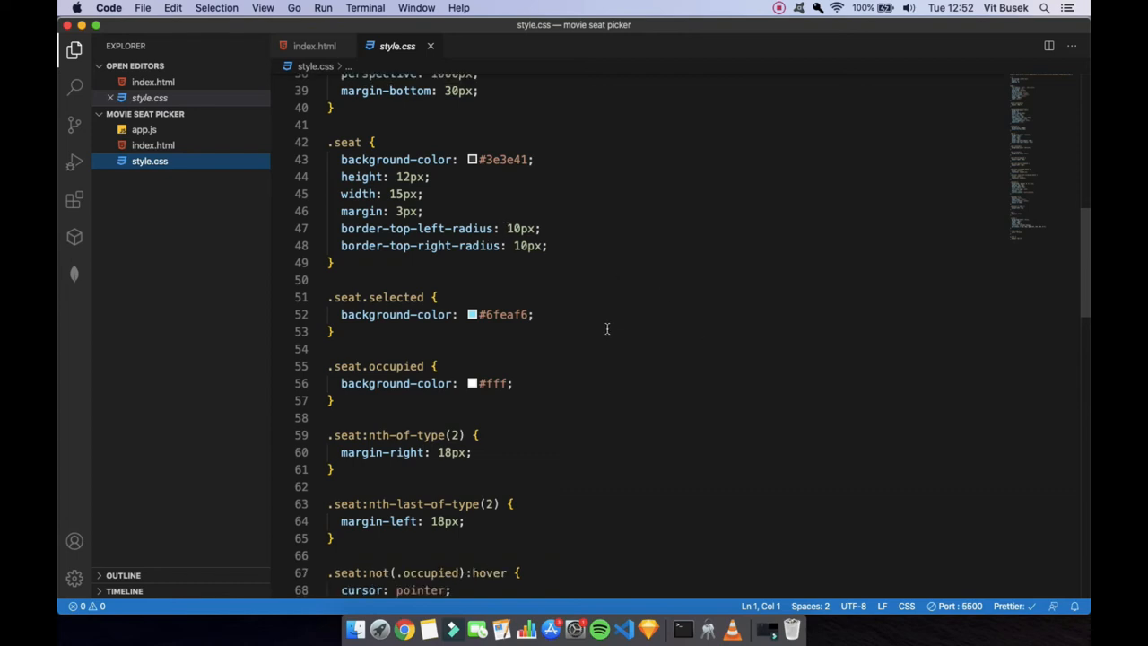
scroll(down, 3)
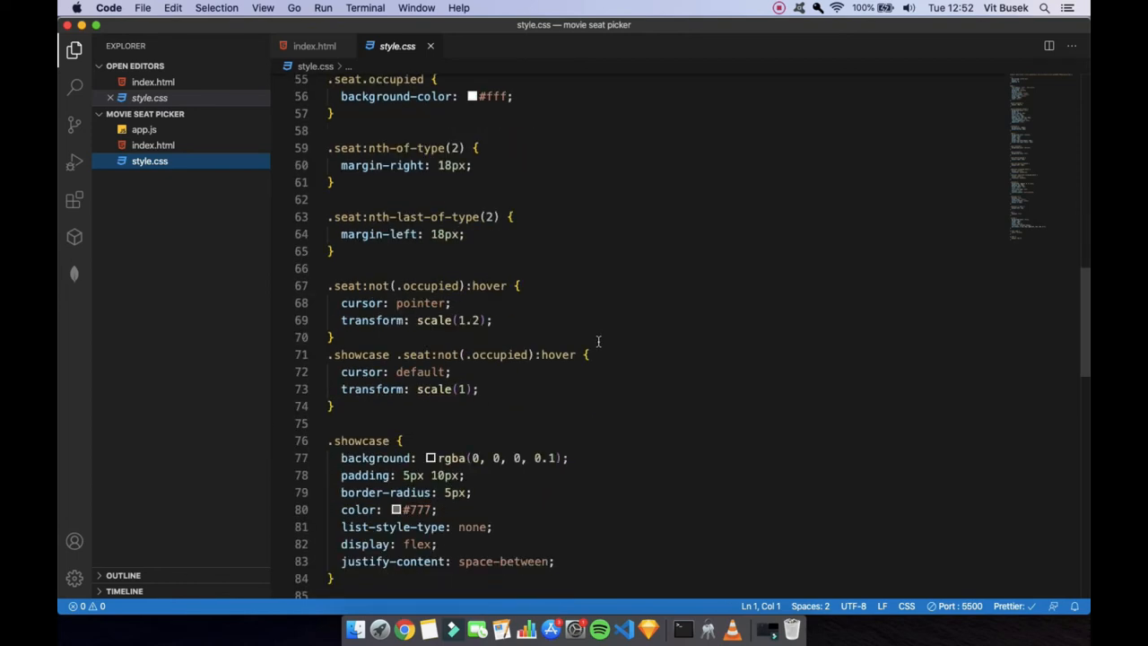
scroll(down, 3)
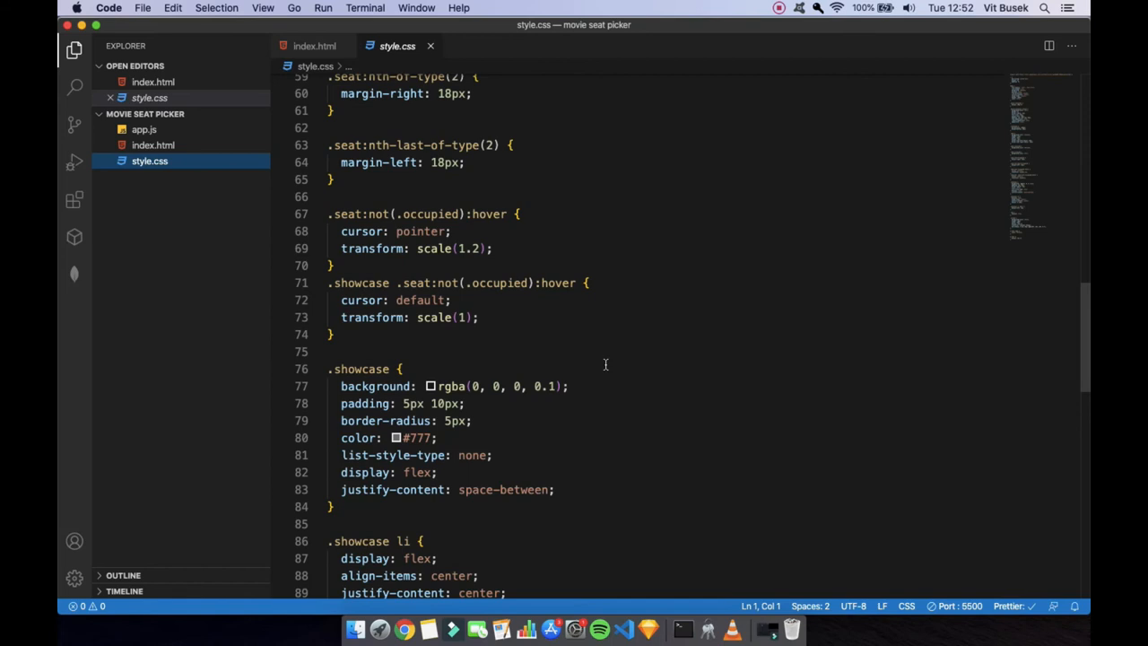
scroll(down, 3)
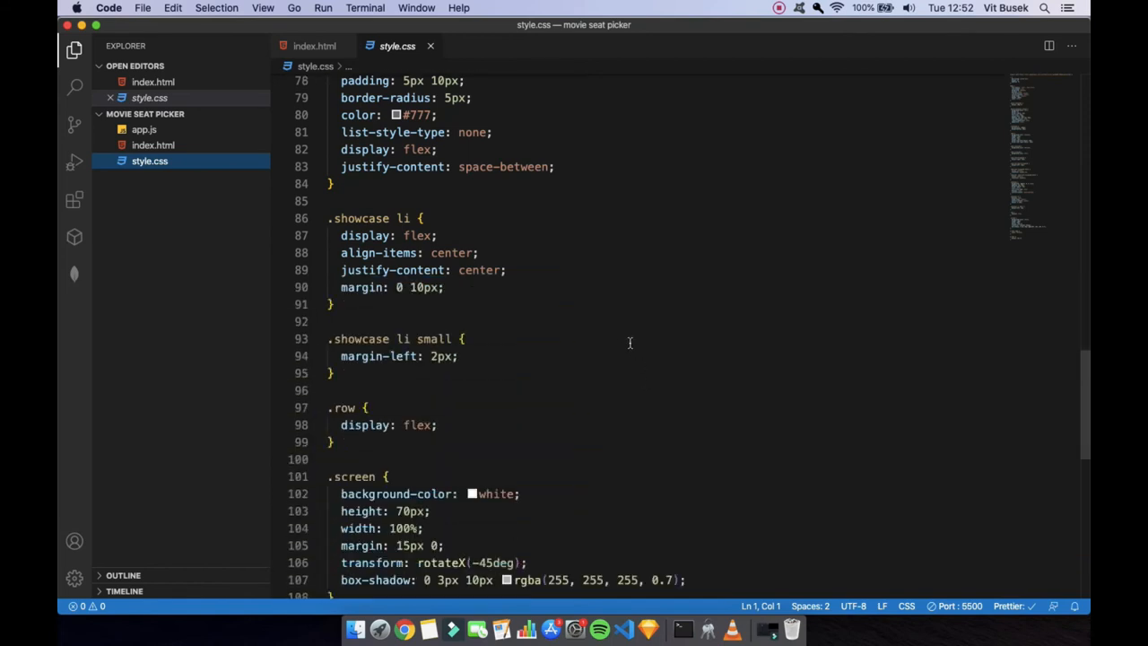
scroll(down, 3)
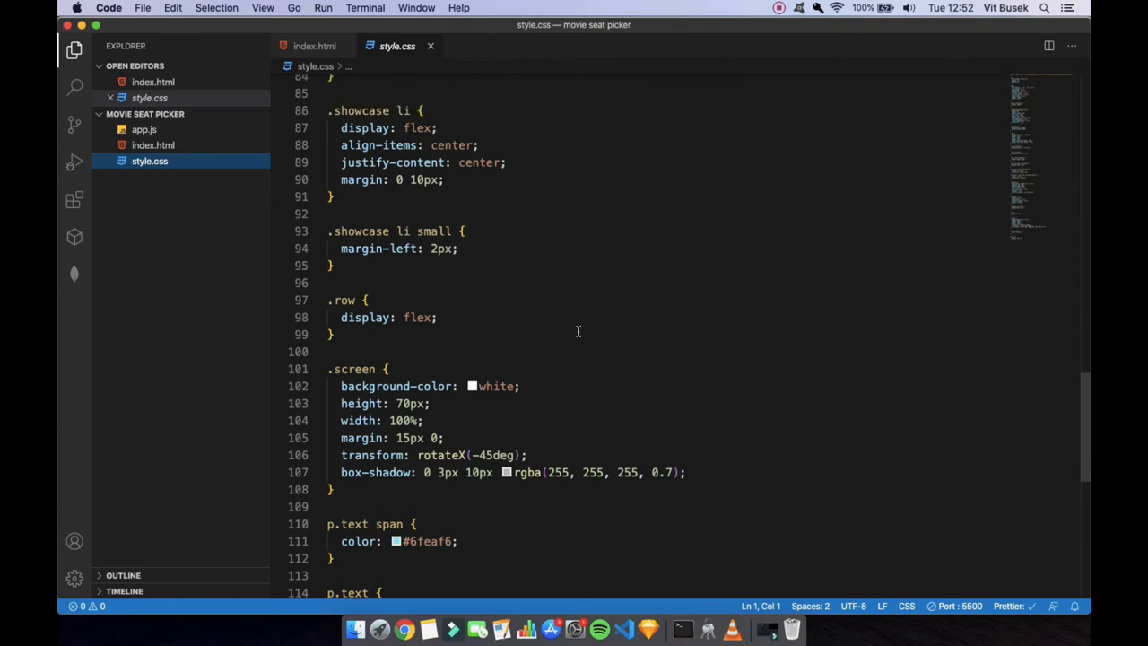
scroll(down, 3)
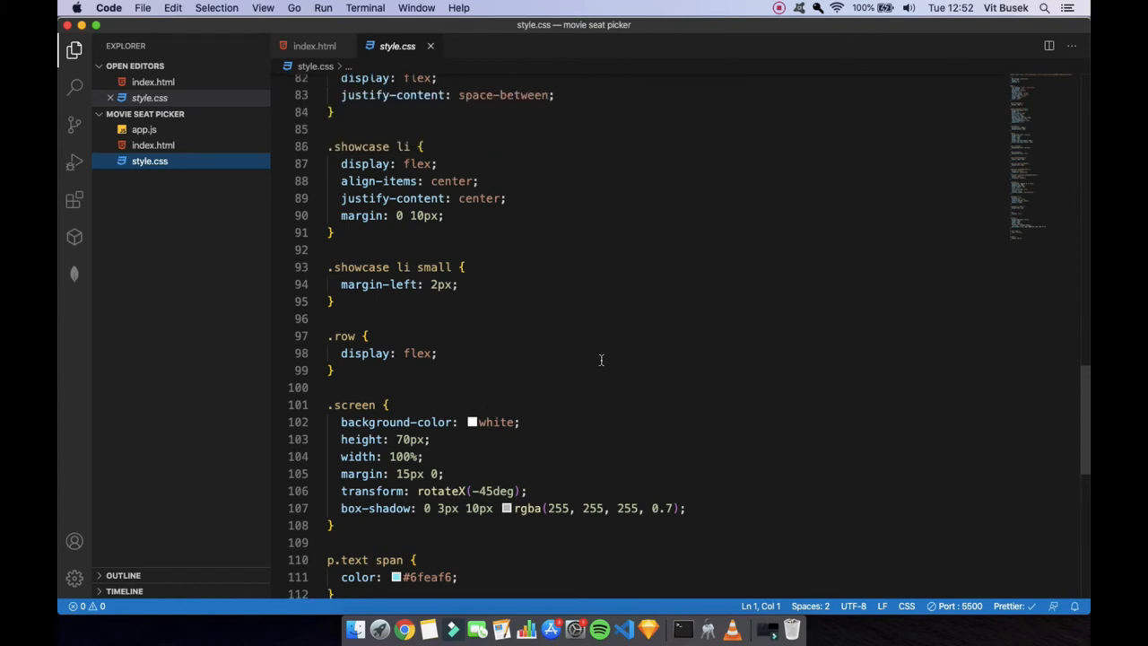
mouse_move(497, 367)
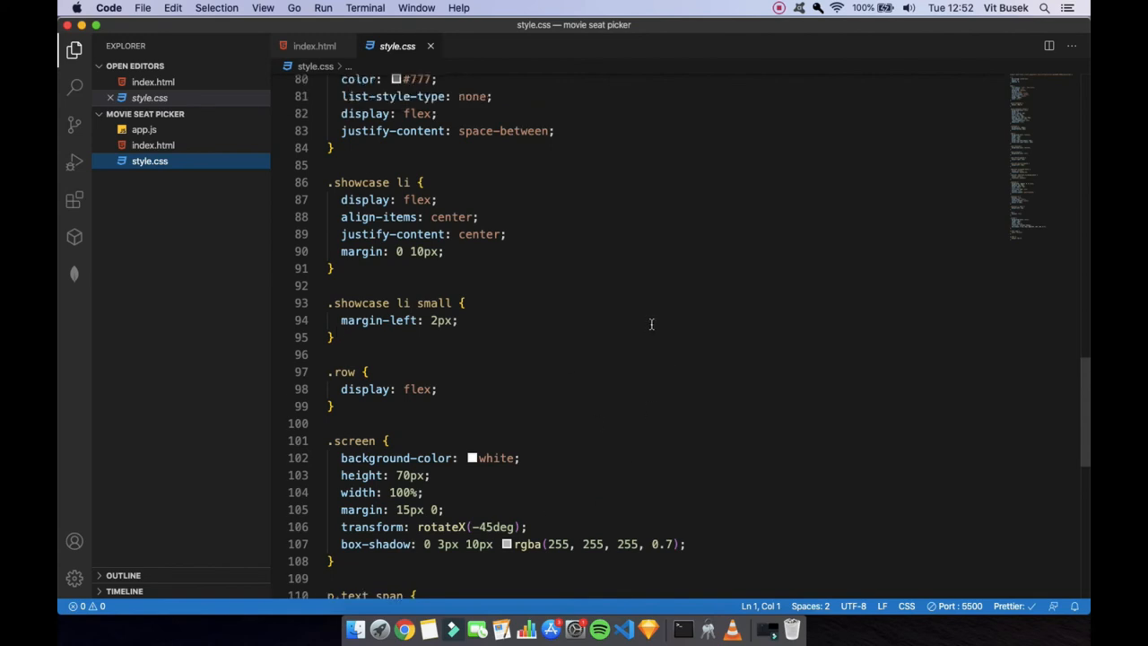
mouse_move(576, 307)
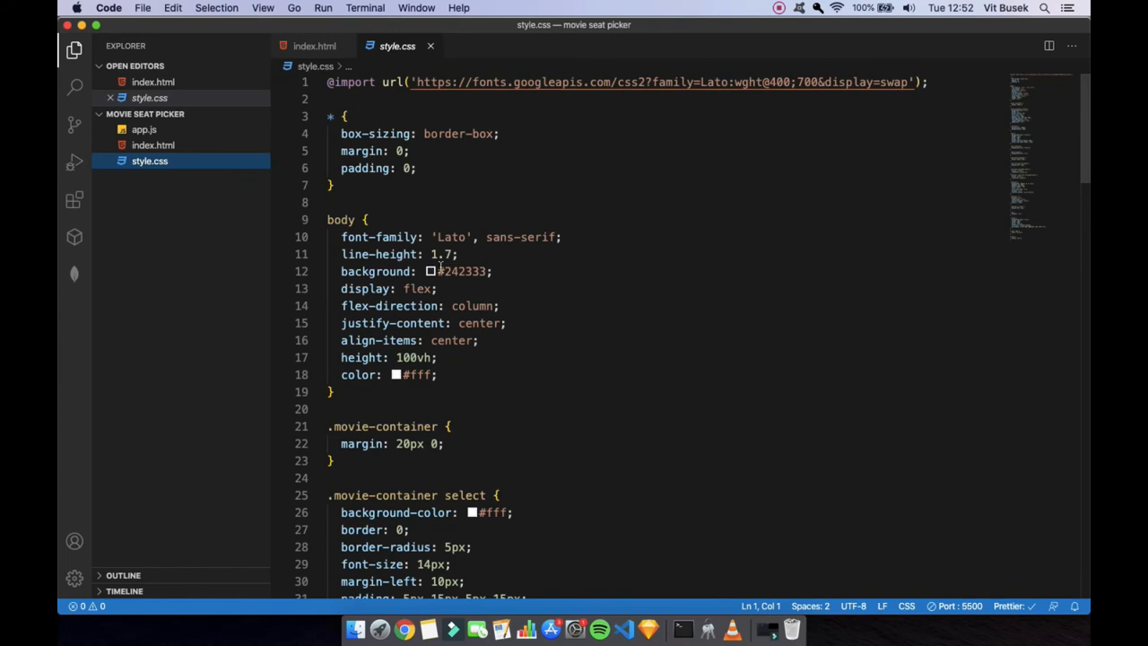
click(144, 130)
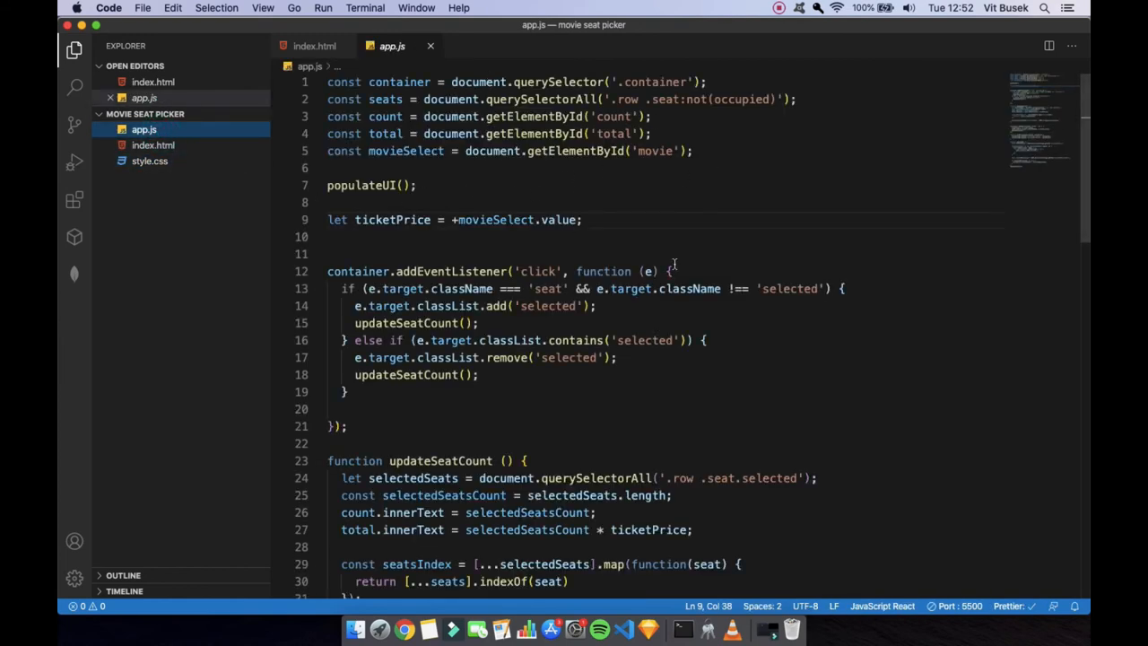
scroll(down, 3)
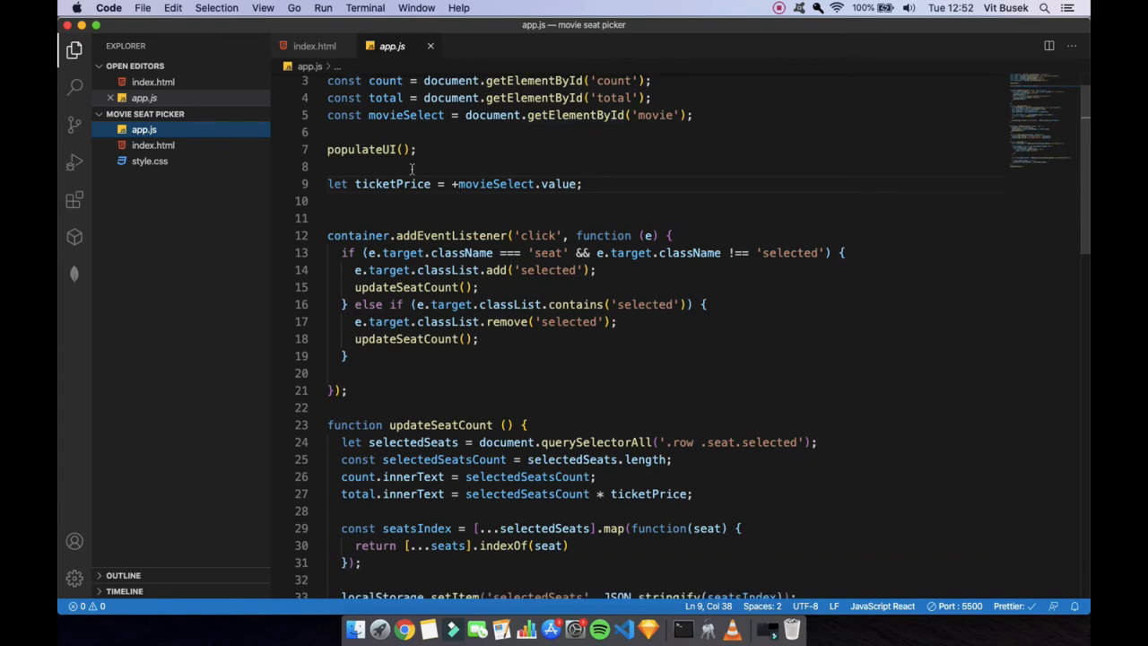
click(426, 150)
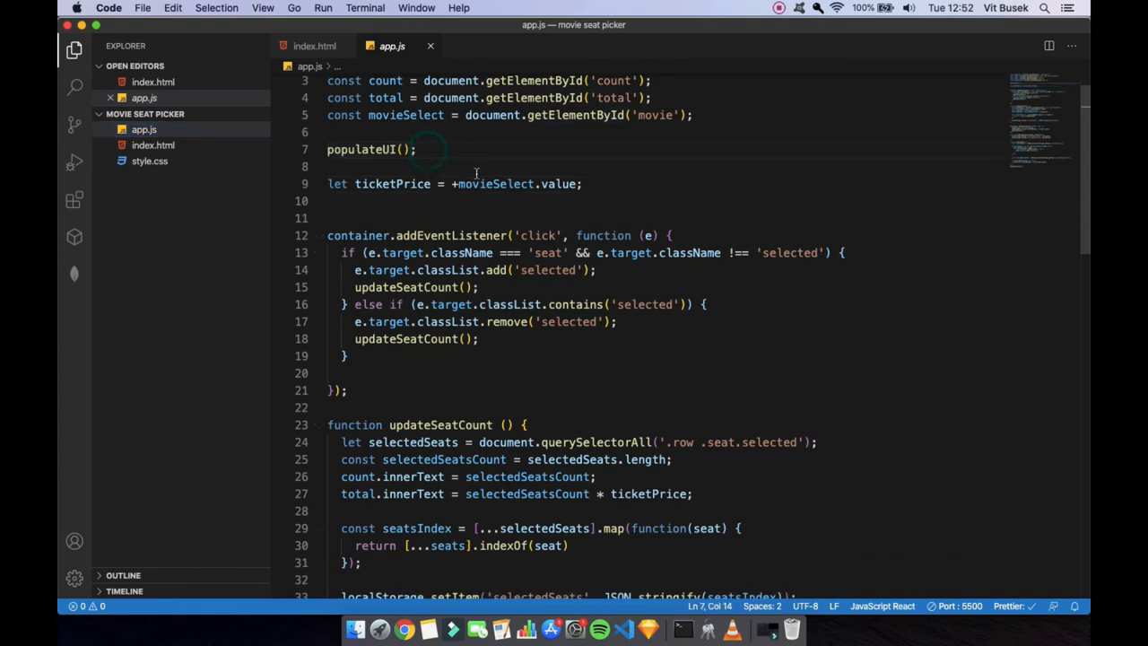
scroll(down, 3)
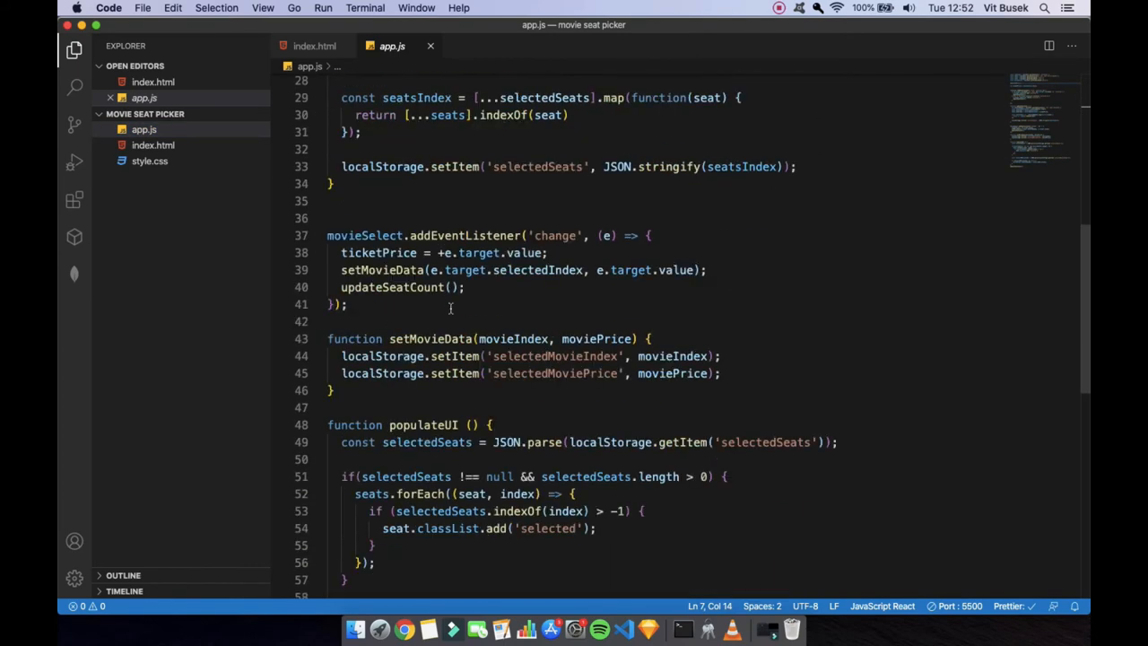
scroll(down, 3)
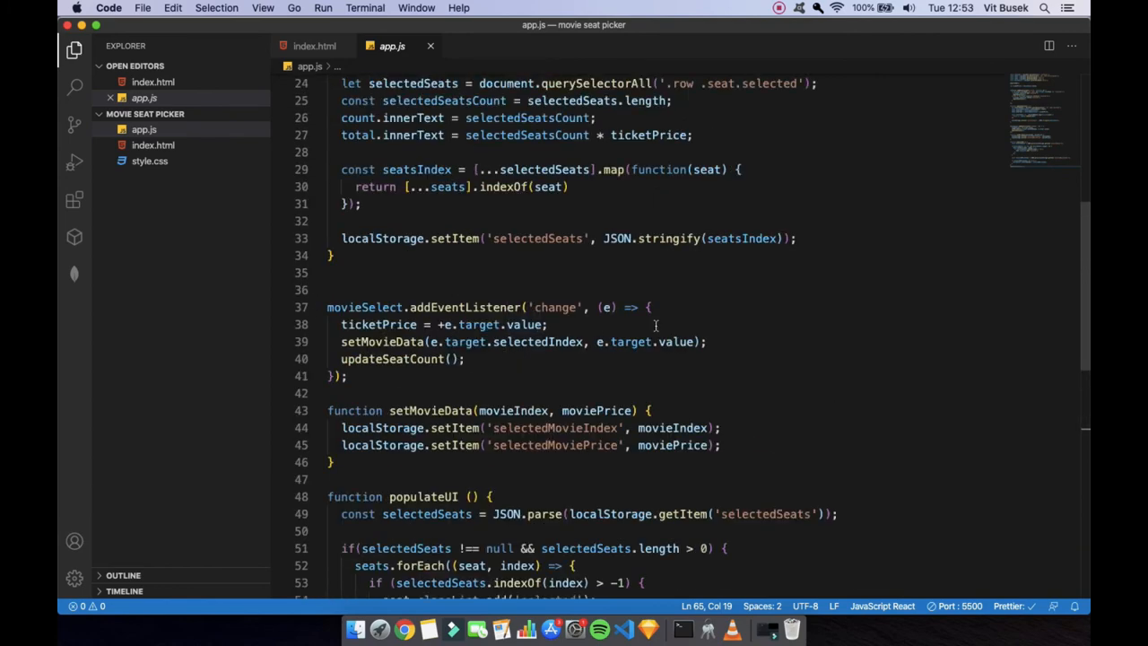
mouse_move(763, 336)
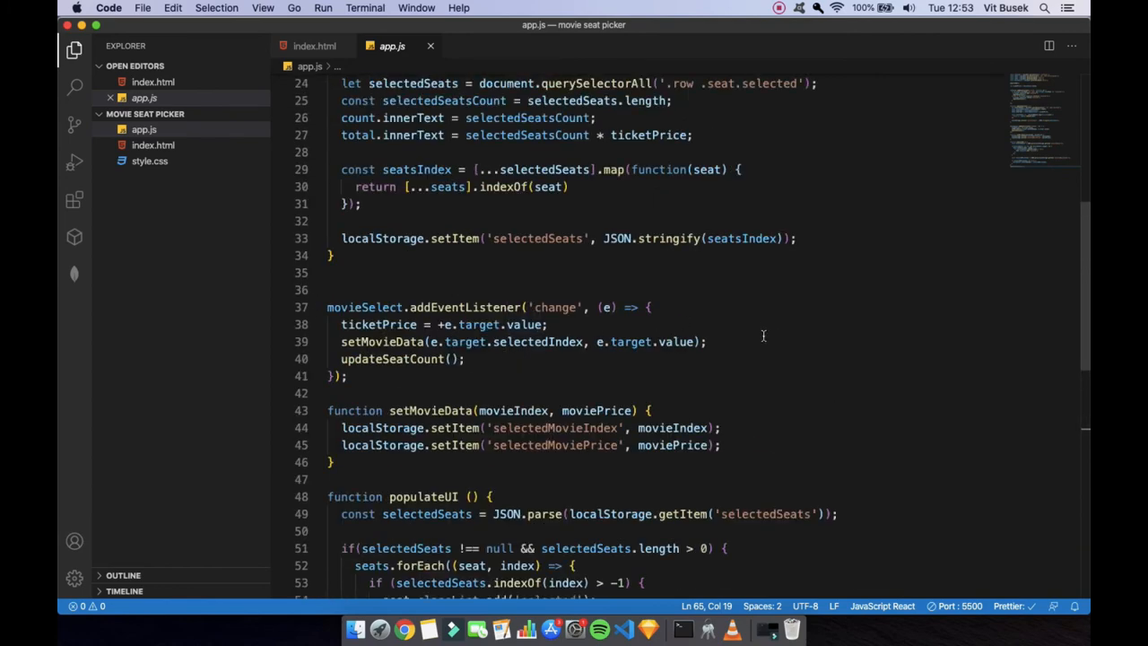
mouse_move(768, 361)
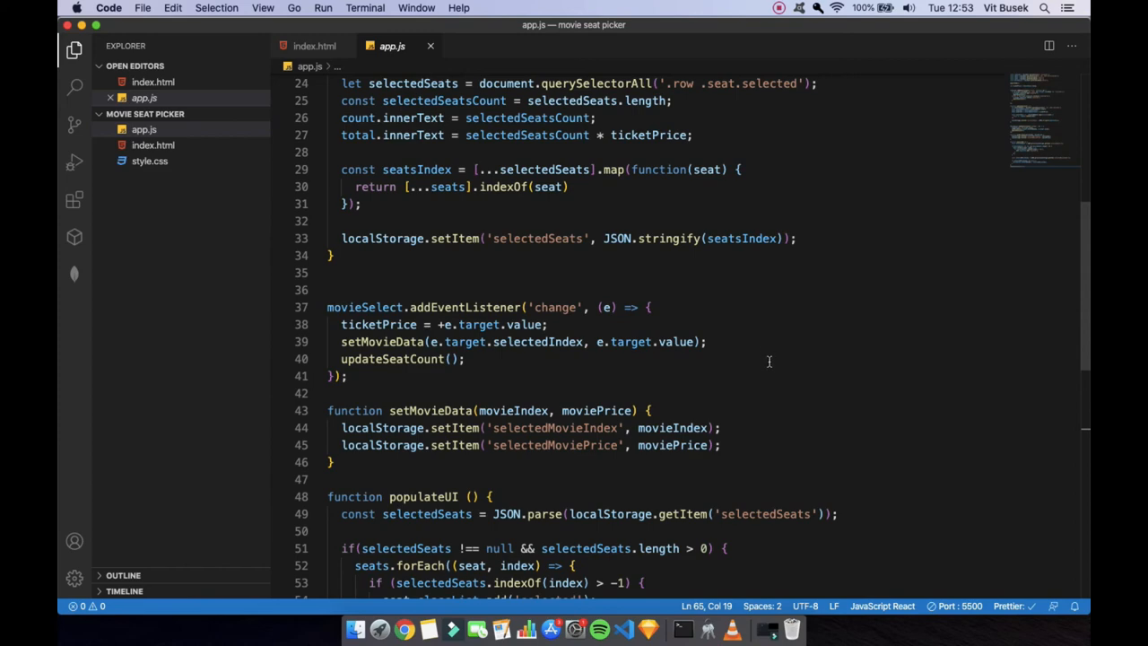
scroll(down, 3)
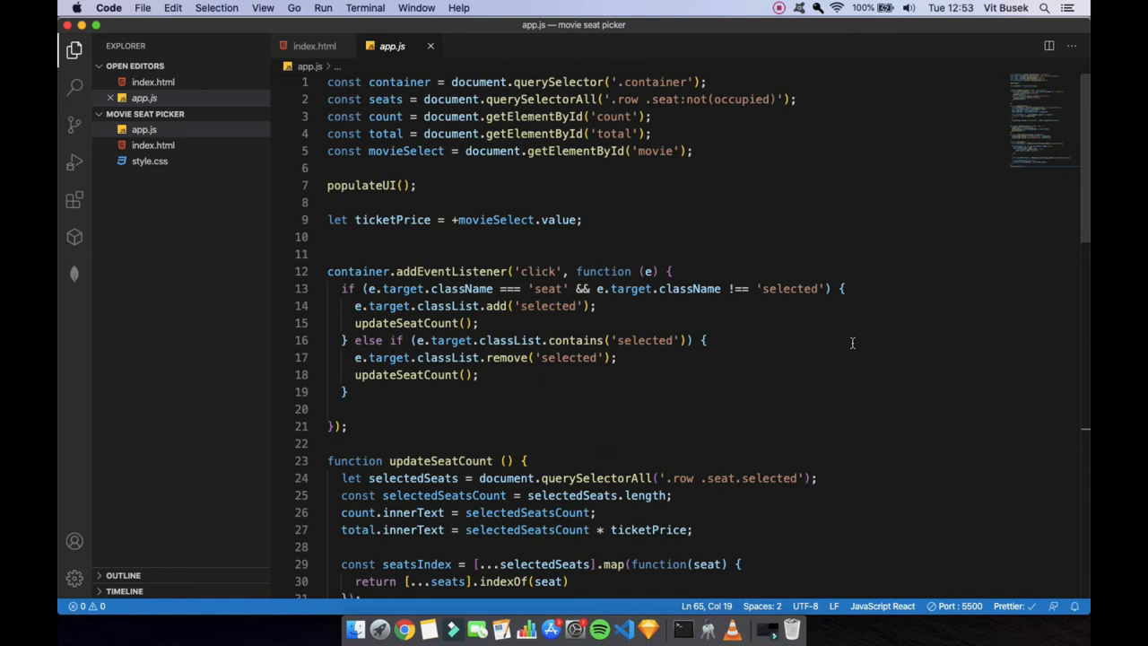
mouse_move(681, 321)
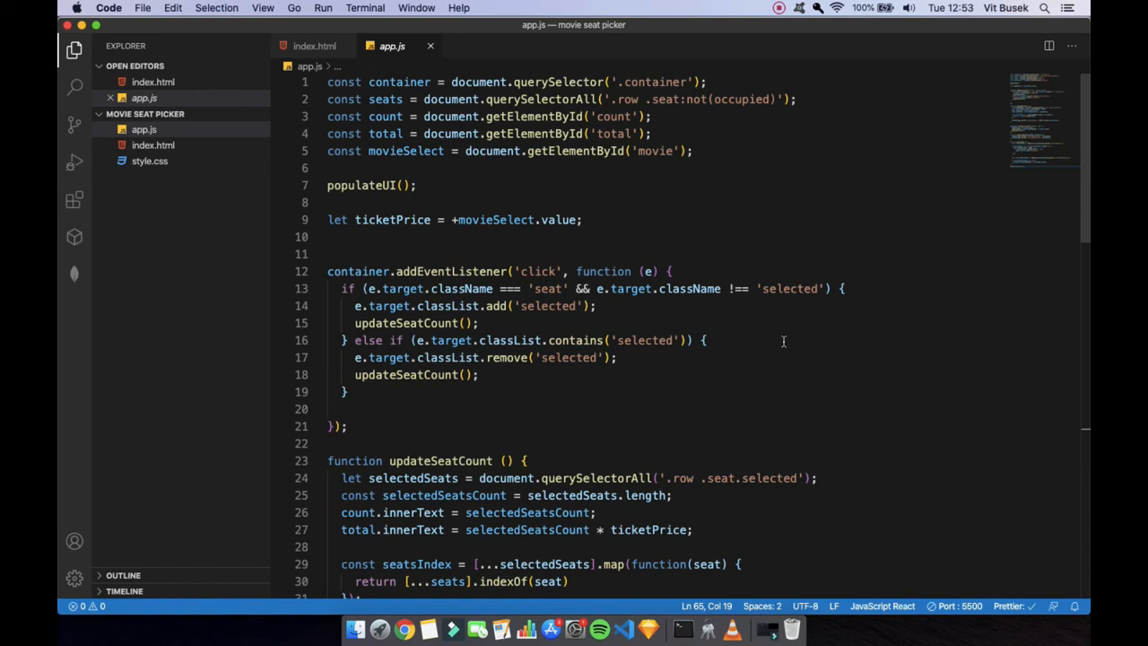
scroll(down, 3)
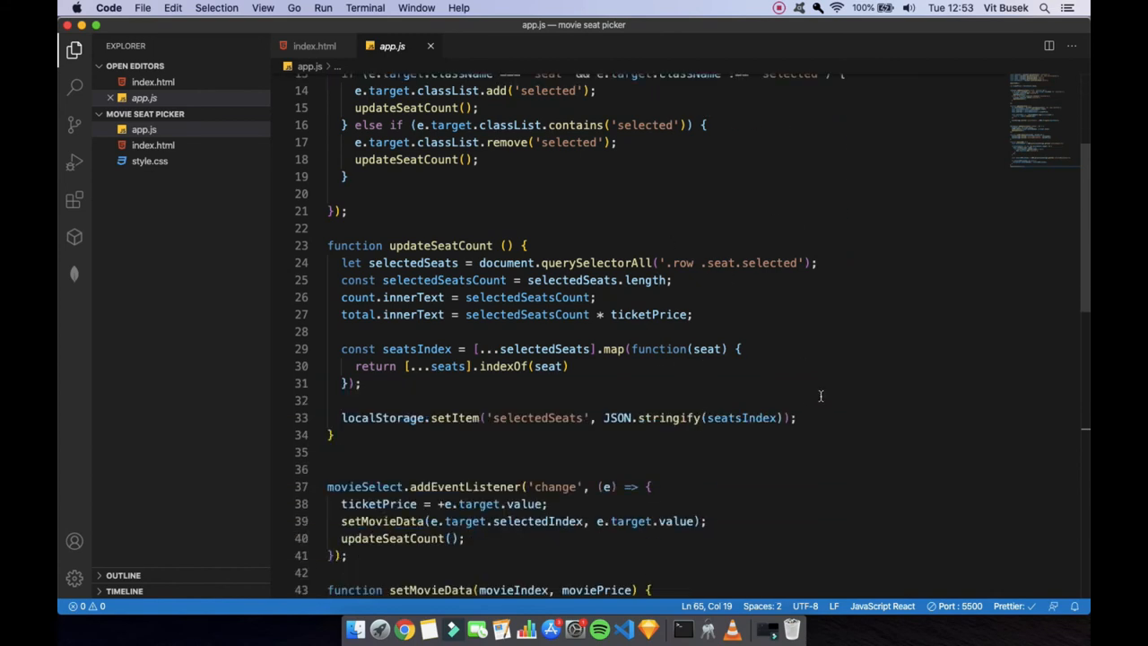
Step: Scroll through updateSeatCount and populateUI in app.js, then switch to Chrome
scroll(down, 3)
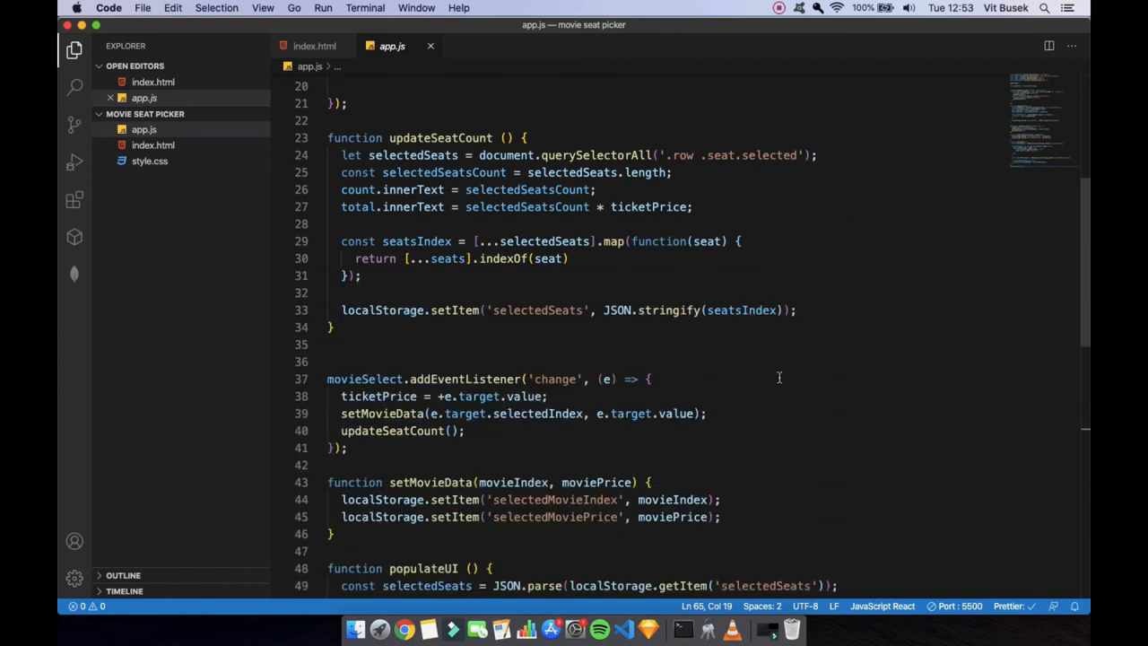
scroll(down, 3)
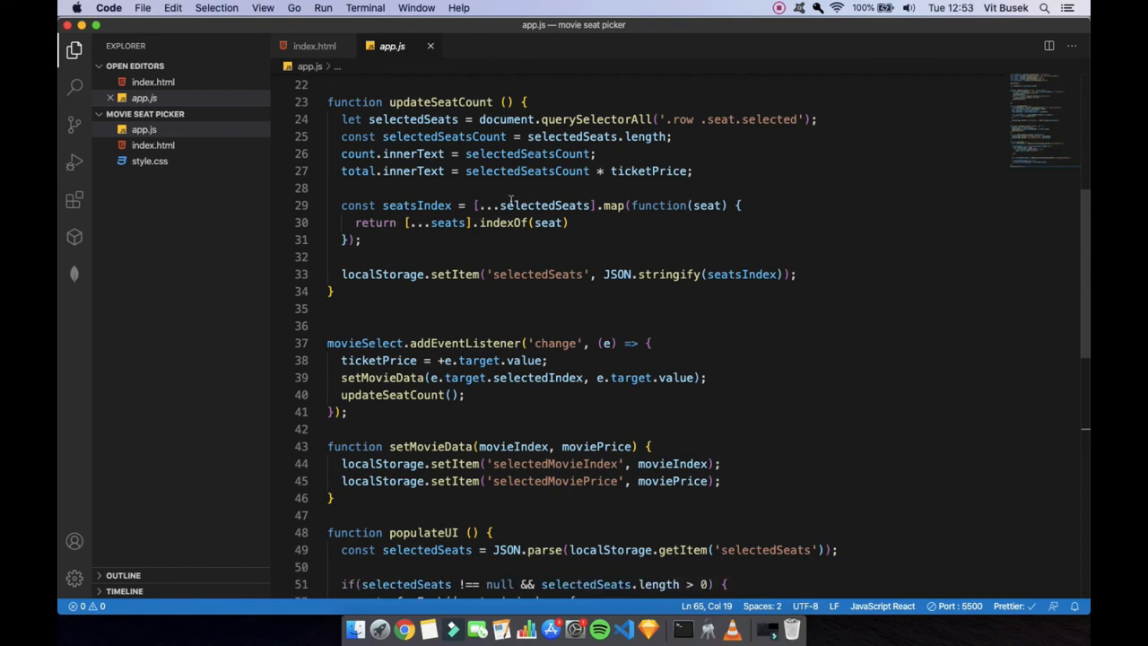
scroll(down, 3)
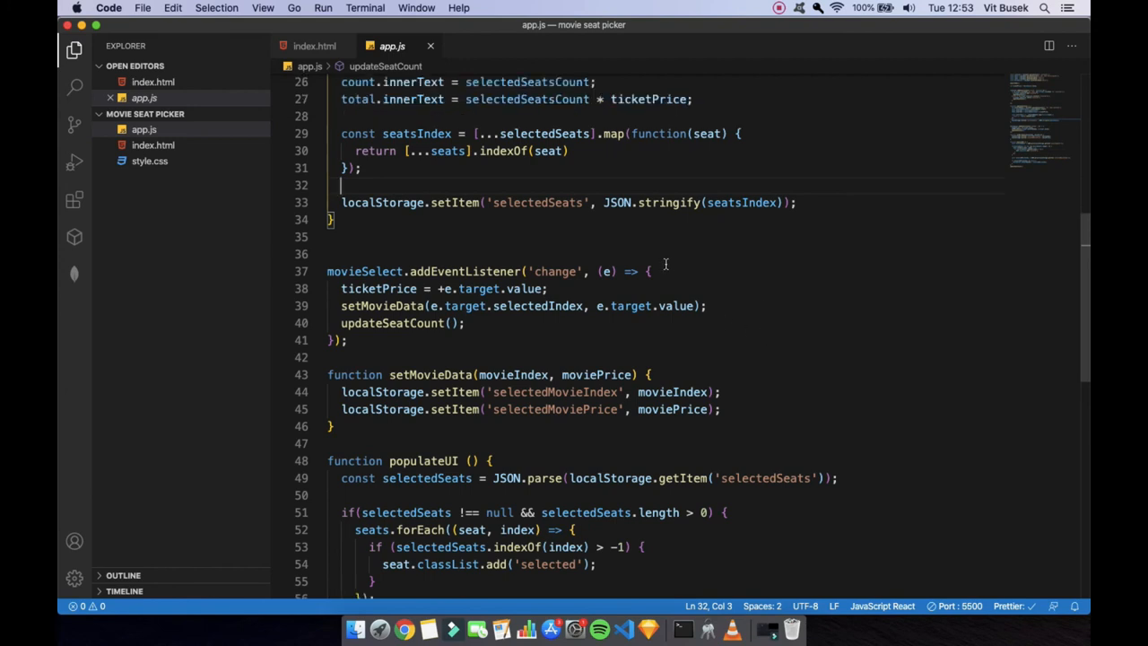
mouse_move(651, 286)
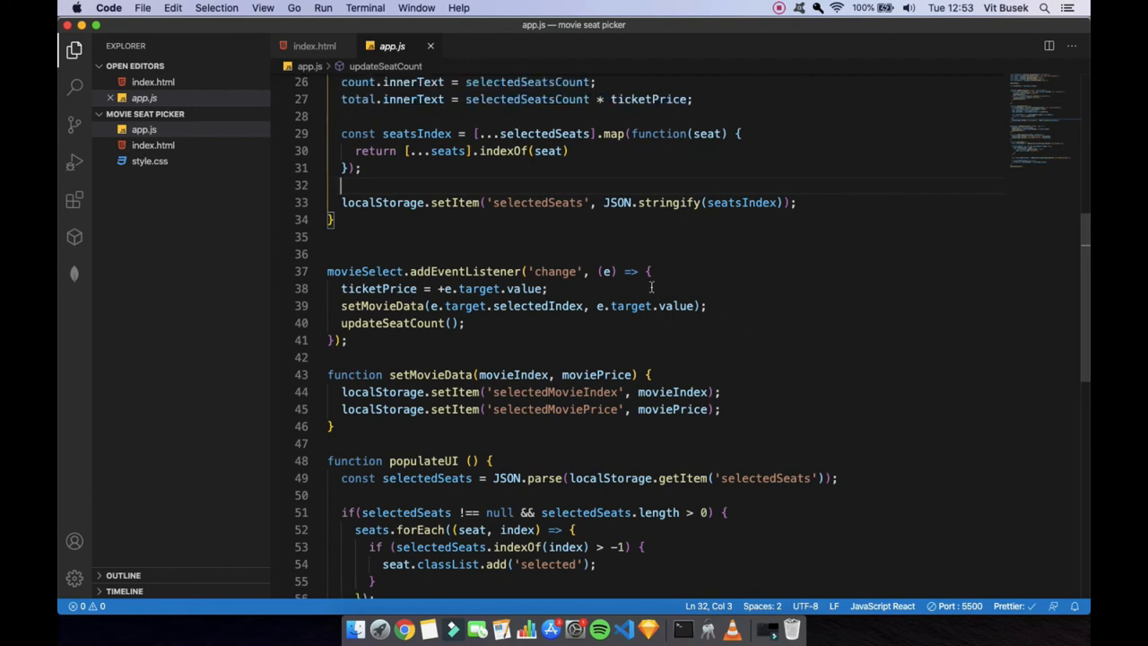
mouse_move(756, 257)
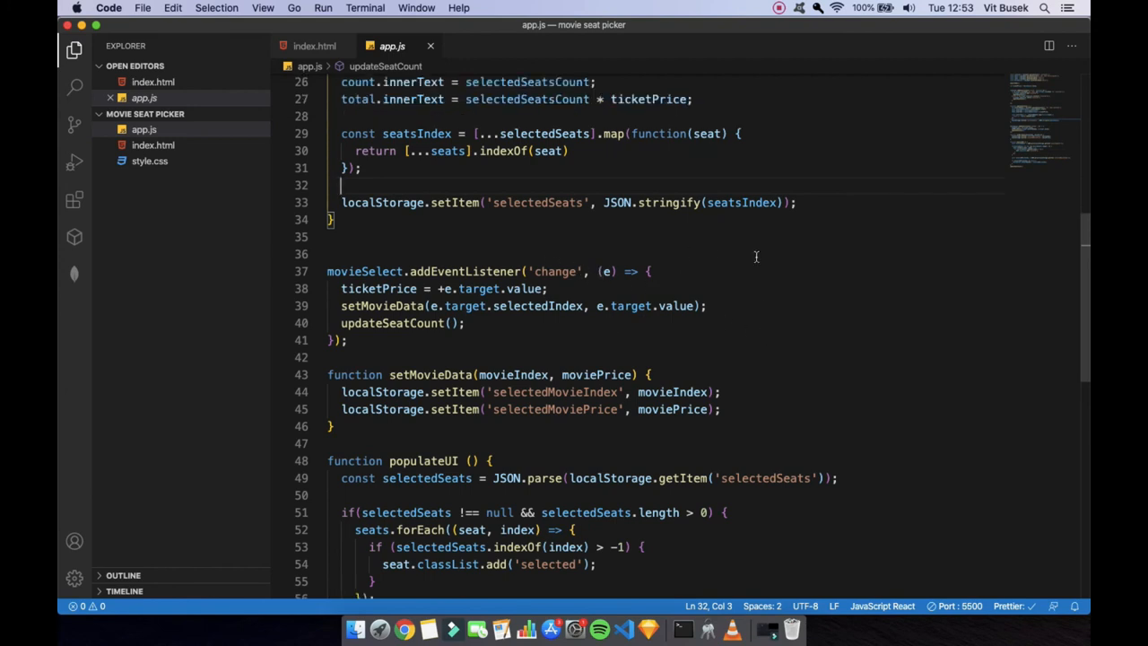
scroll(down, 3)
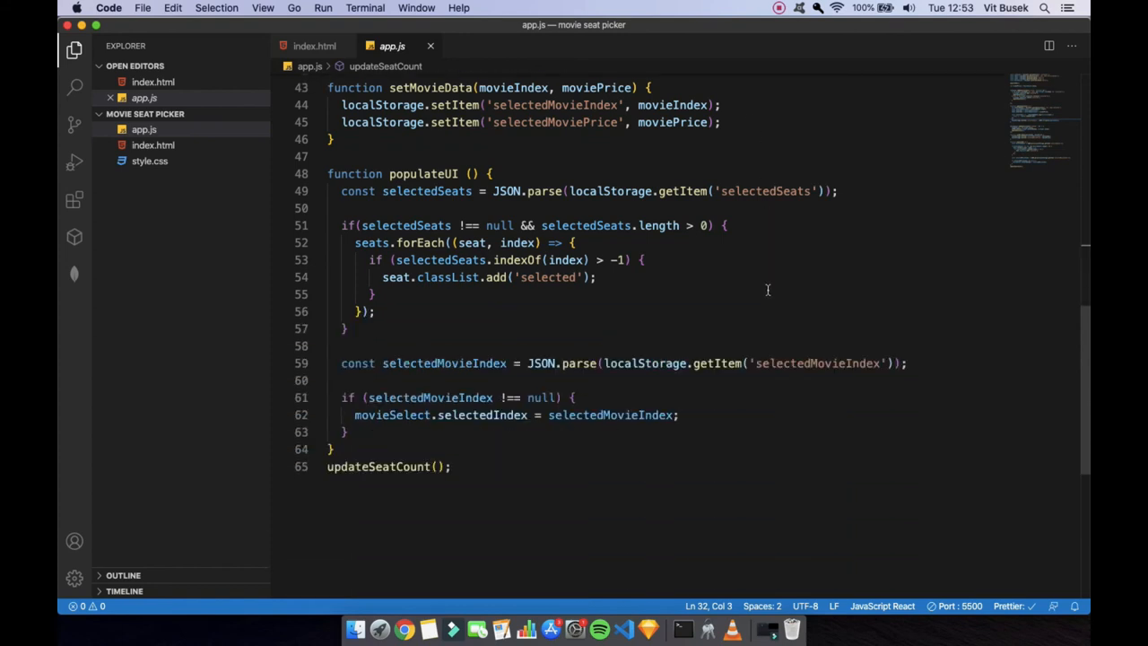
mouse_move(761, 290)
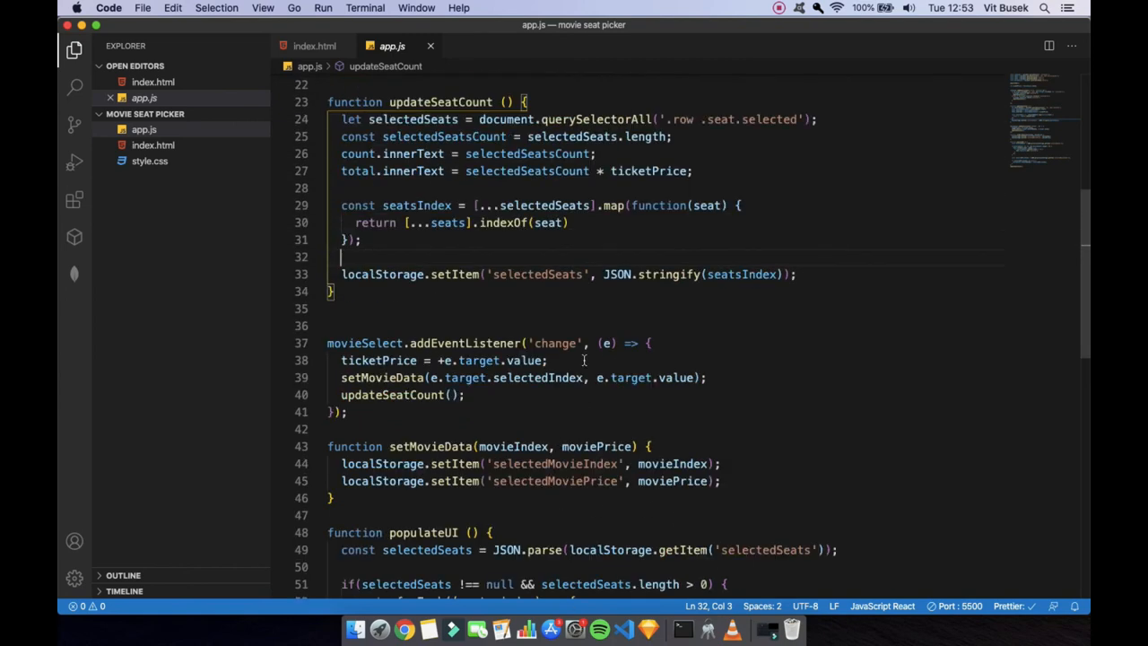
scroll(up, 3)
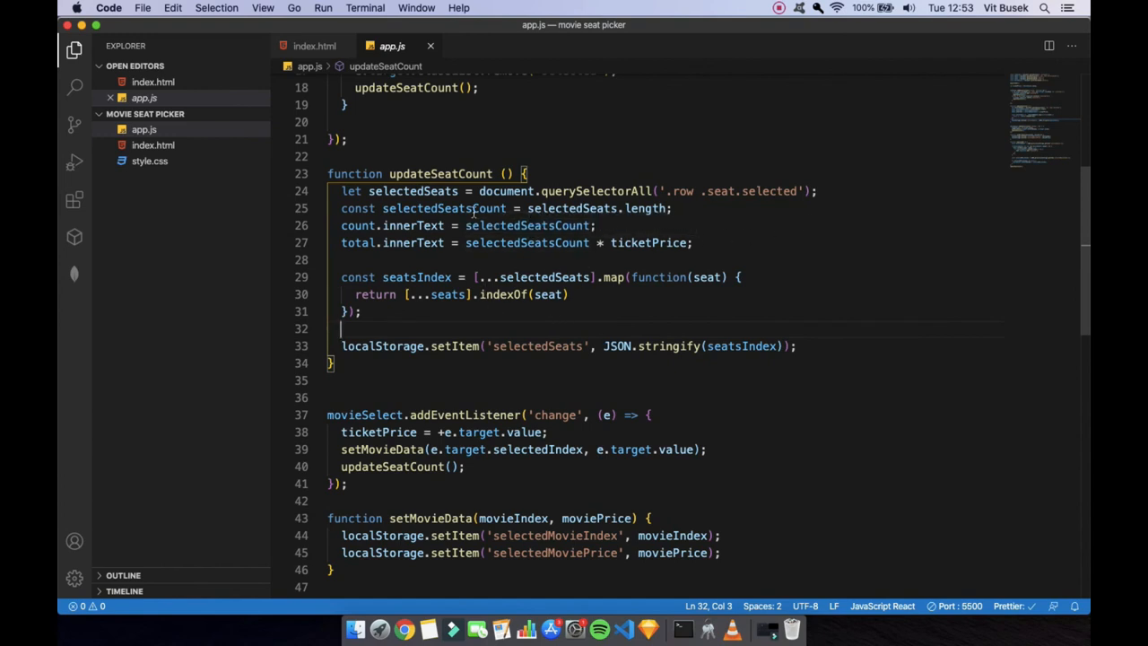
mouse_move(582, 315)
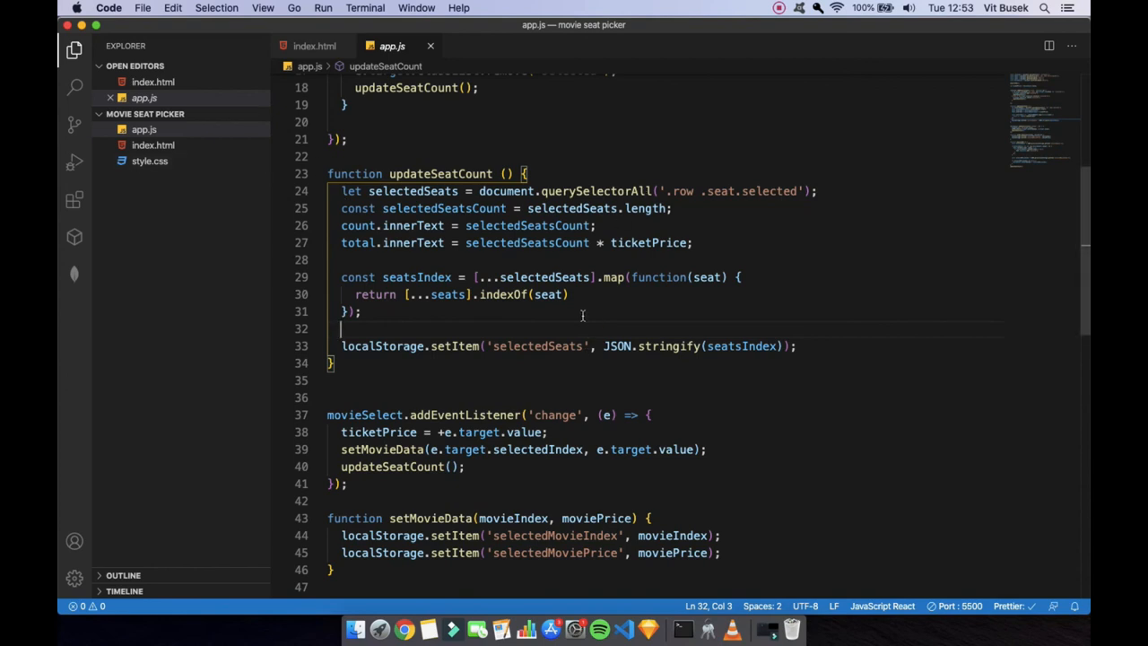
scroll(down, 3)
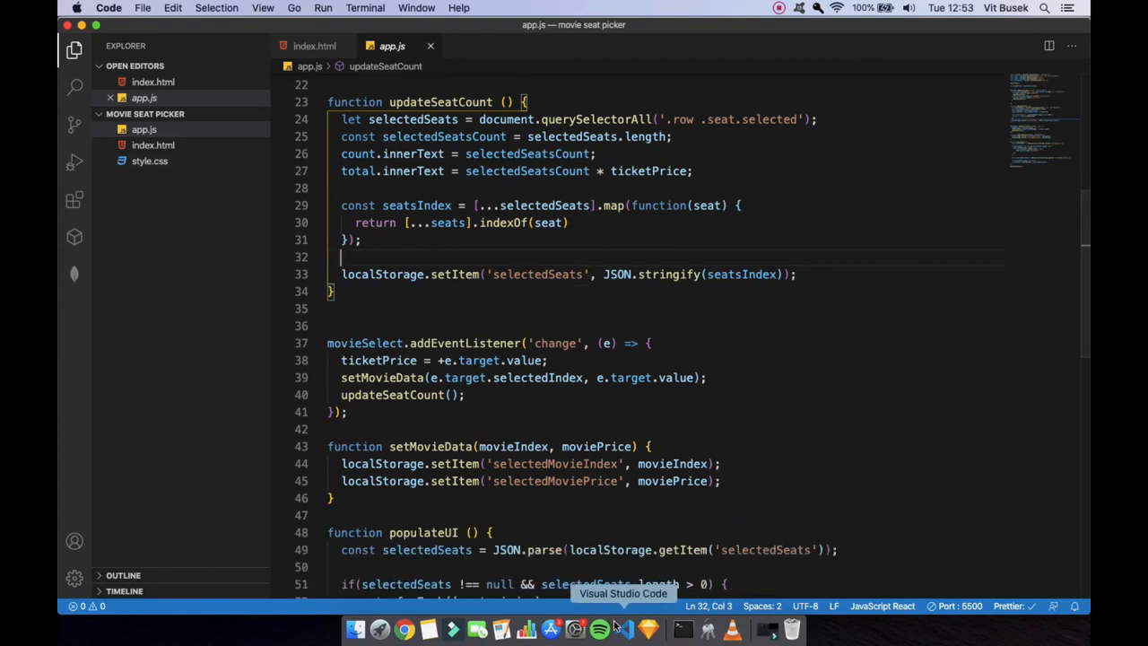
click(404, 628)
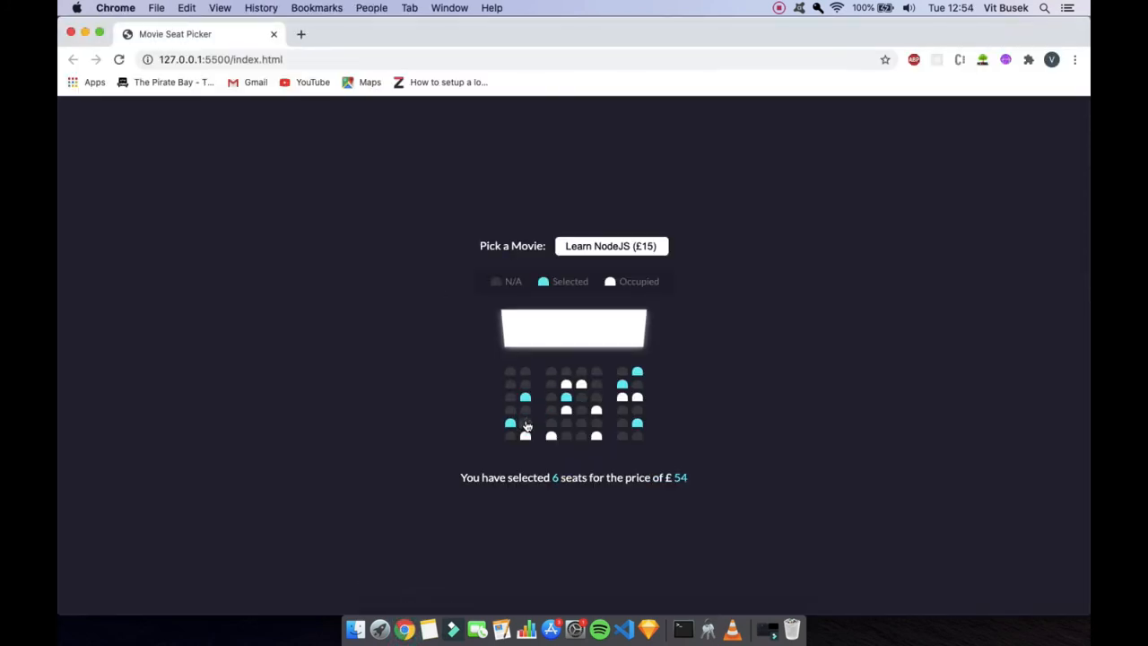
Step: Select and deselect seats under Learn NodeJS until five seats total £45
click(524, 435)
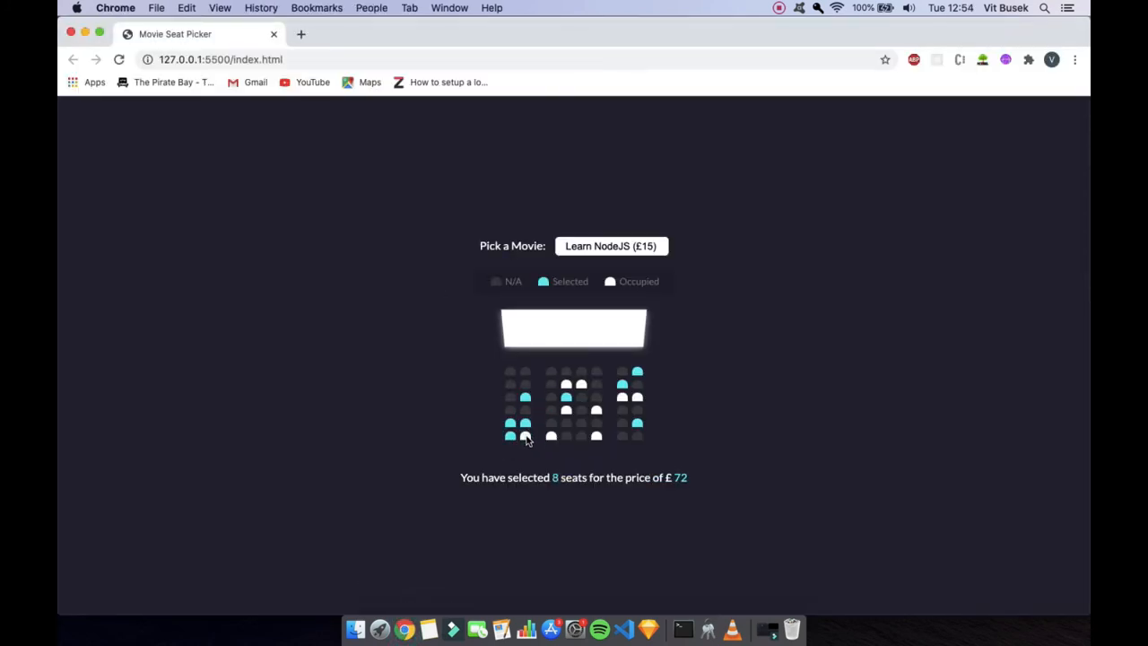
click(596, 437)
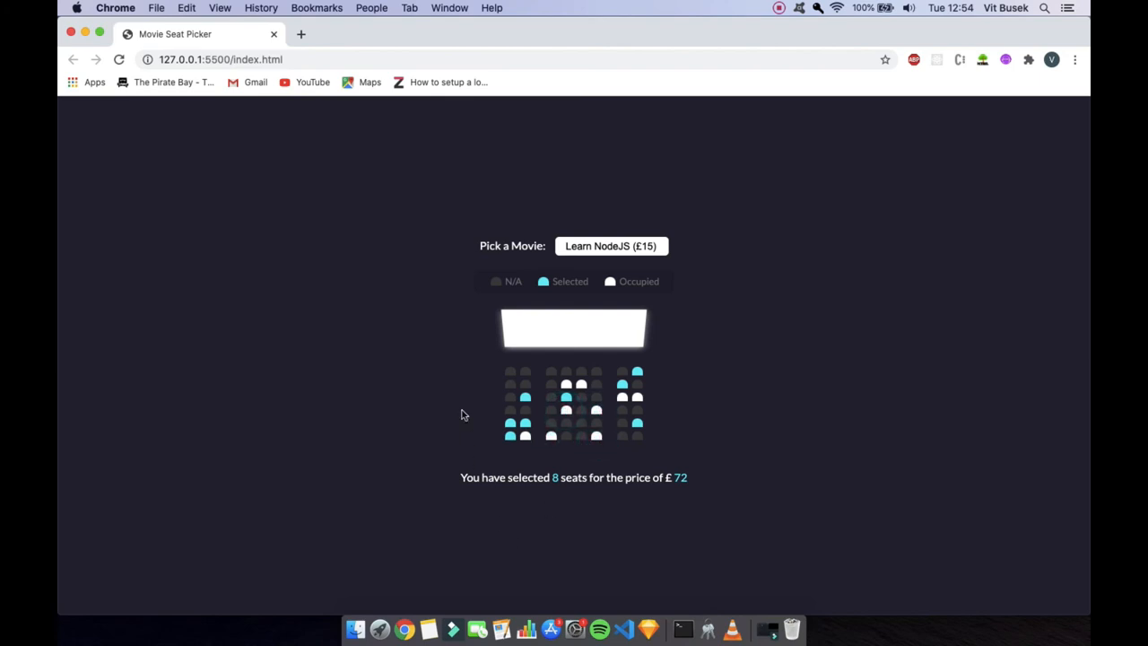
mouse_move(520, 362)
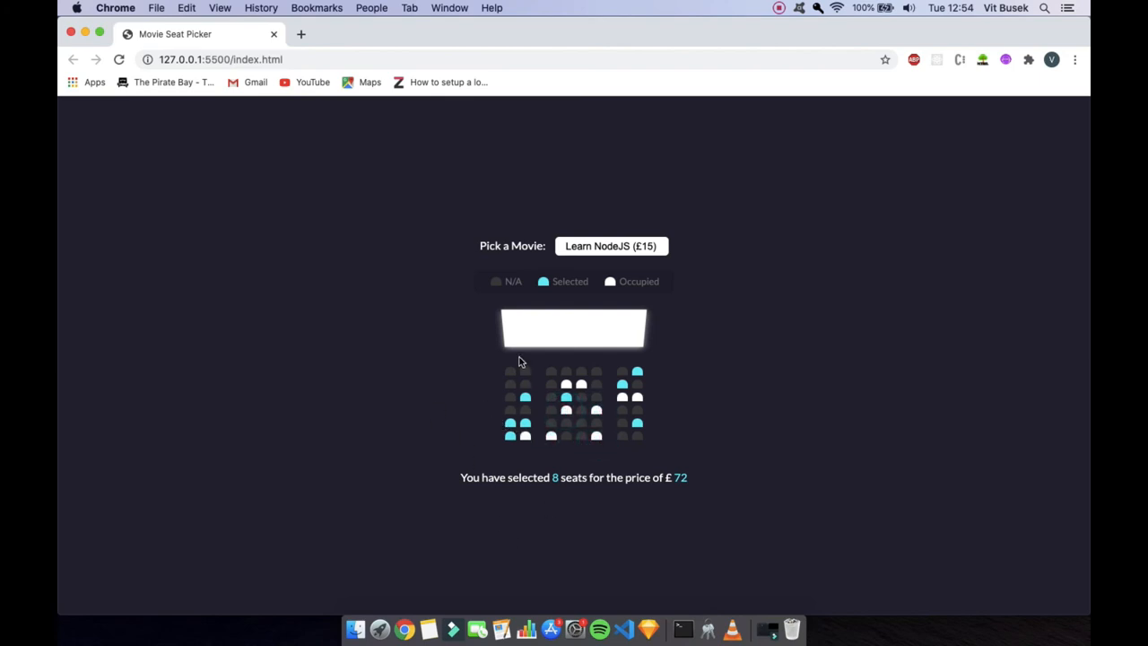
click(523, 422)
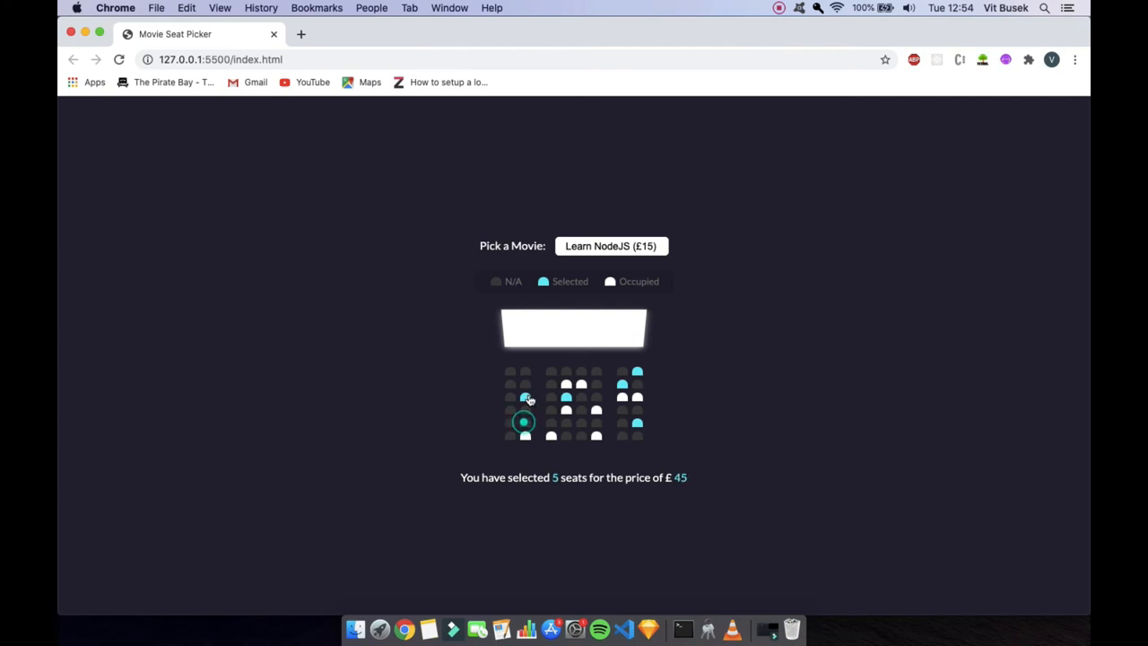